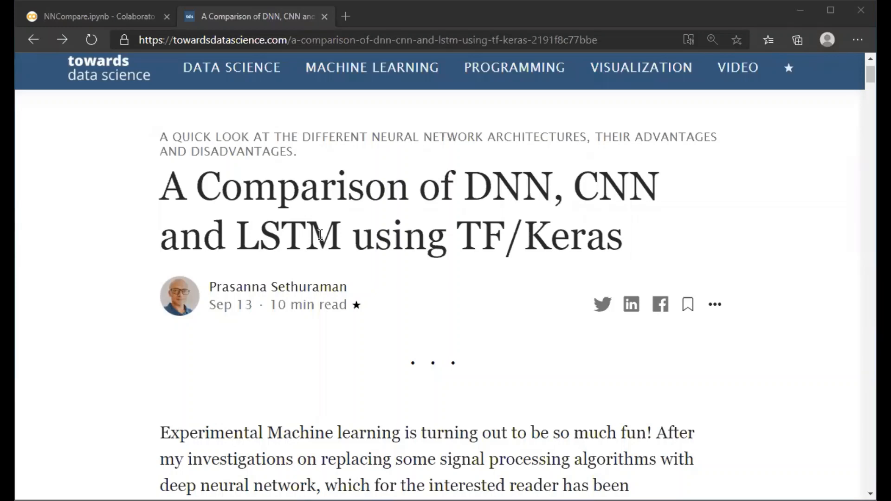
mouse_move(713, 231)
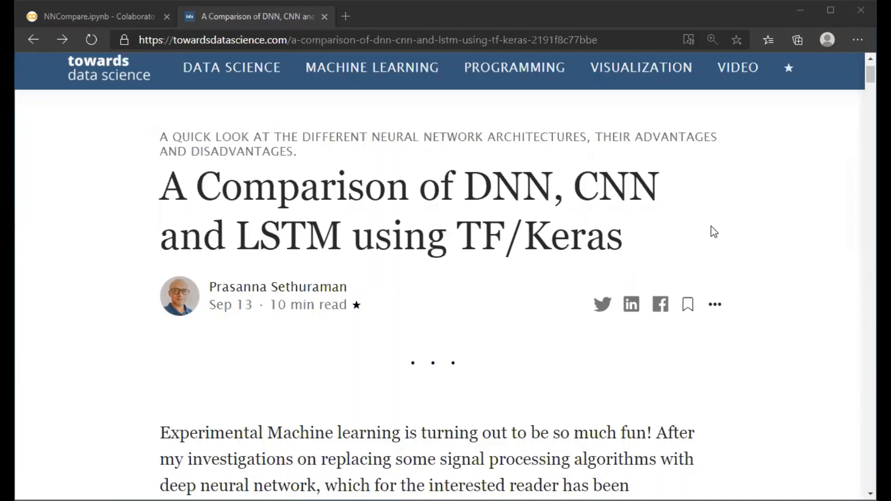
mouse_move(726, 233)
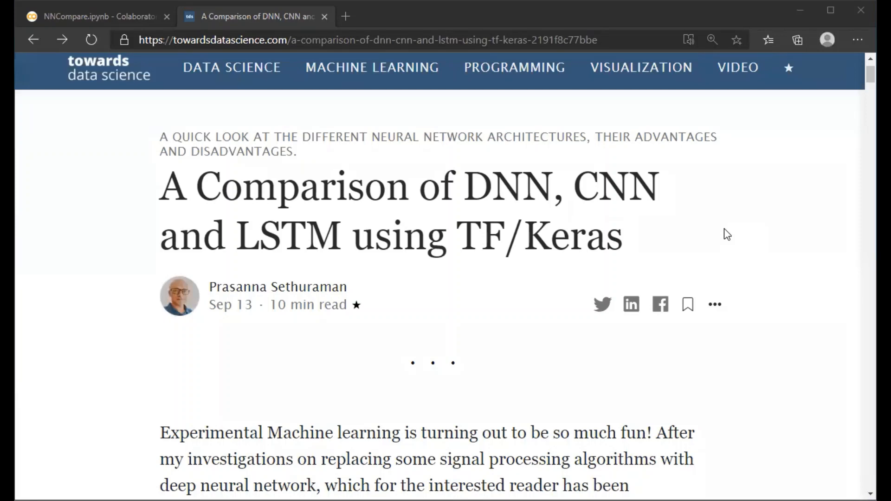
mouse_move(718, 237)
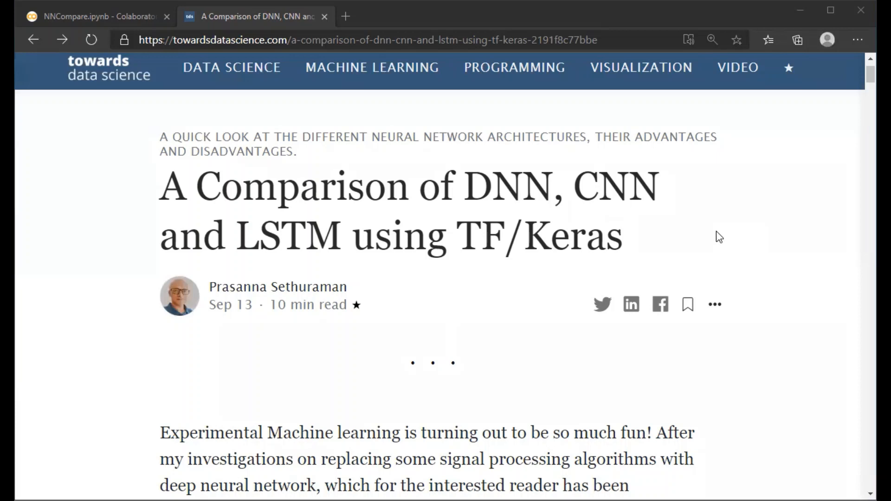
mouse_move(709, 242)
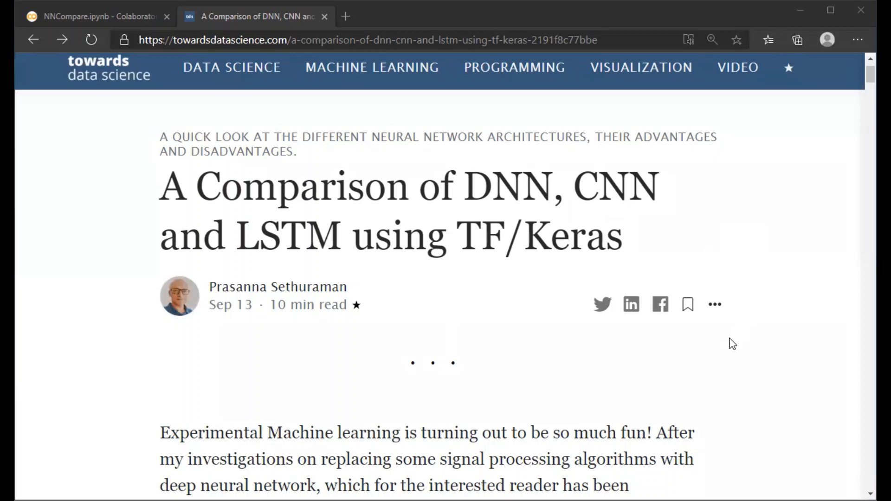
mouse_move(717, 360)
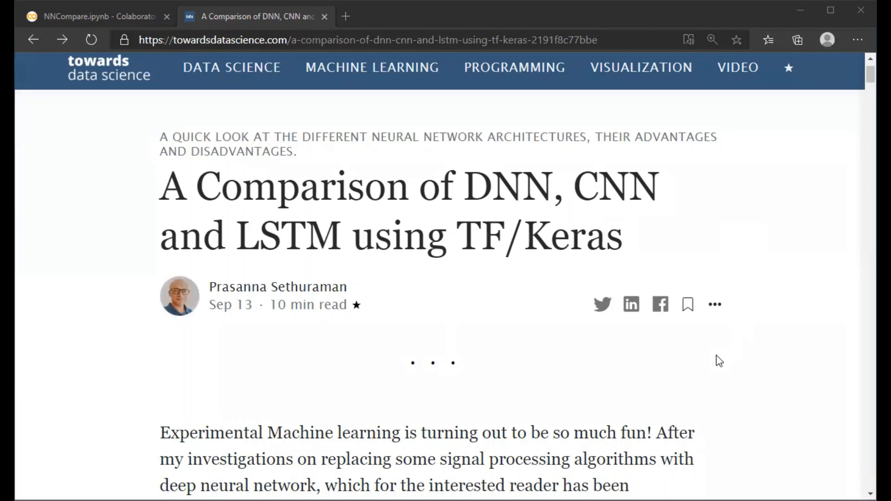
mouse_move(556, 394)
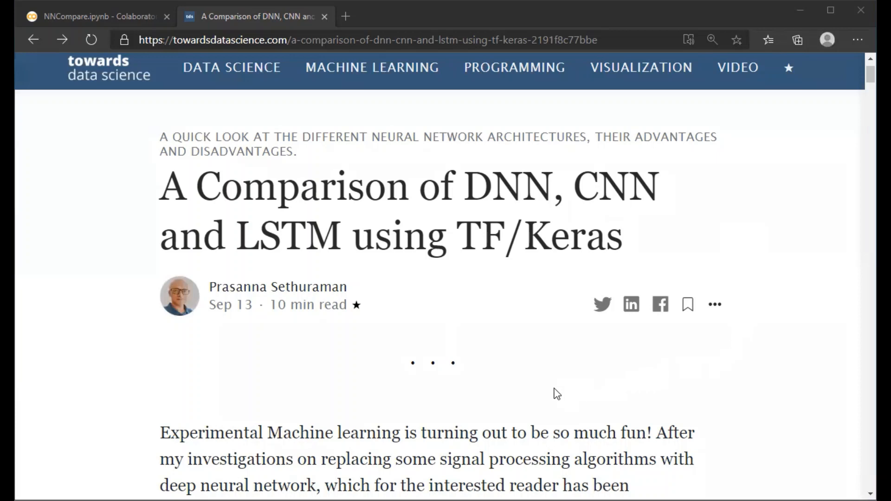
mouse_move(604, 390)
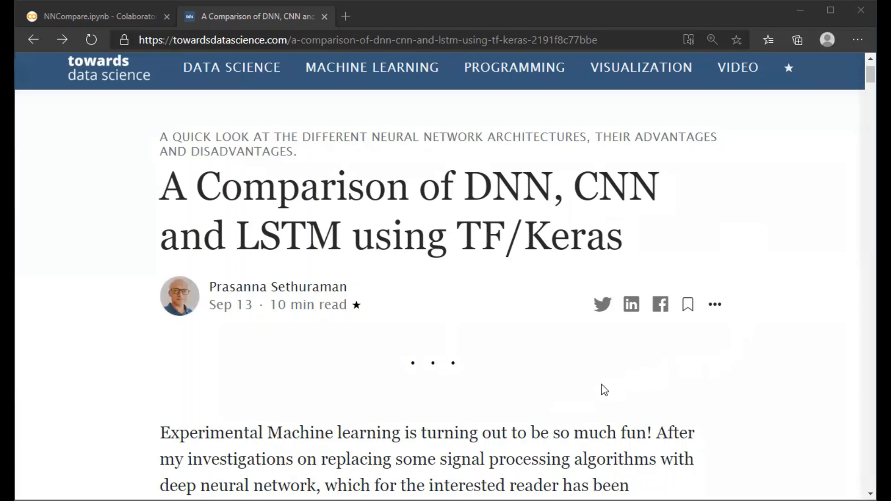
mouse_move(598, 393)
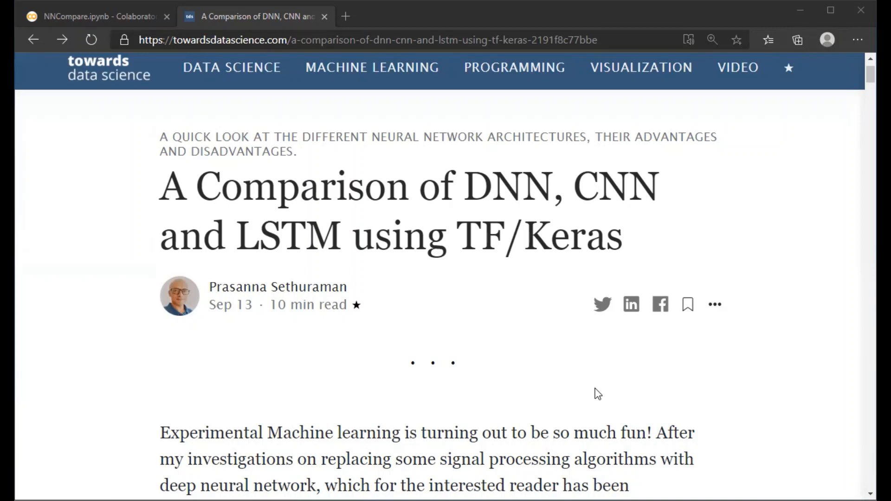
mouse_move(591, 391)
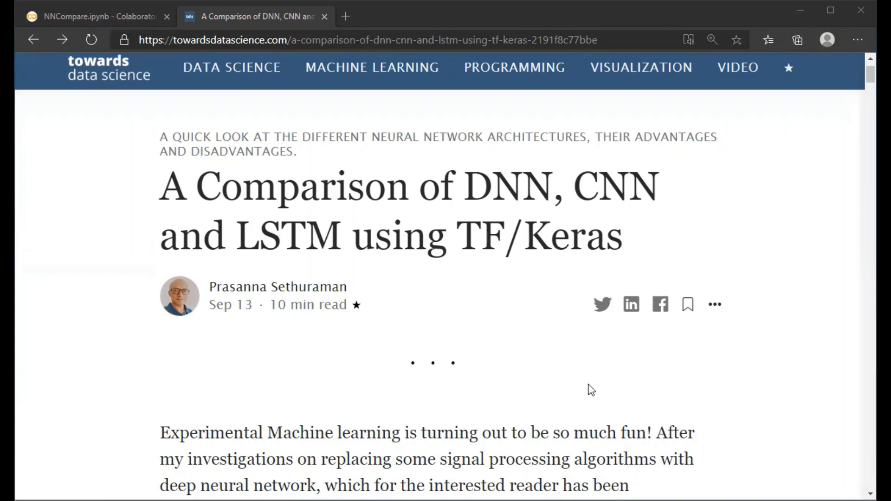
mouse_move(584, 389)
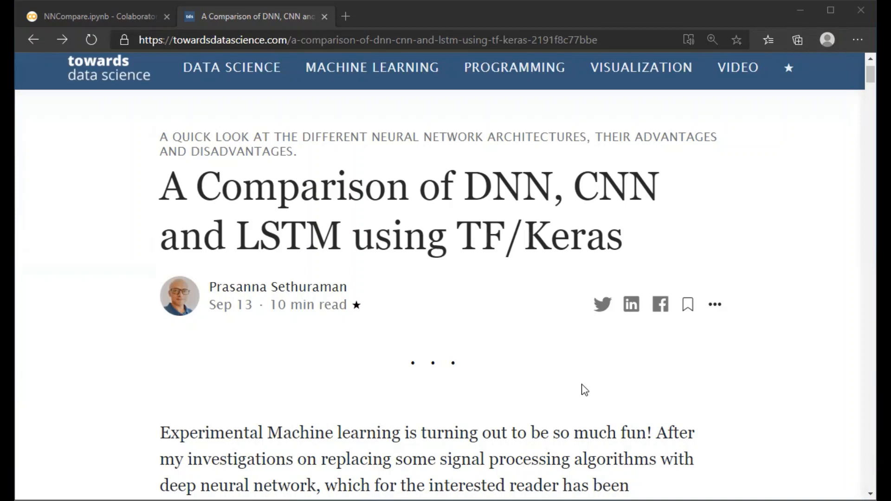
mouse_move(586, 377)
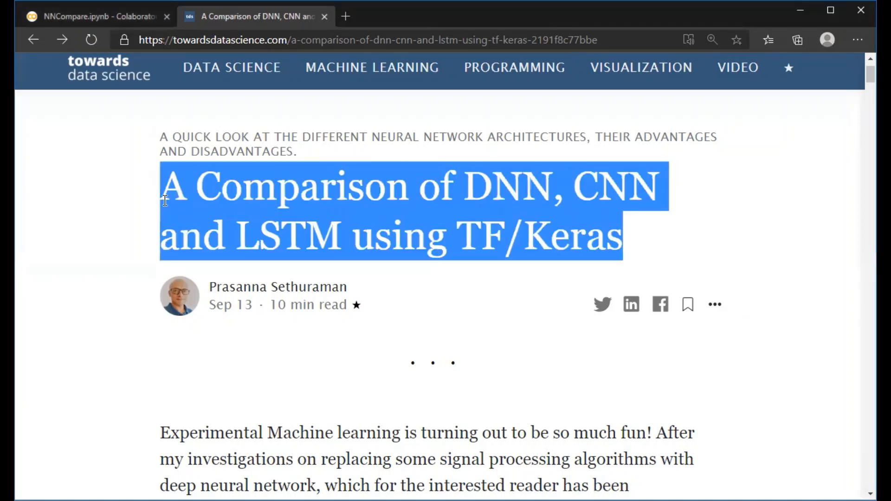
mouse_move(458, 201)
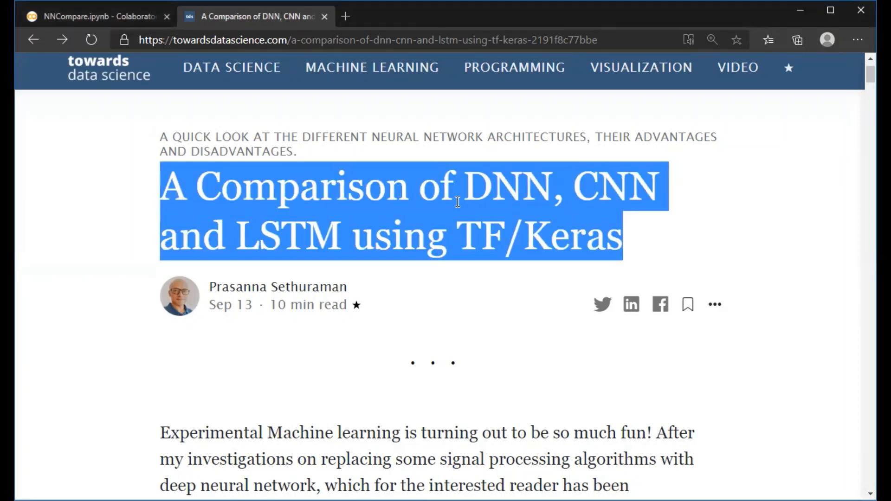
mouse_move(530, 215)
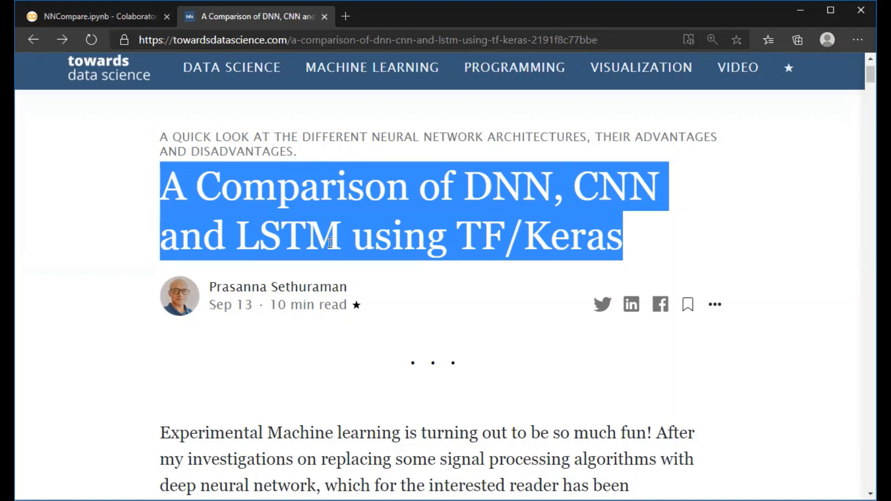
mouse_move(372, 253)
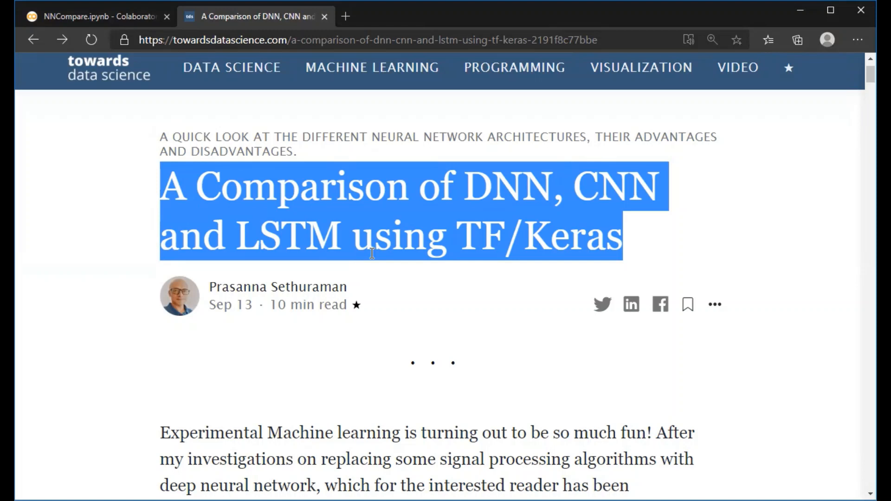
mouse_move(391, 253)
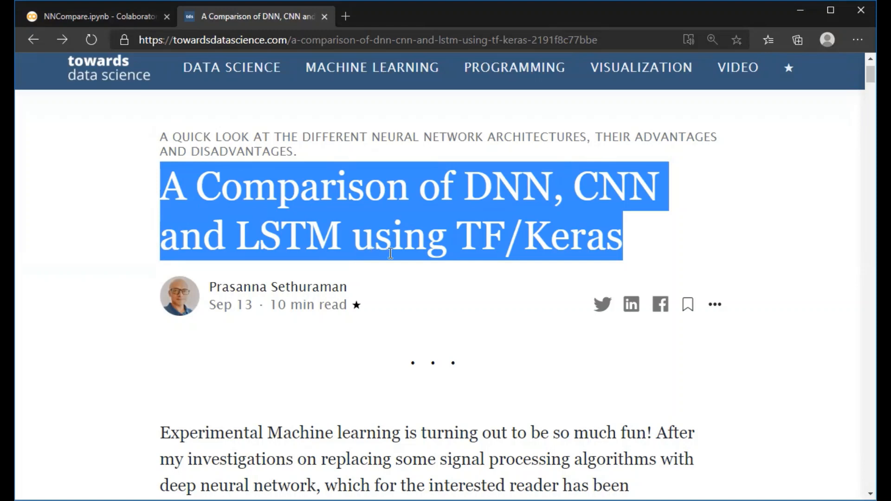
Step: Switch to the NNCompare.ipynb Colab tab showing the DNN, CNN and LSTM comparison title
click(494, 296)
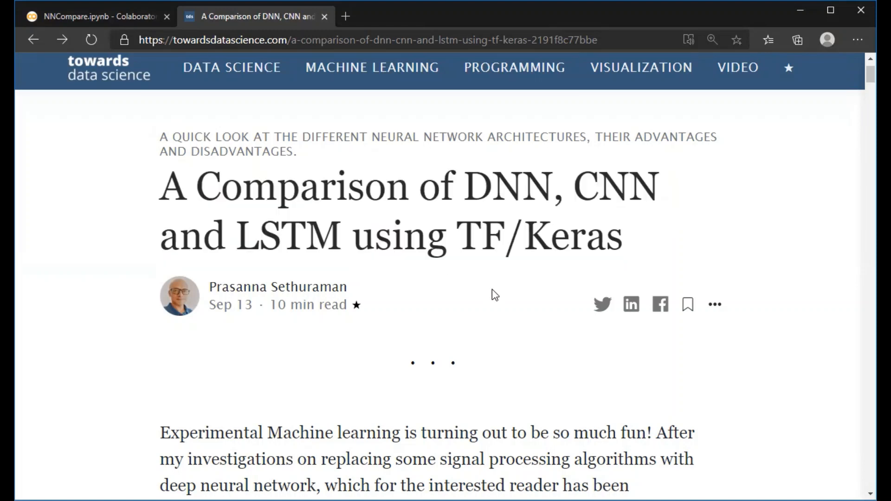
mouse_move(510, 284)
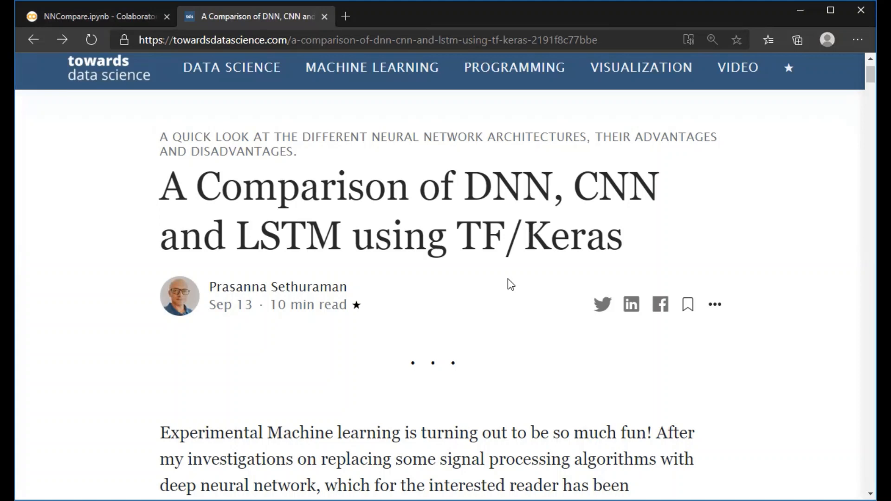
mouse_move(507, 286)
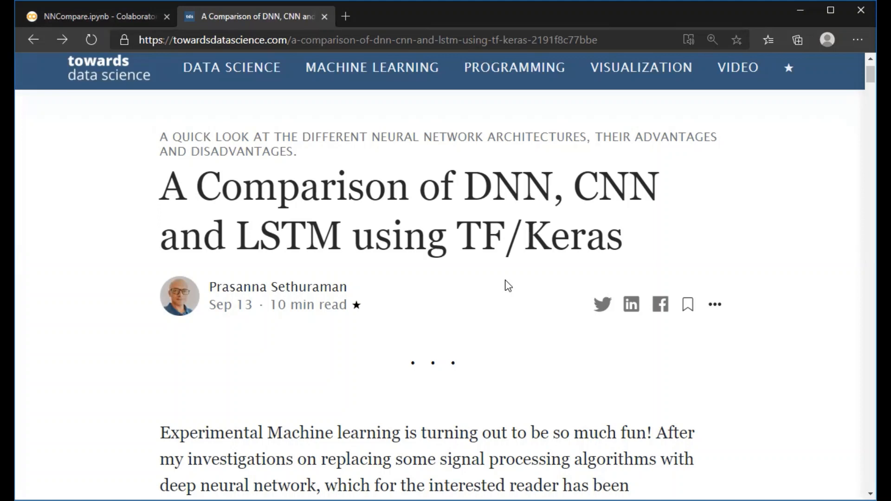
mouse_move(409, 253)
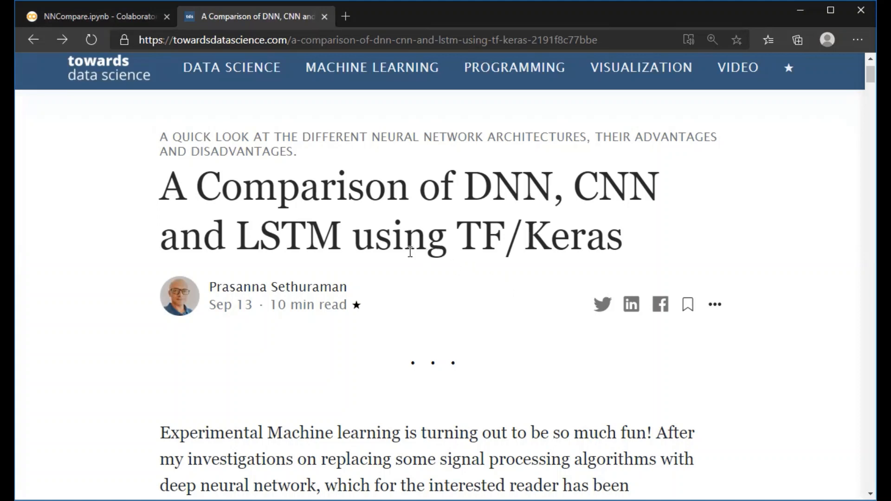
mouse_move(148, 226)
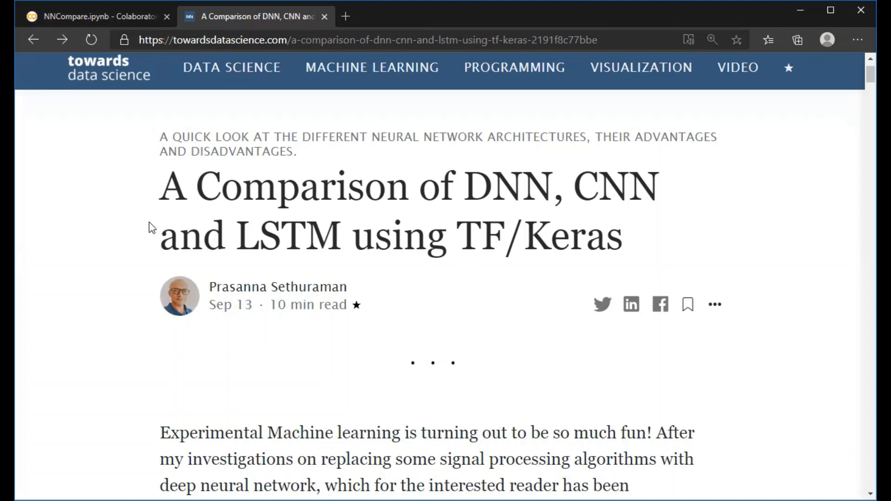
mouse_move(141, 233)
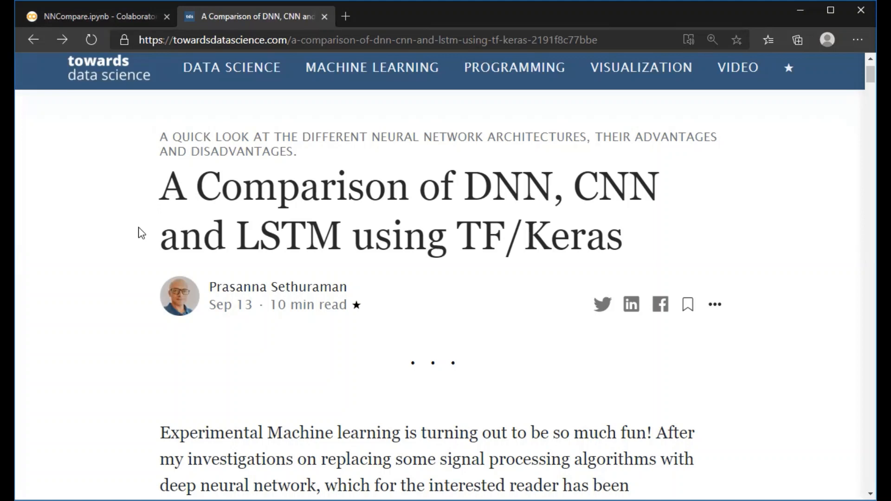
mouse_move(117, 163)
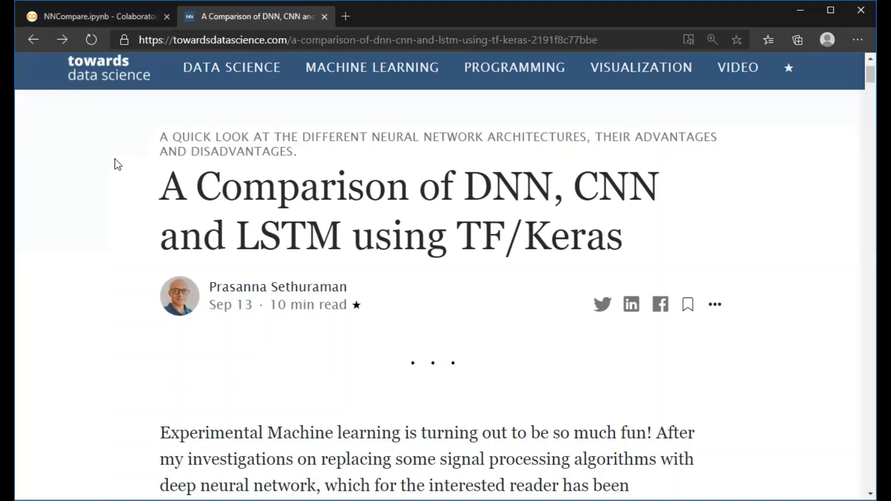
click(98, 17)
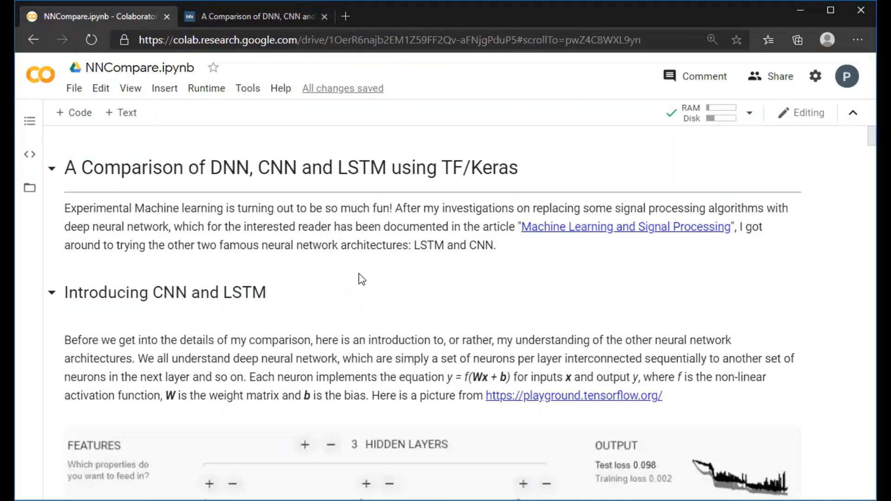
mouse_move(200, 145)
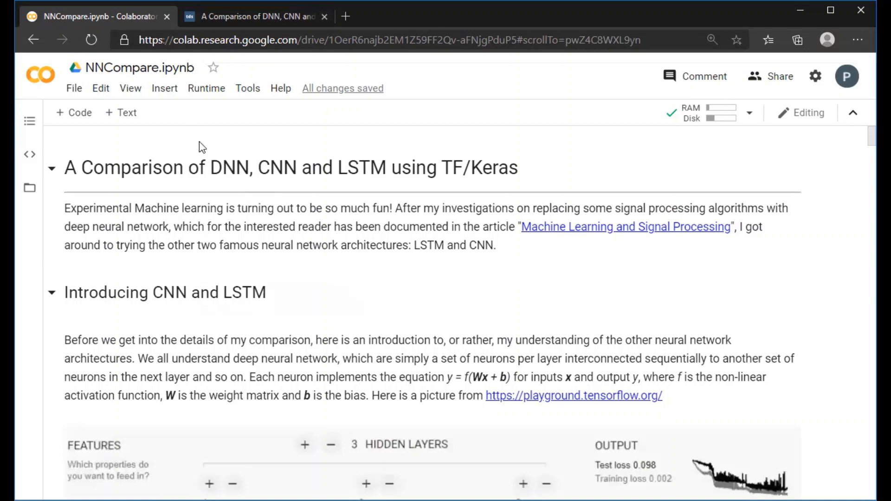
mouse_move(240, 260)
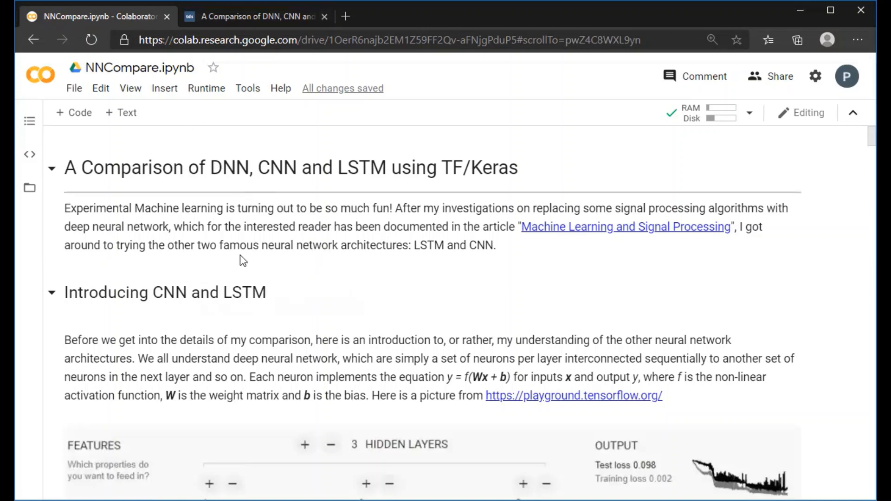
mouse_move(185, 41)
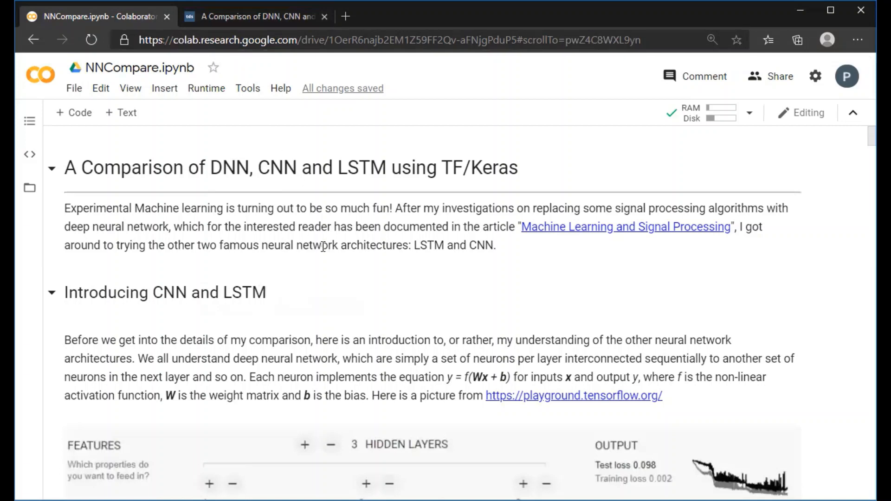
mouse_move(344, 279)
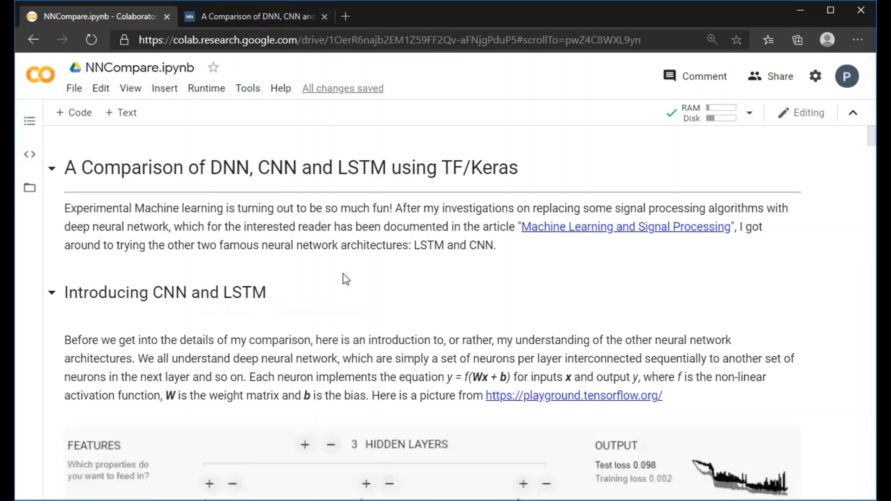
mouse_move(363, 307)
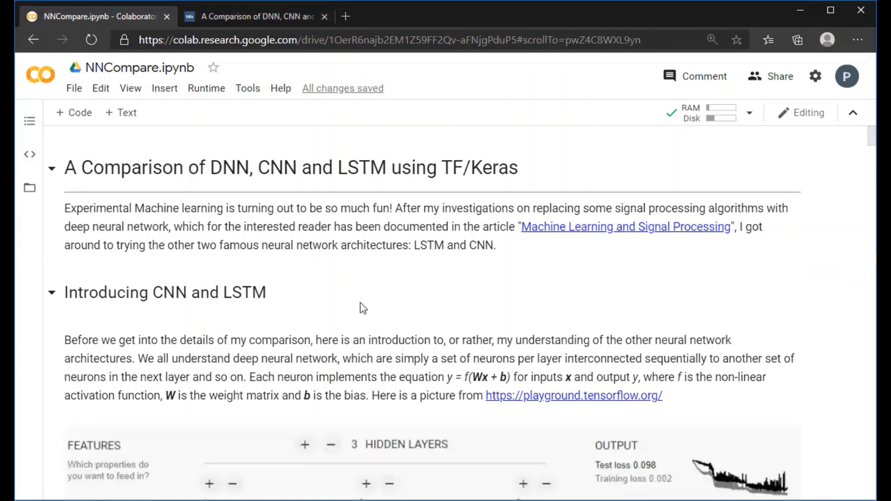
mouse_move(373, 297)
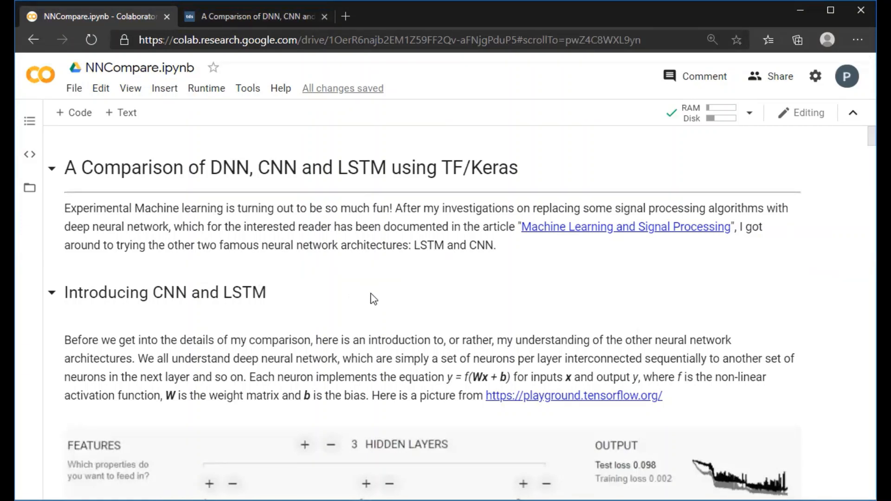
mouse_move(358, 294)
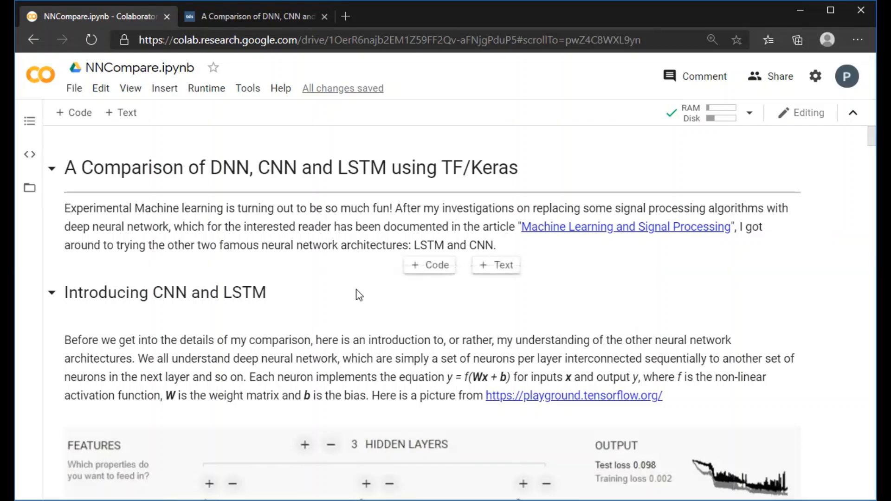
mouse_move(357, 304)
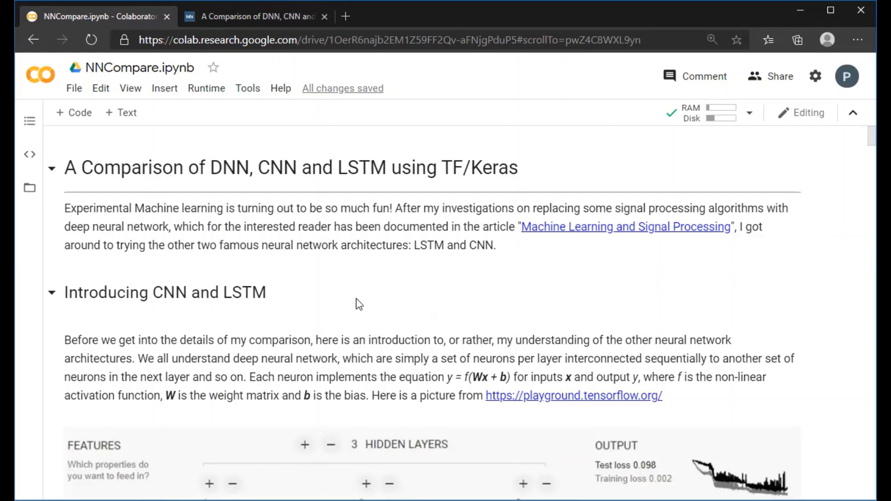
mouse_move(369, 288)
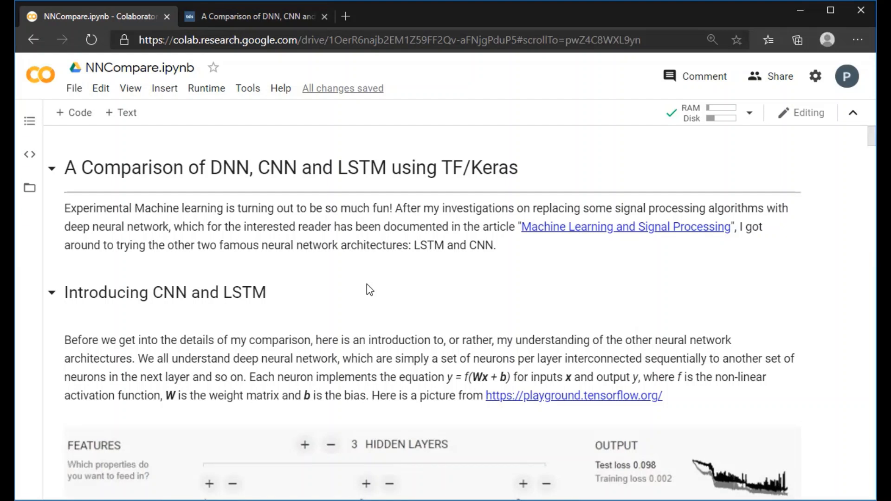
Step: Scroll to the Introducing CNN and LSTM section, select the equation y = f(Wx + b) and view the playground image
scroll(down, 3)
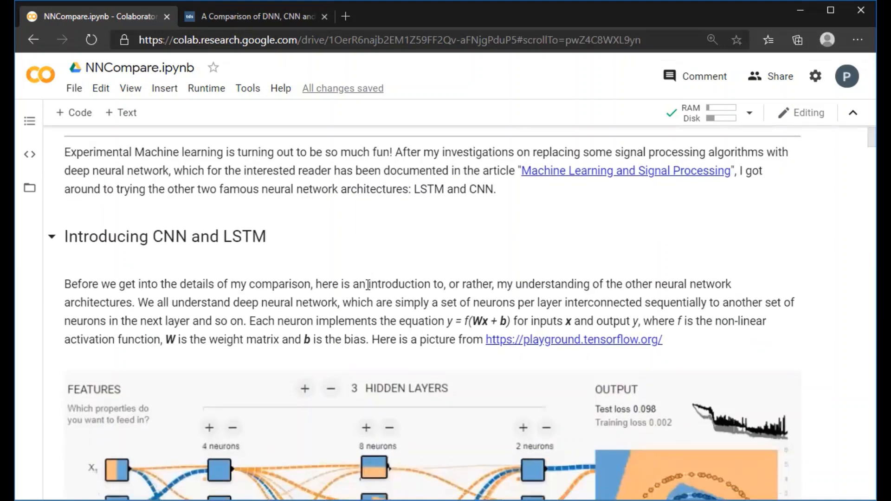
scroll(down, 3)
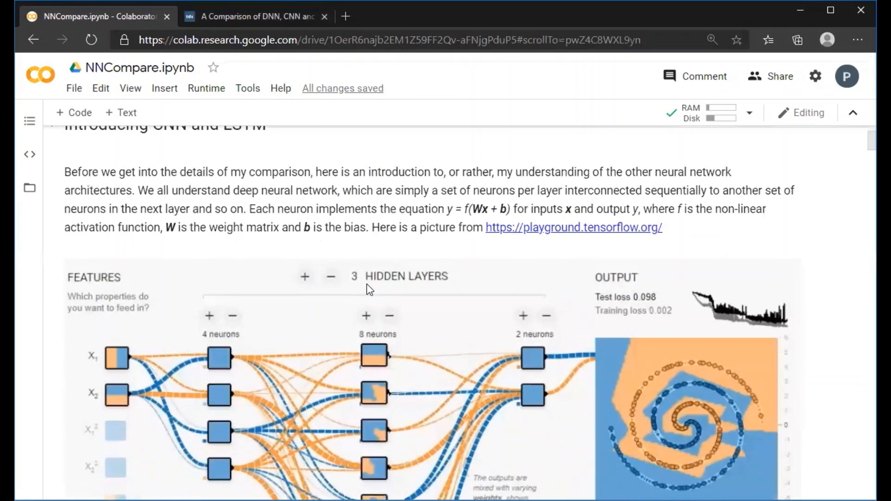
scroll(down, 3)
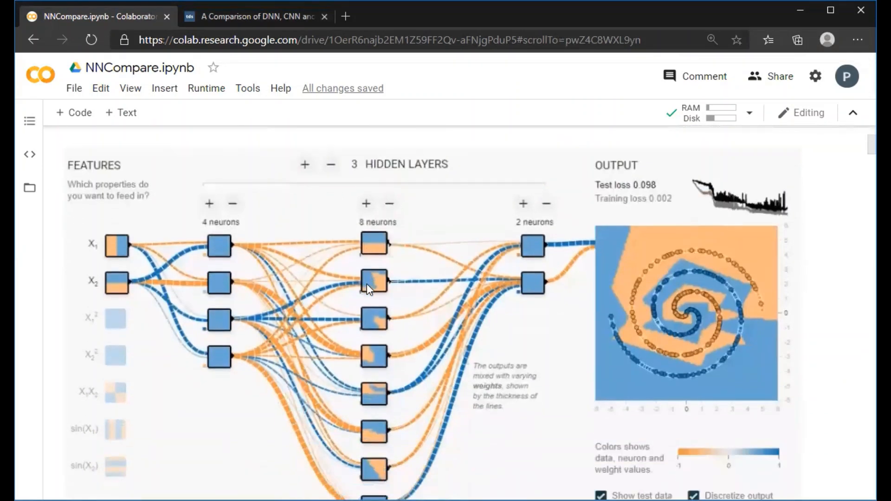
scroll(down, 3)
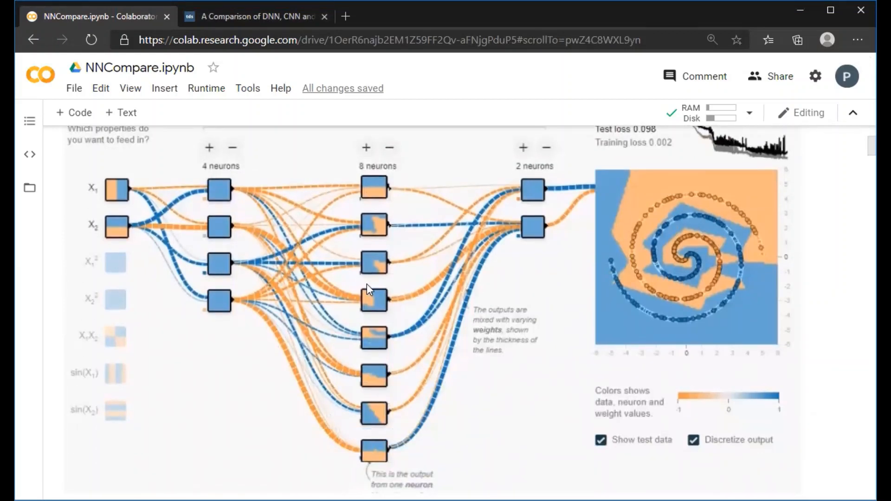
mouse_move(395, 268)
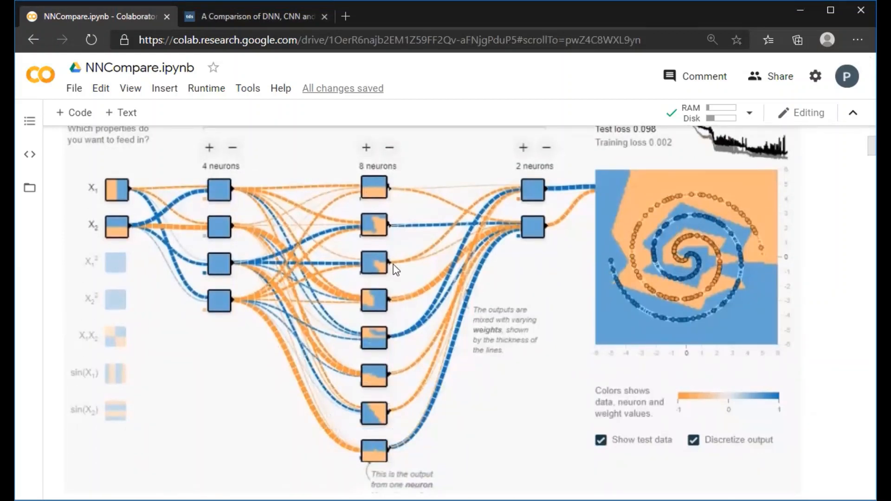
mouse_move(484, 293)
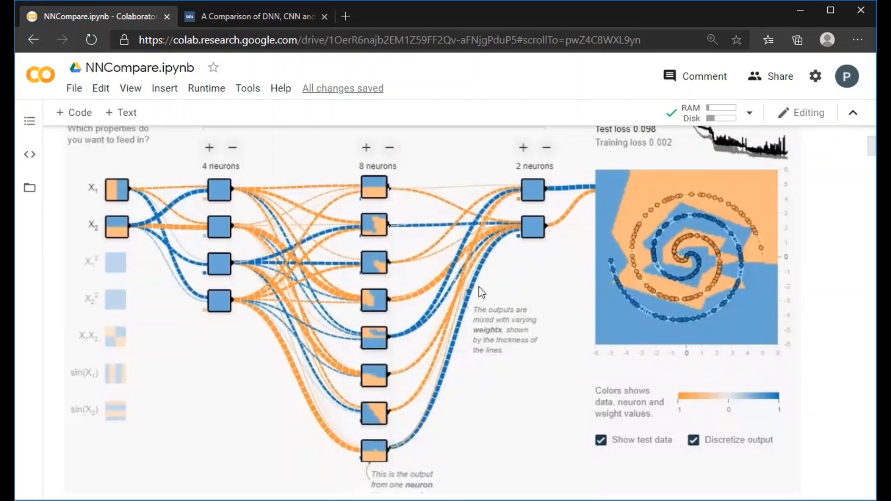
mouse_move(466, 309)
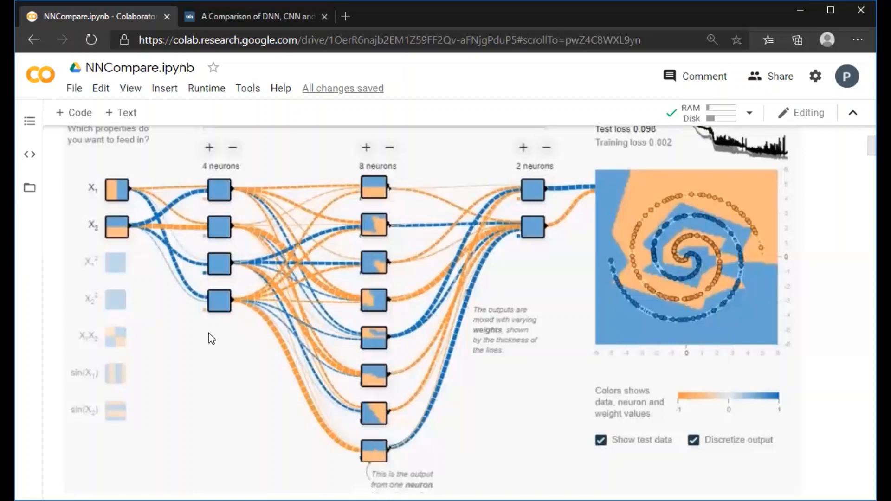
mouse_move(341, 337)
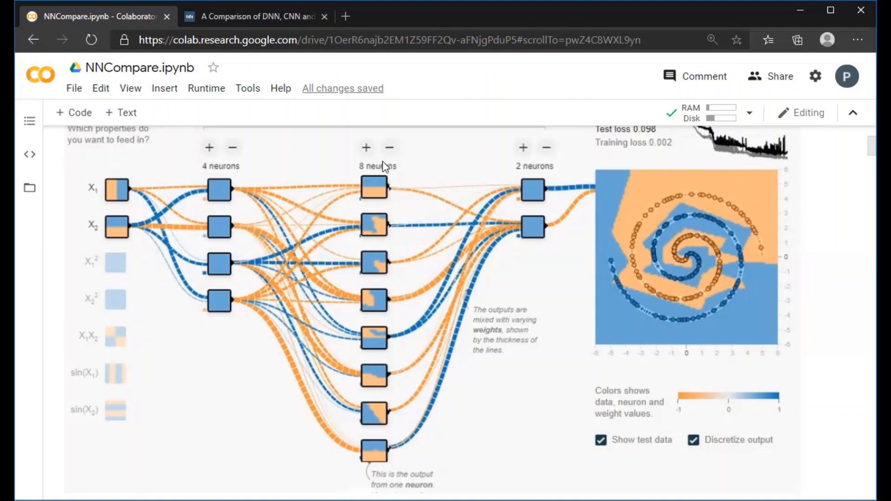
mouse_move(423, 301)
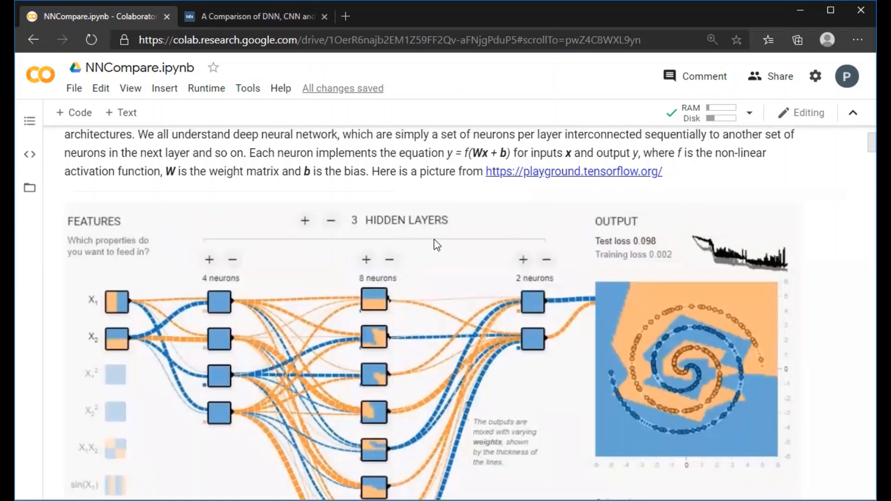
double_click(473, 153)
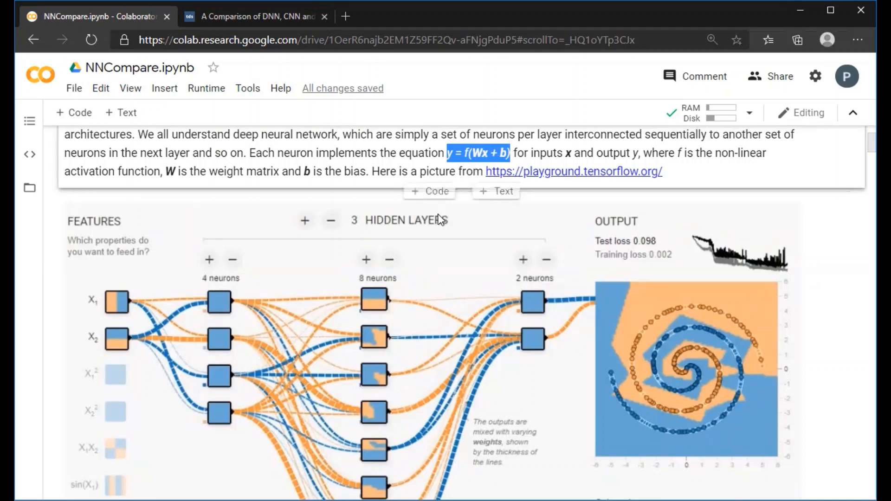
mouse_move(449, 211)
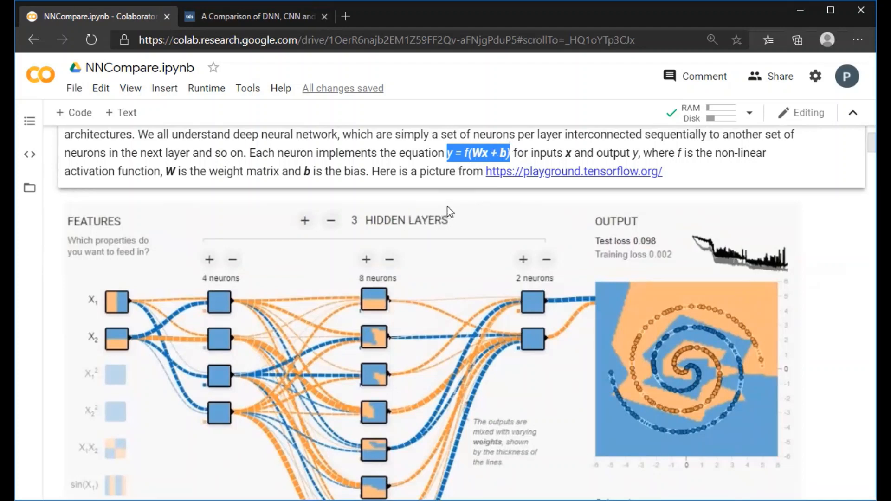
mouse_move(512, 212)
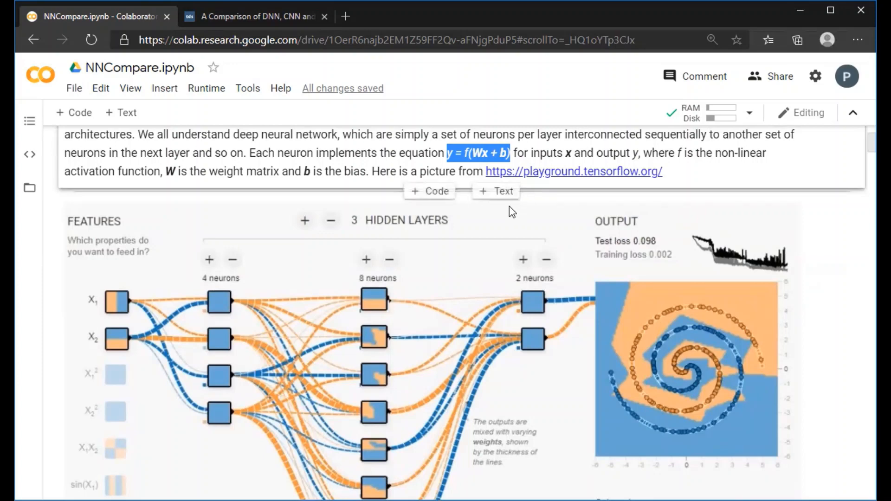
mouse_move(484, 244)
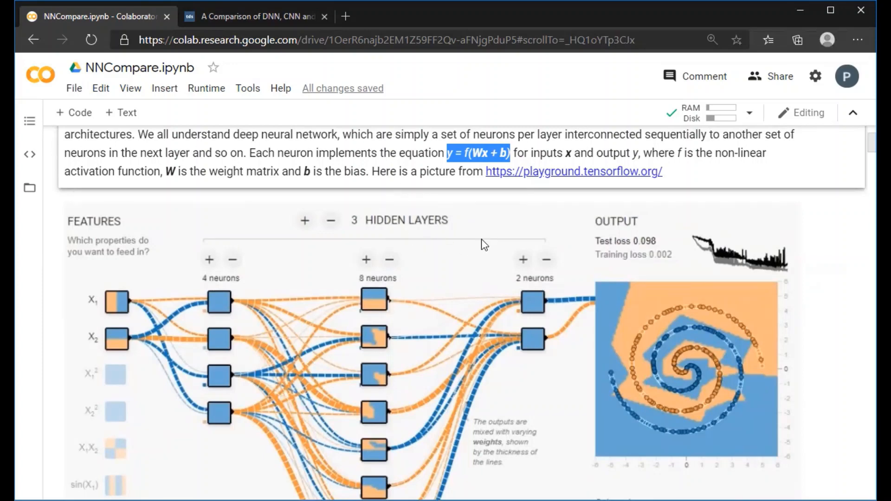
scroll(down, 3)
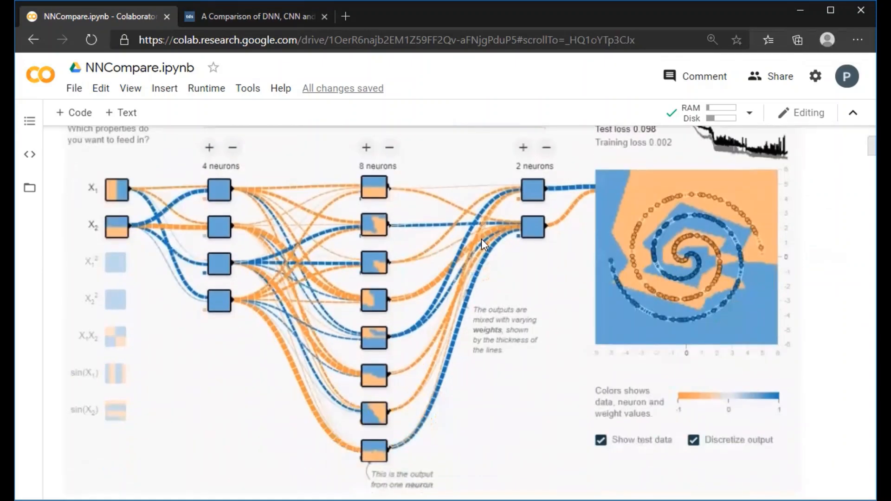
mouse_move(478, 206)
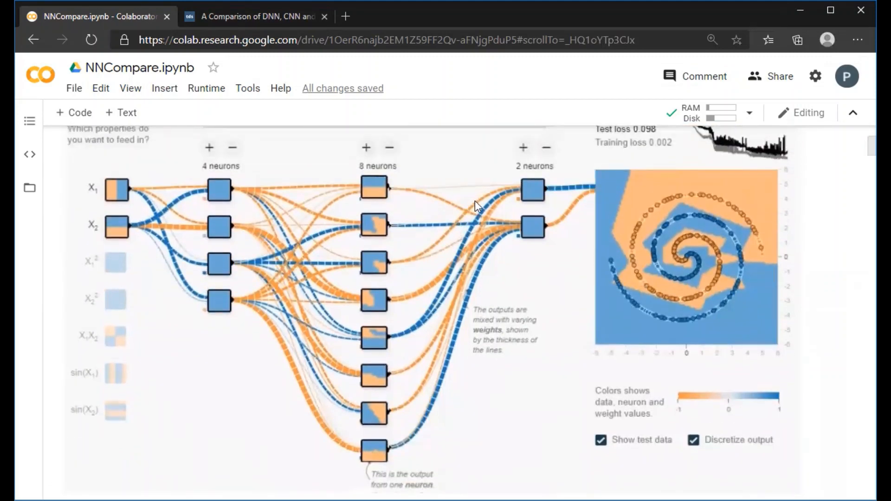
mouse_move(443, 223)
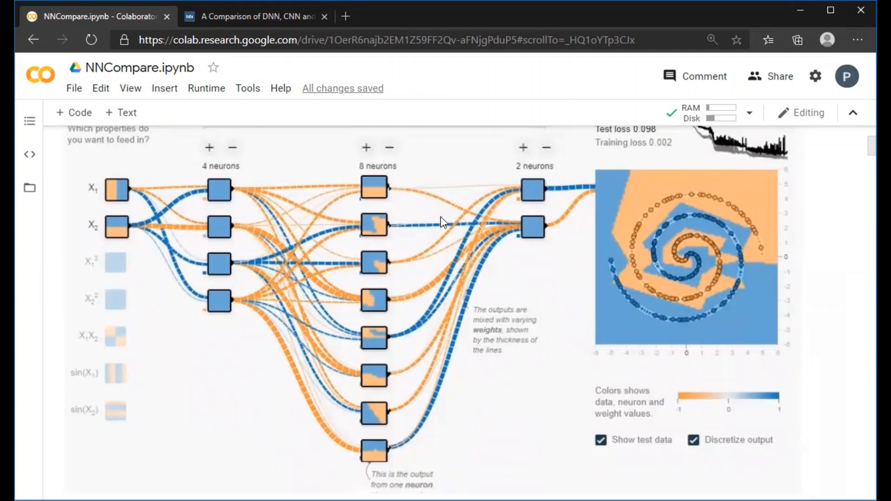
Step: Scroll past the playground image to the CNN section's filters, pooling and dense-layers diagram
scroll(down, 3)
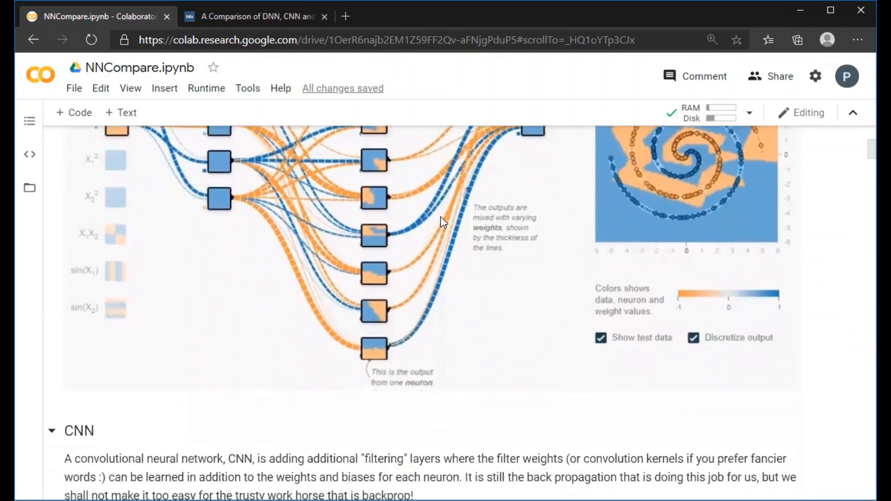
scroll(down, 3)
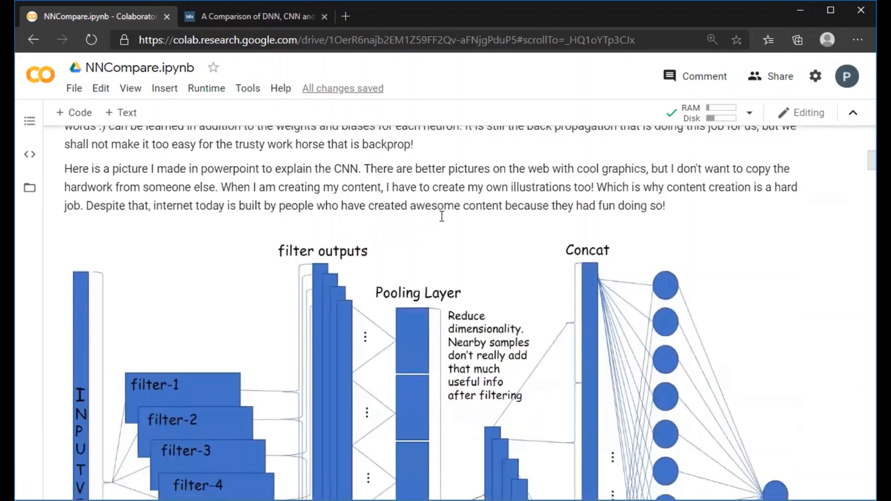
scroll(down, 3)
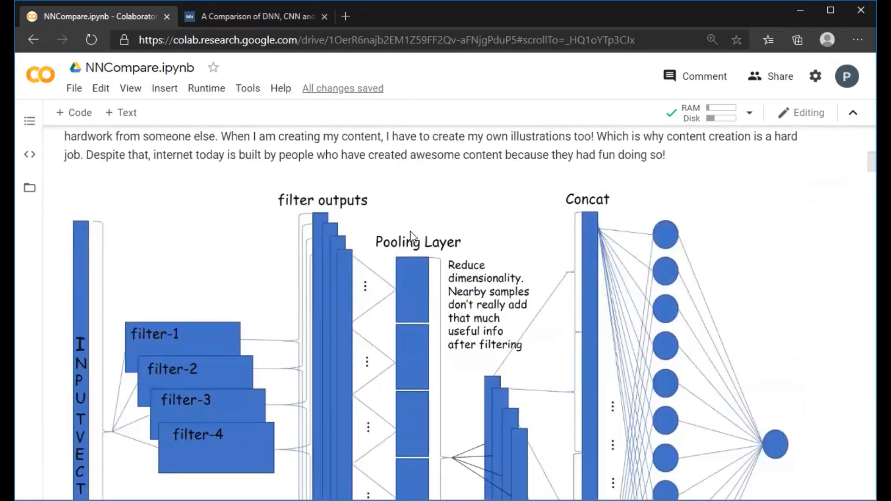
scroll(down, 3)
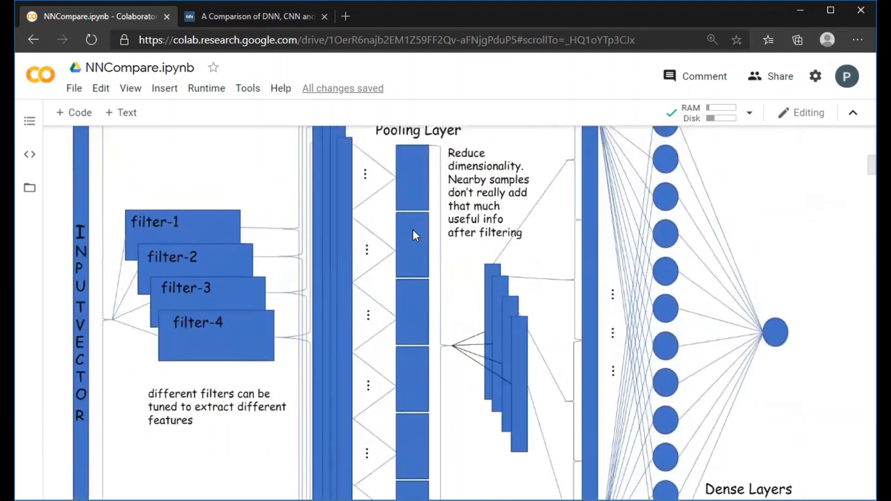
click(712, 39)
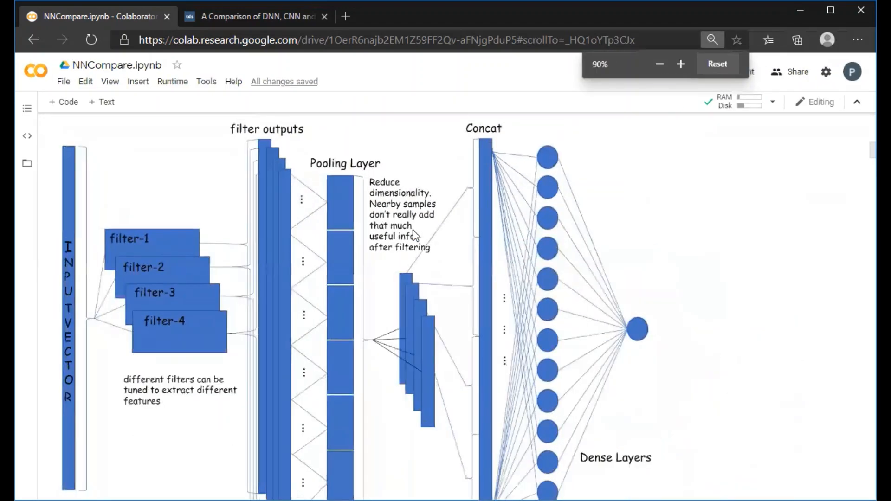
click(718, 63)
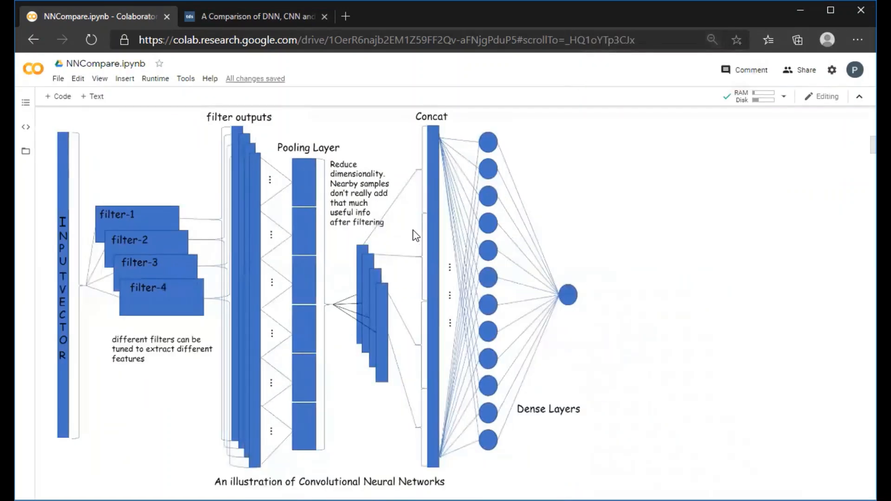
mouse_move(145, 176)
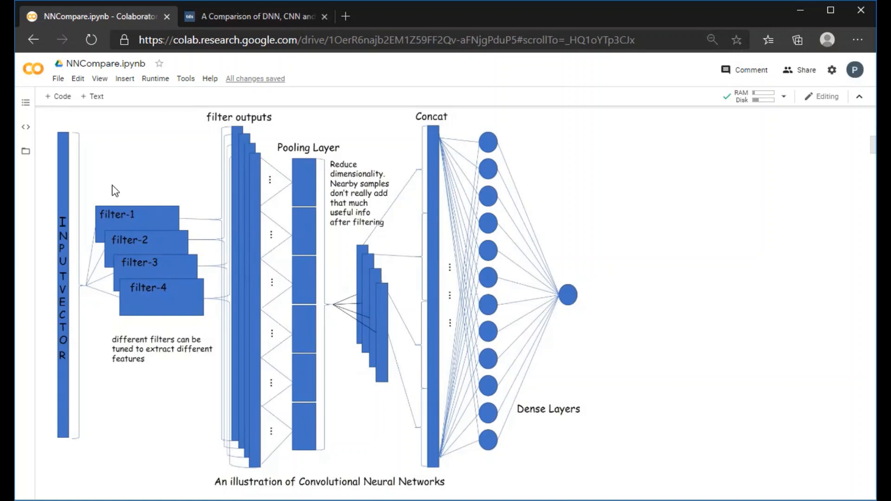
mouse_move(100, 218)
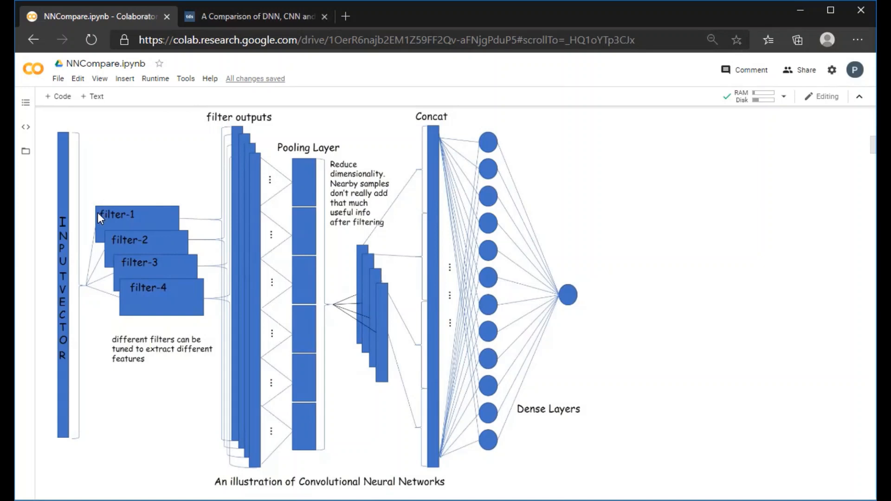
mouse_move(179, 208)
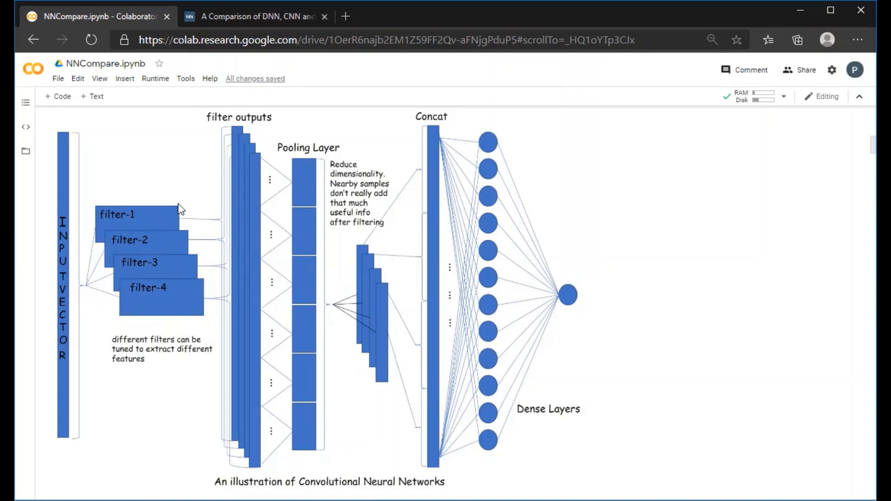
mouse_move(188, 281)
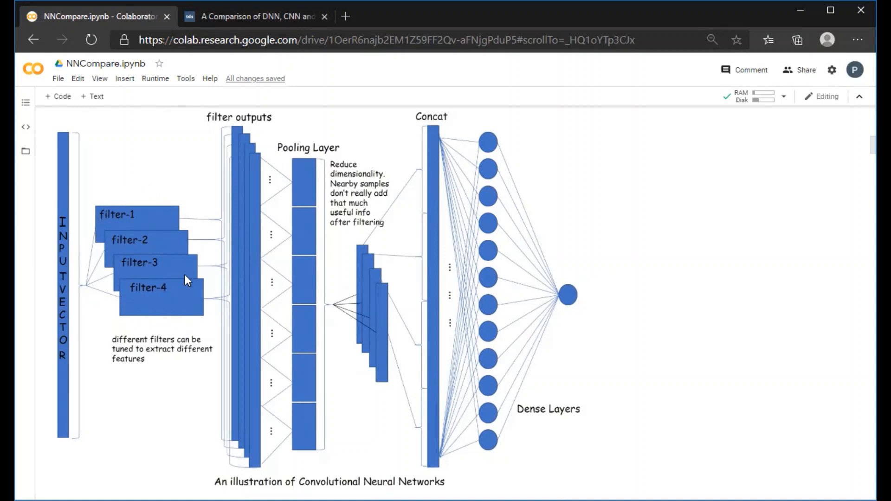
mouse_move(131, 301)
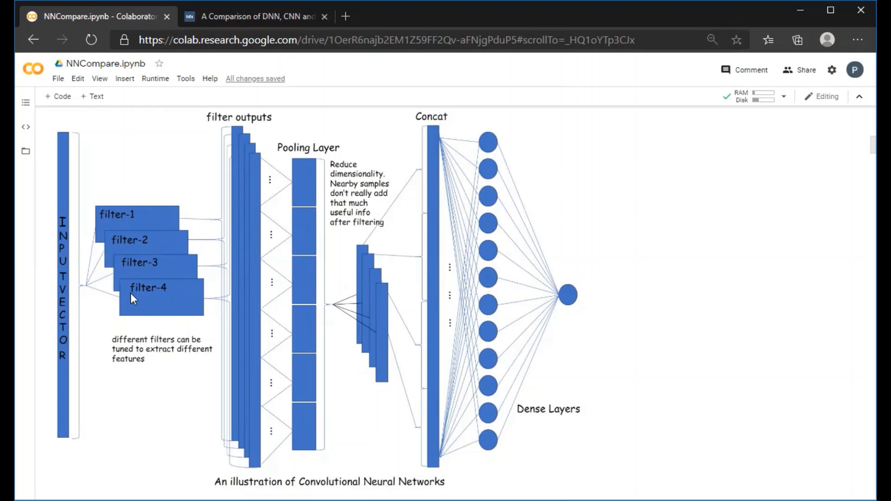
mouse_move(550, 357)
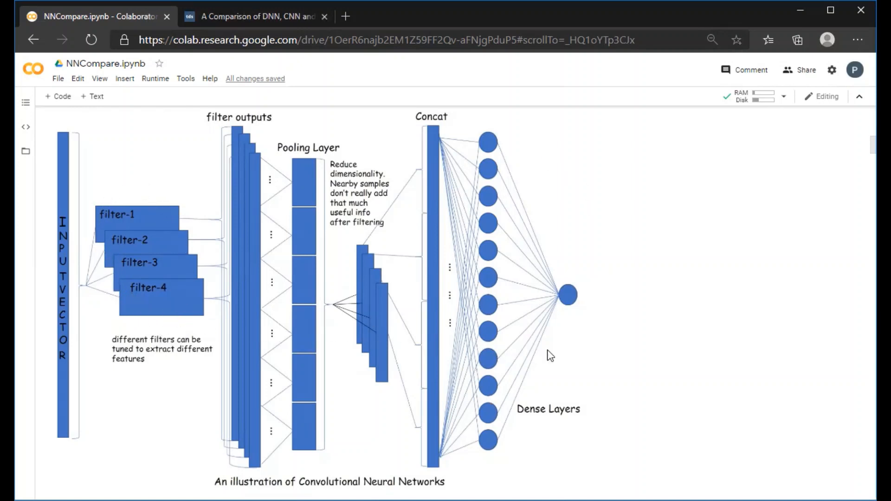
mouse_move(123, 203)
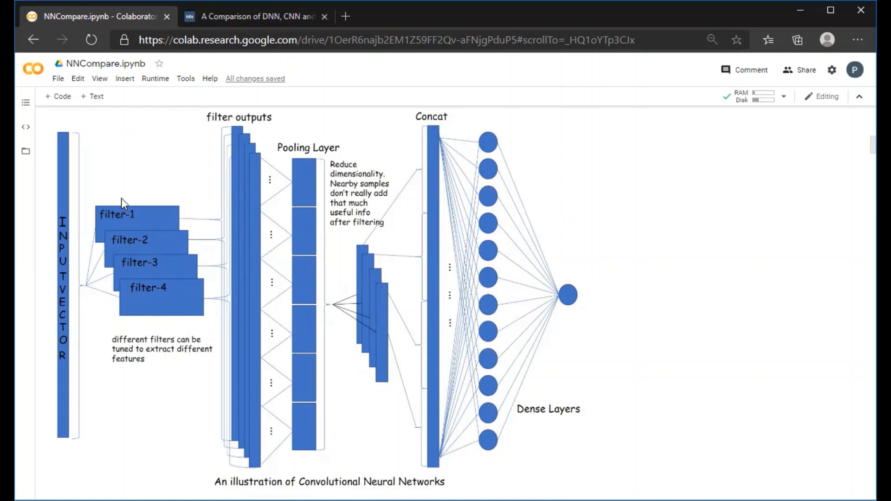
mouse_move(148, 243)
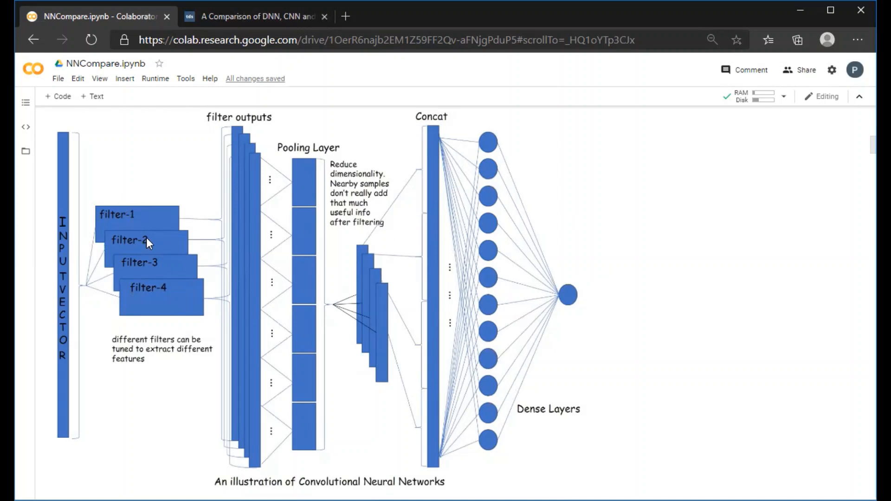
mouse_move(225, 273)
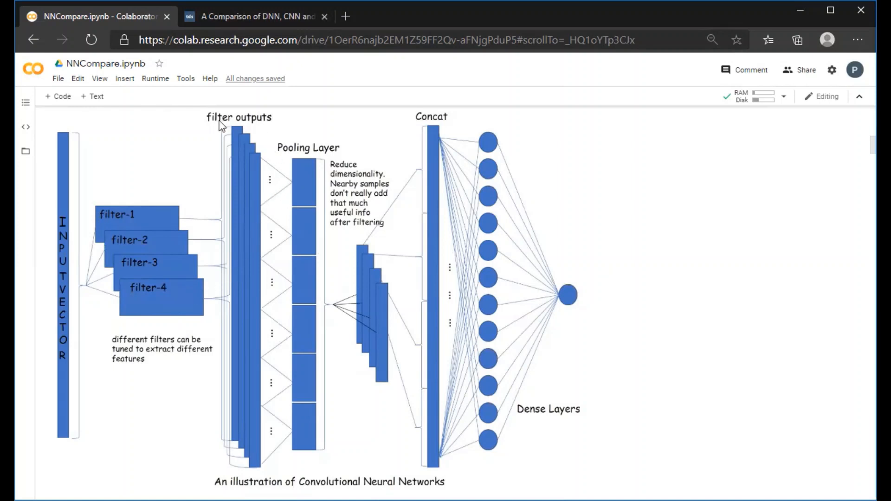
mouse_move(284, 166)
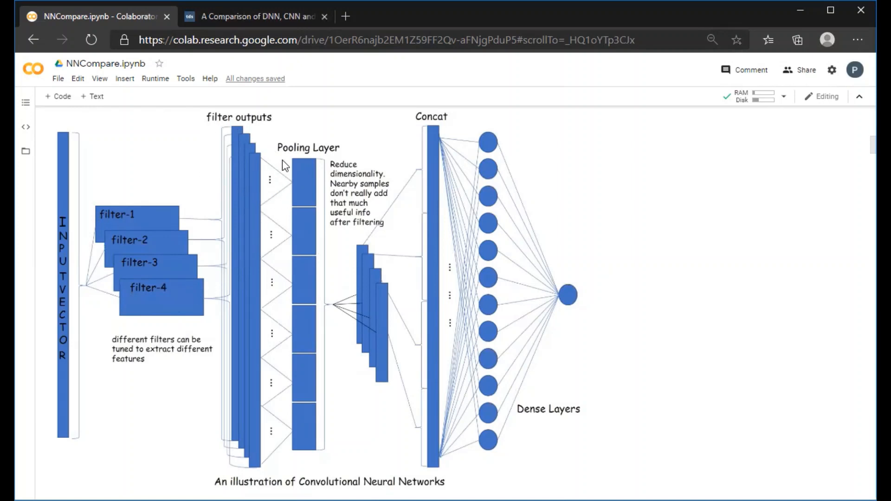
mouse_move(332, 162)
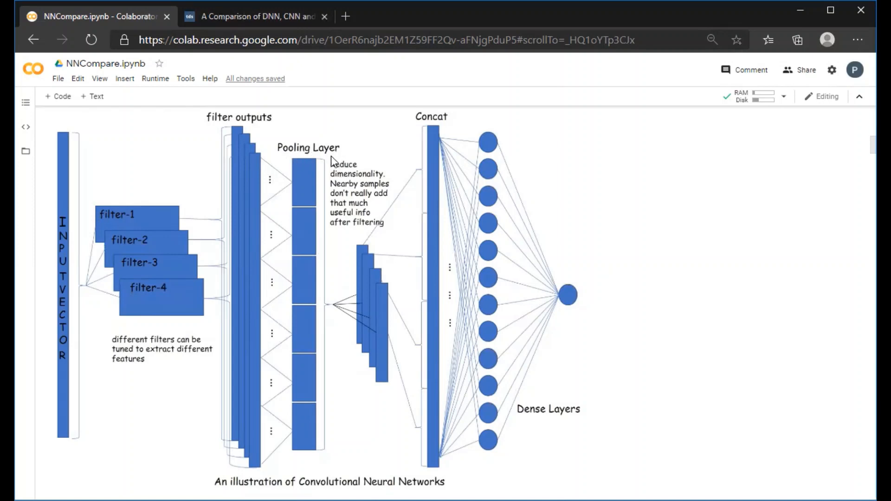
mouse_move(527, 426)
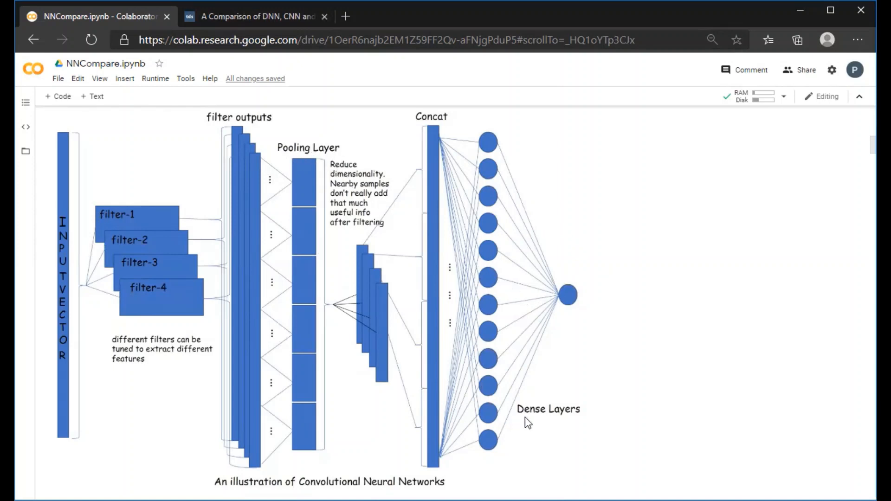
mouse_move(544, 279)
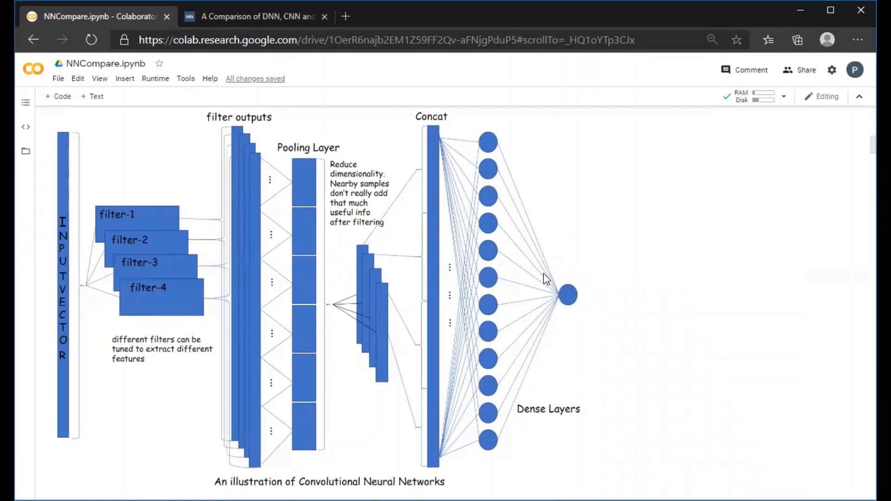
mouse_move(508, 286)
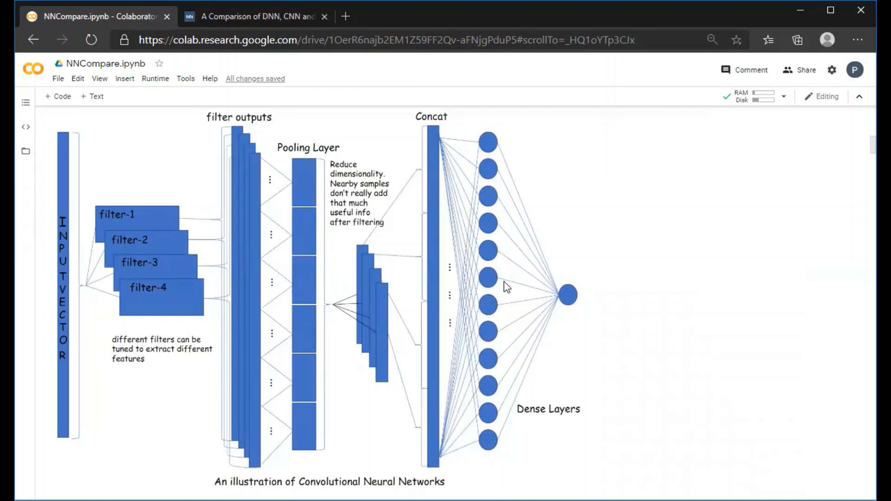
mouse_move(384, 302)
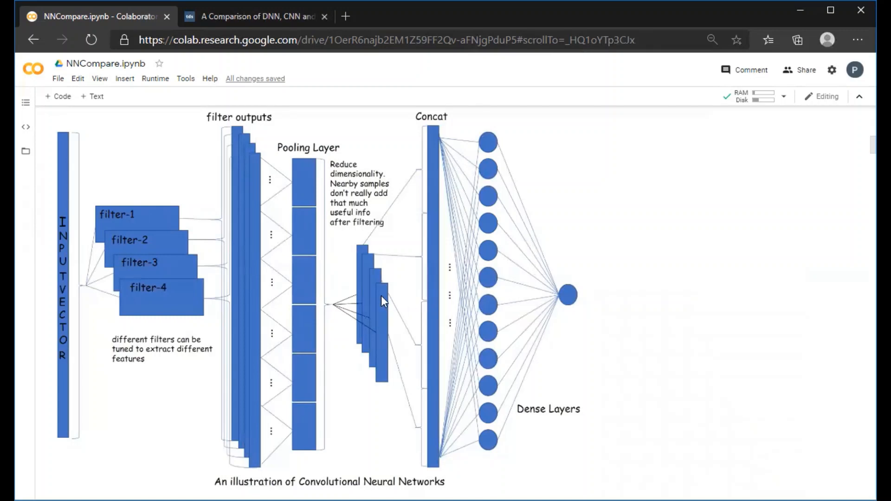
mouse_move(395, 283)
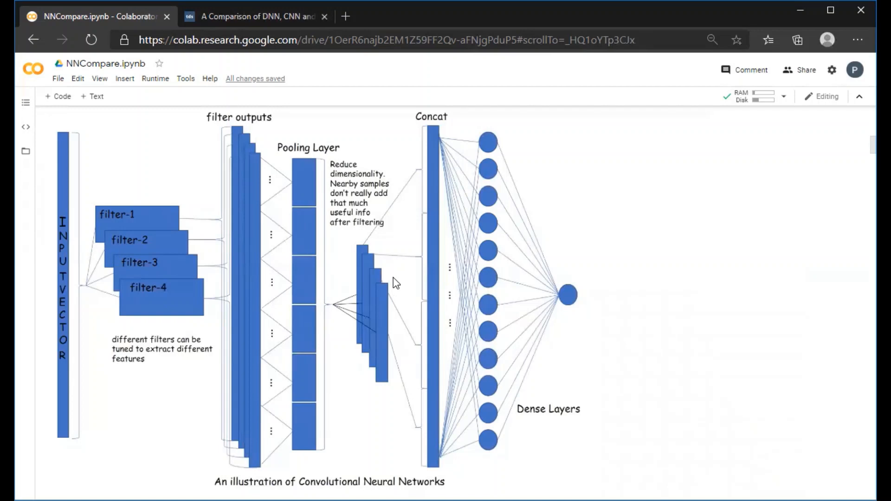
mouse_move(402, 274)
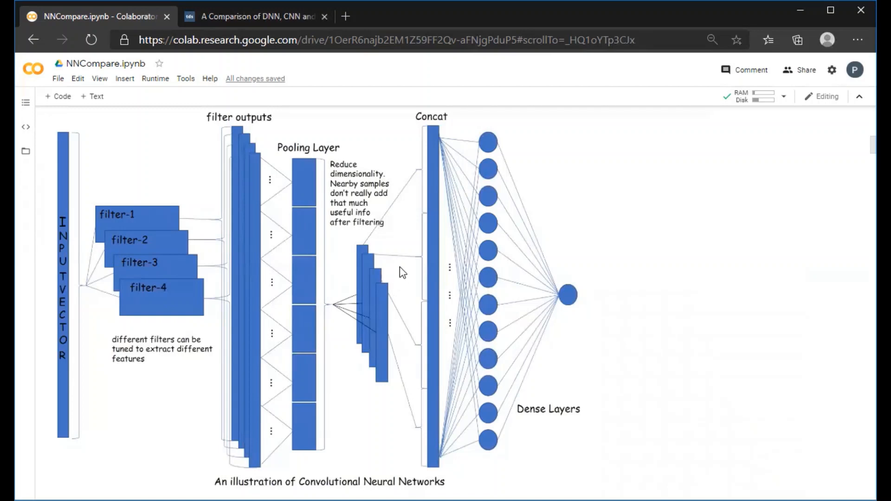
Step: Scroll past the CNN text to the RNN and LSTM section's chained dense-layer diagram
scroll(down, 3)
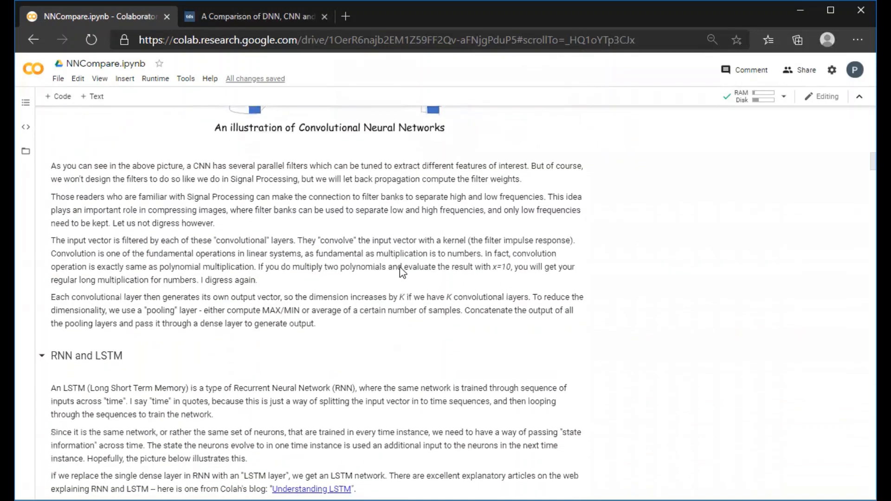
scroll(down, 3)
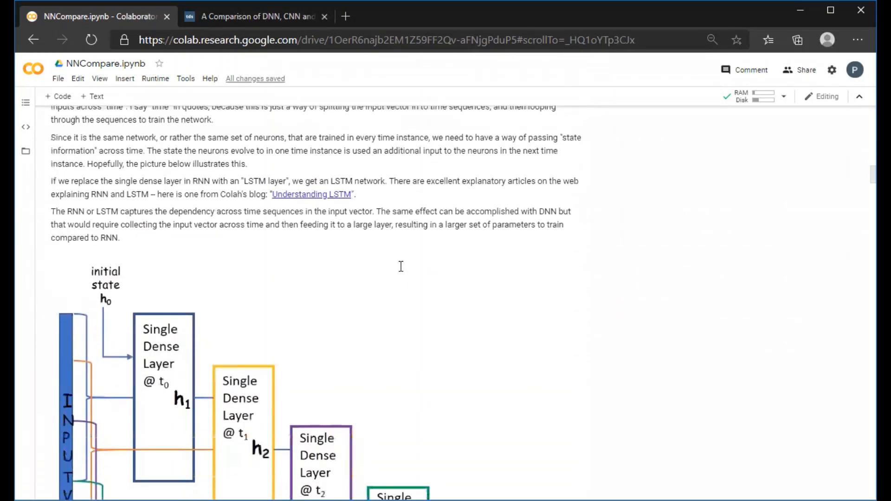
scroll(down, 3)
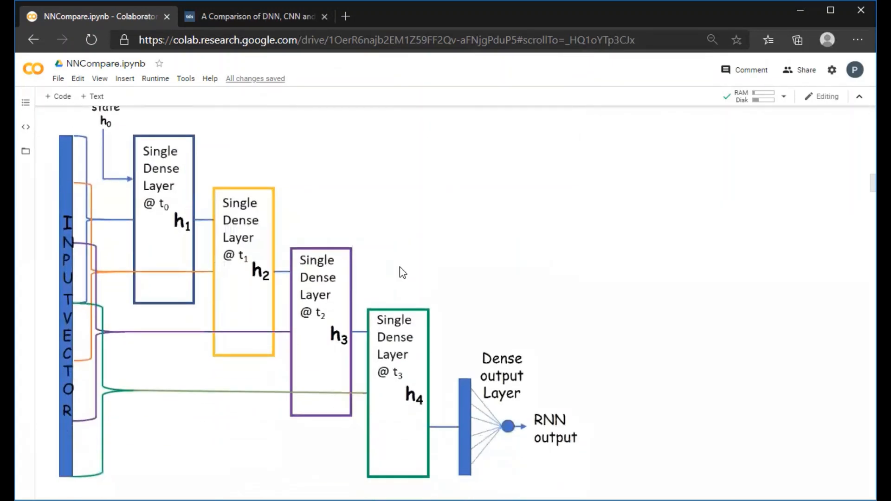
scroll(down, 3)
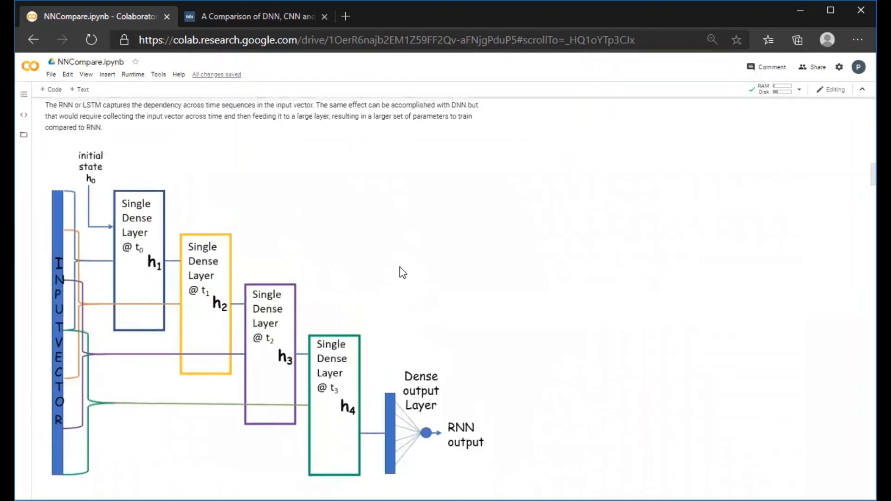
Step: Scroll down to bring the Recurrent Neural Network illustration fully into view
scroll(down, 3)
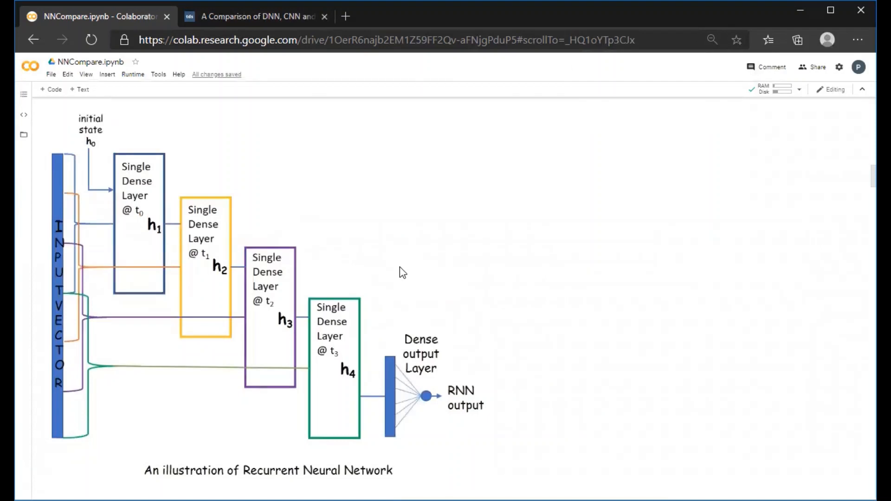
mouse_move(415, 264)
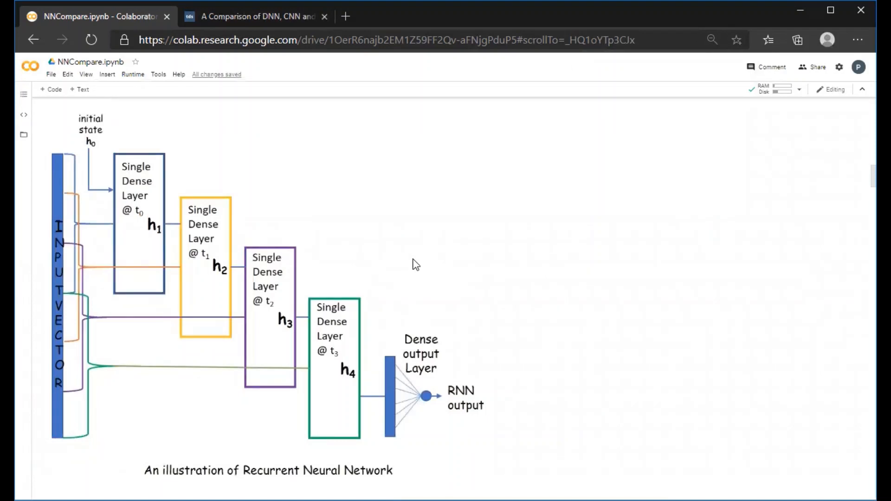
mouse_move(327, 265)
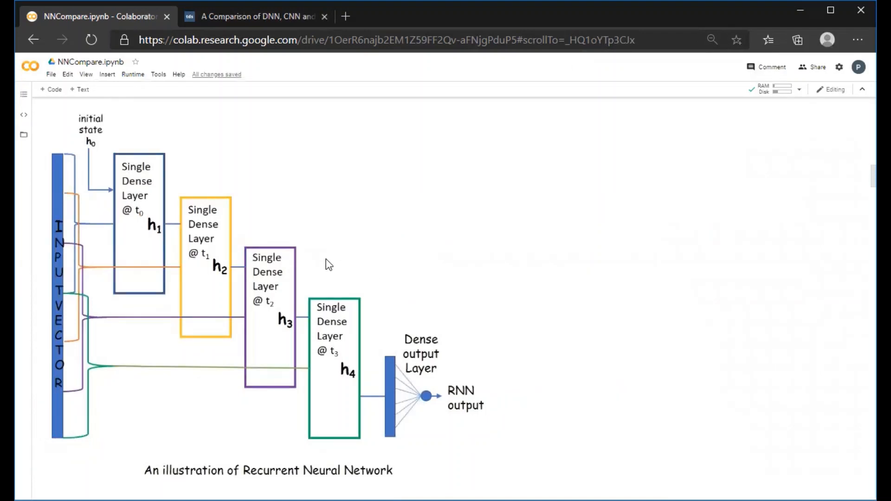
mouse_move(201, 284)
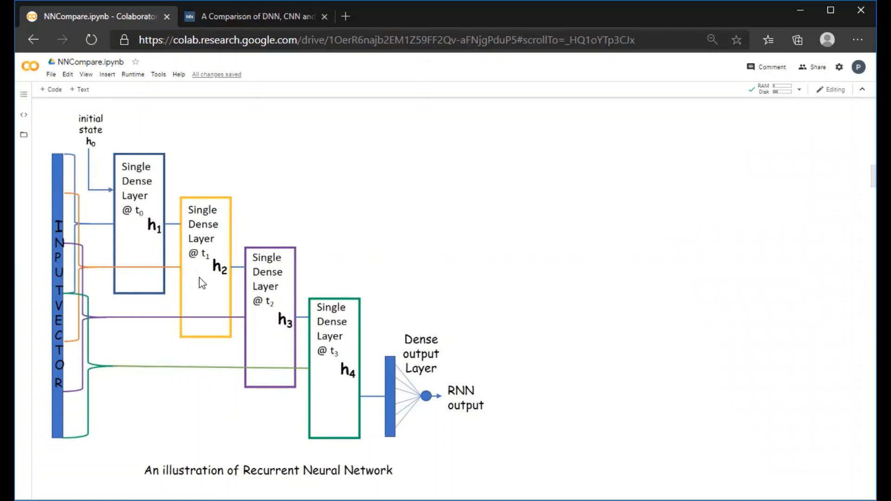
mouse_move(139, 234)
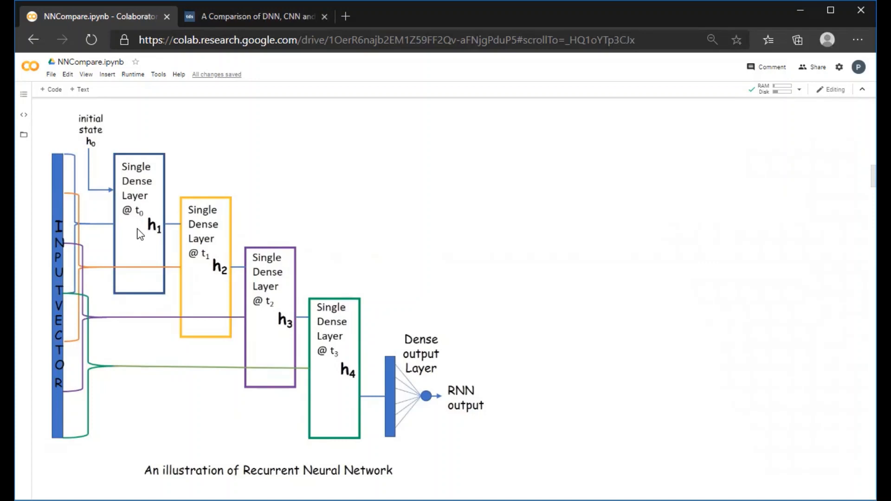
mouse_move(286, 372)
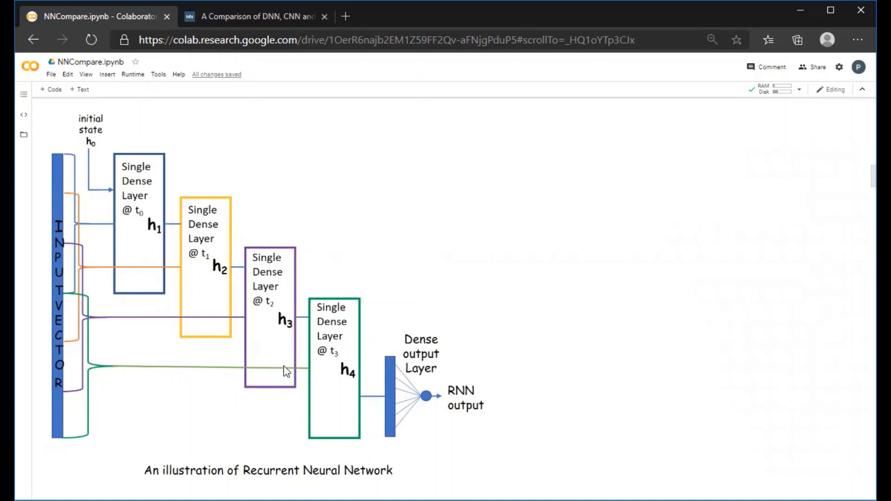
mouse_move(354, 412)
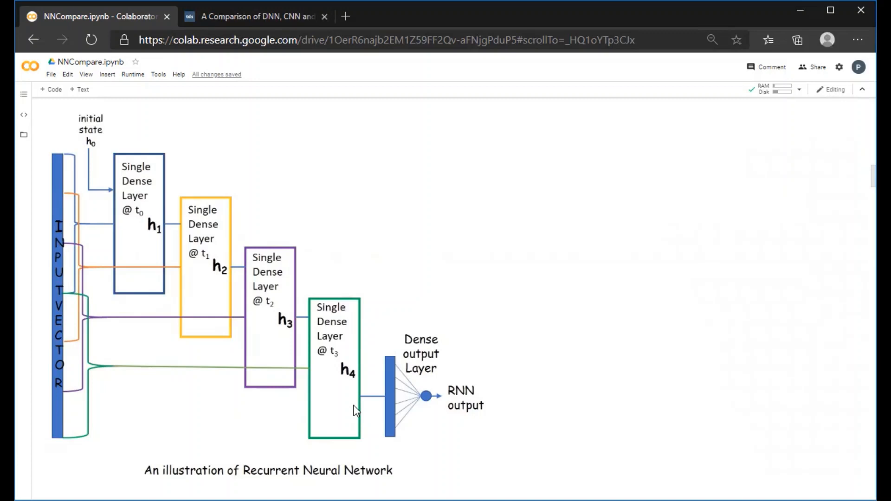
mouse_move(320, 399)
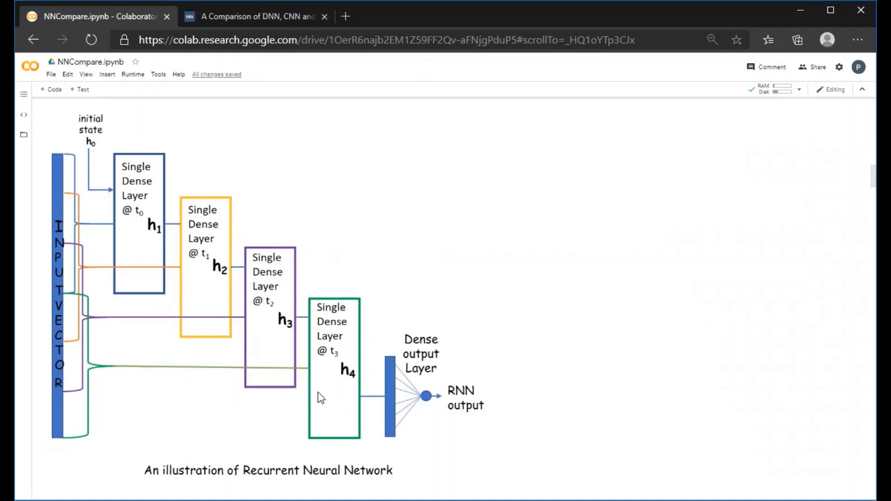
mouse_move(273, 329)
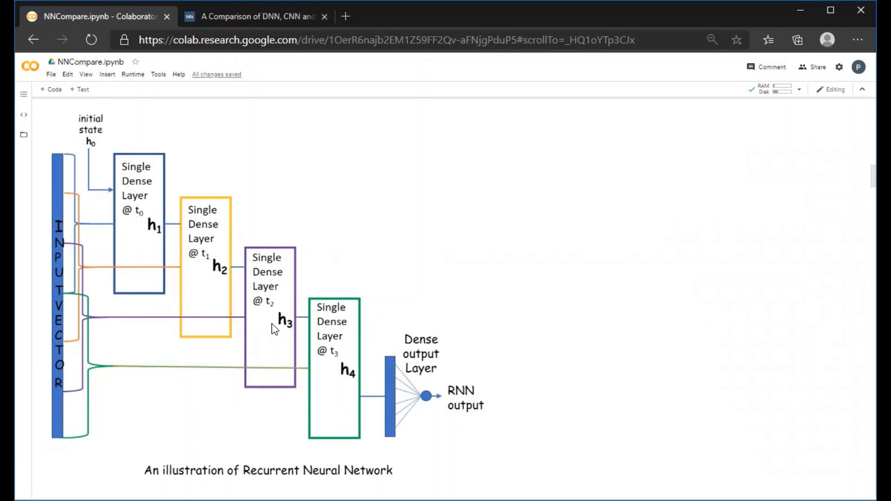
mouse_move(146, 257)
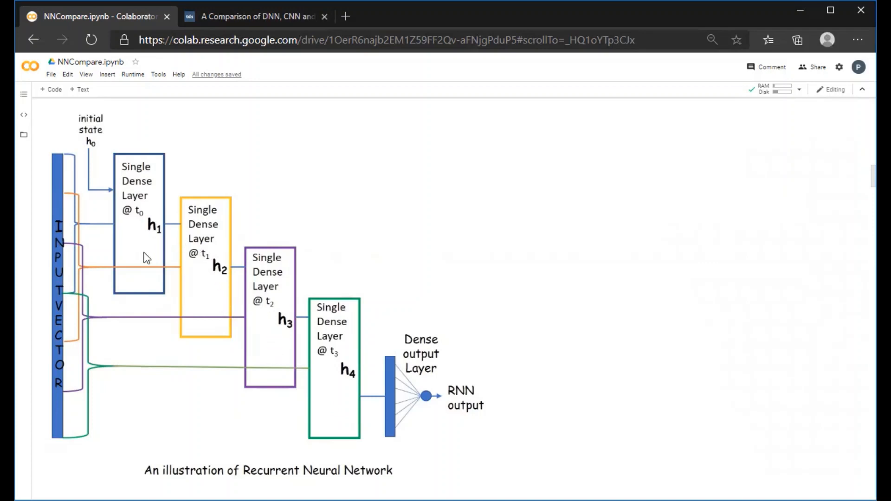
mouse_move(293, 342)
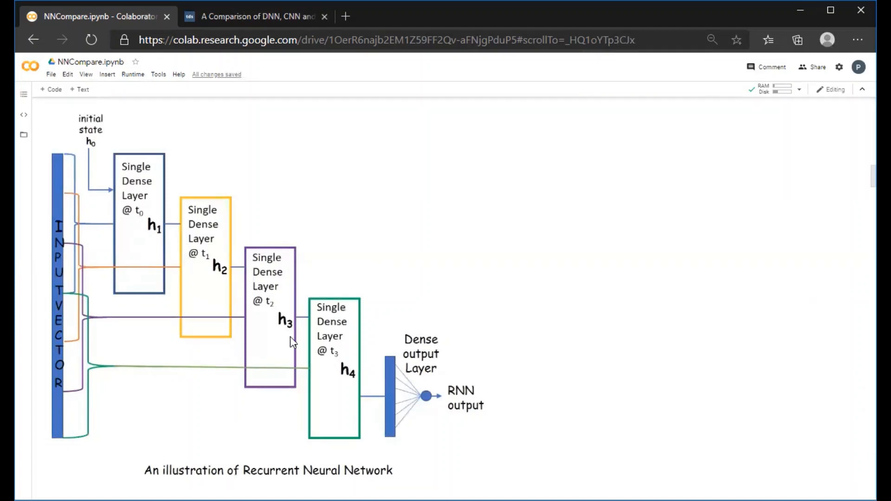
mouse_move(144, 244)
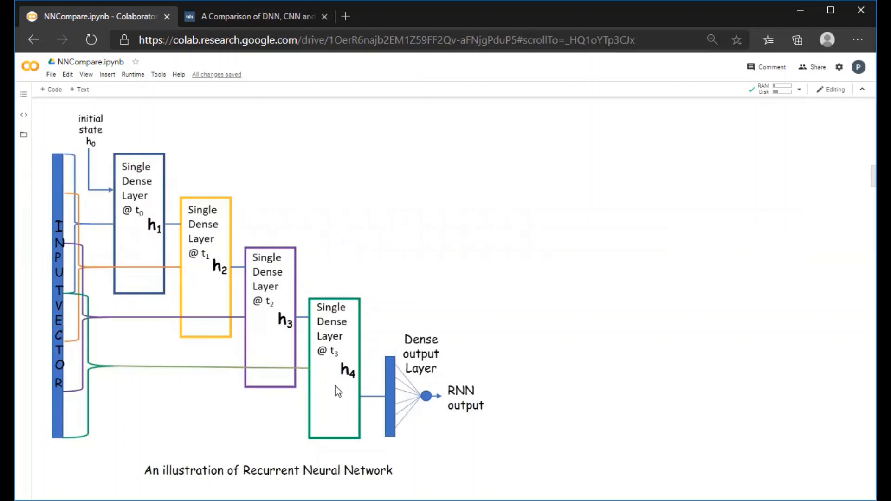
mouse_move(147, 272)
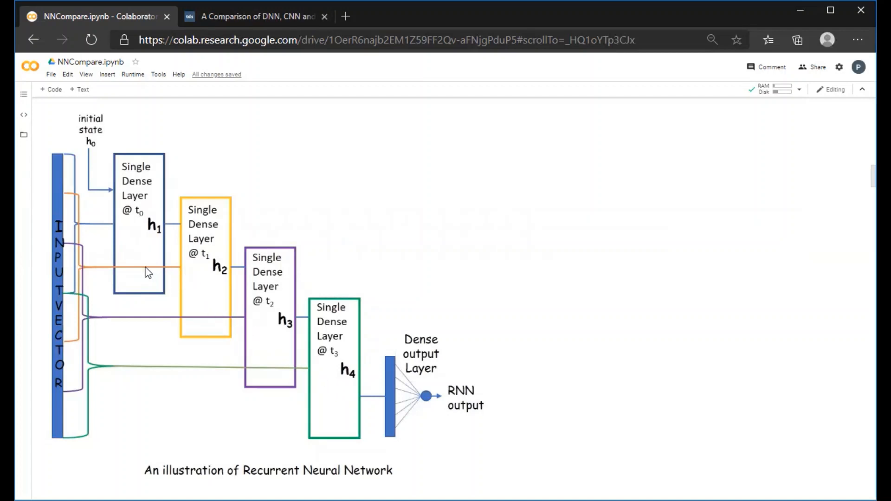
mouse_move(159, 279)
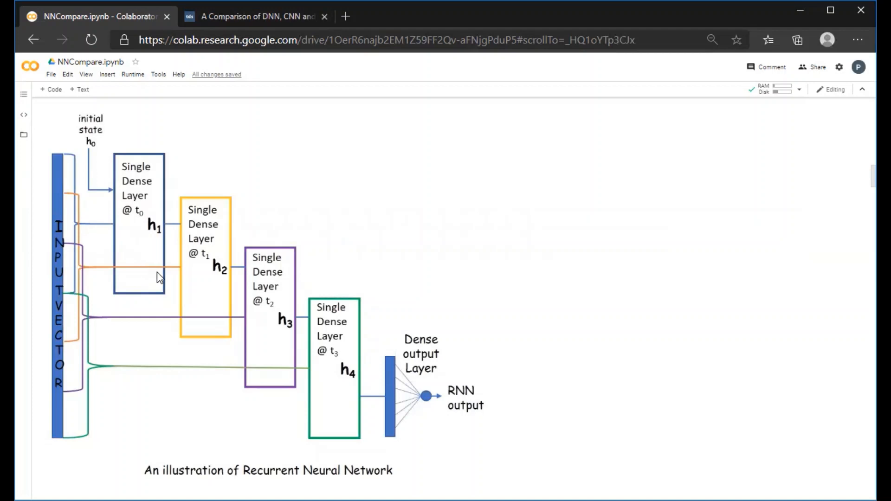
mouse_move(272, 343)
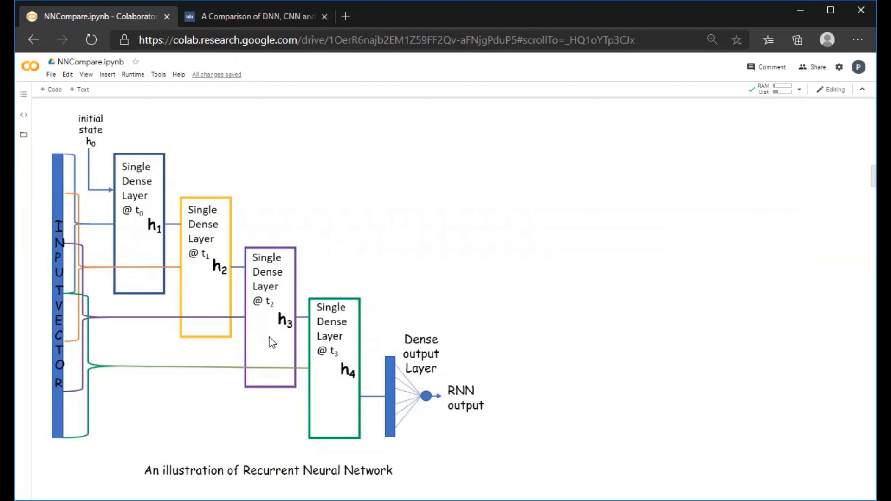
mouse_move(338, 413)
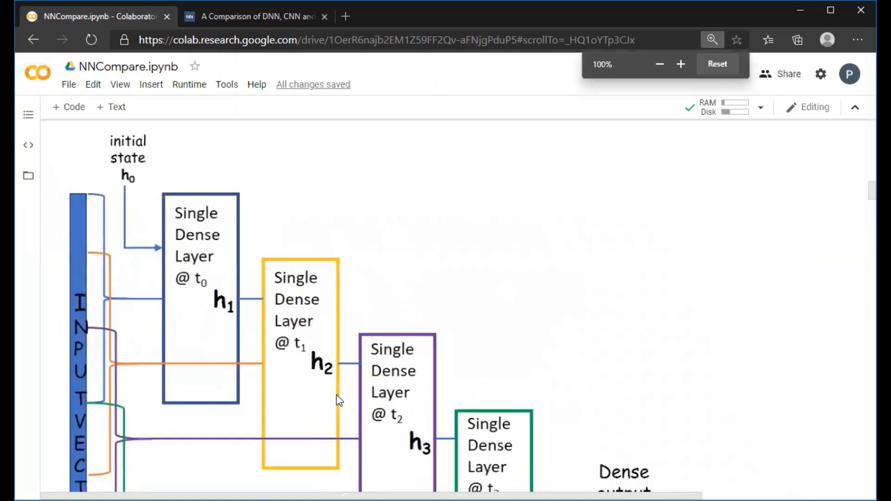
Step: Dismiss the zoom popup to finish resetting the page to 100%
click(681, 64)
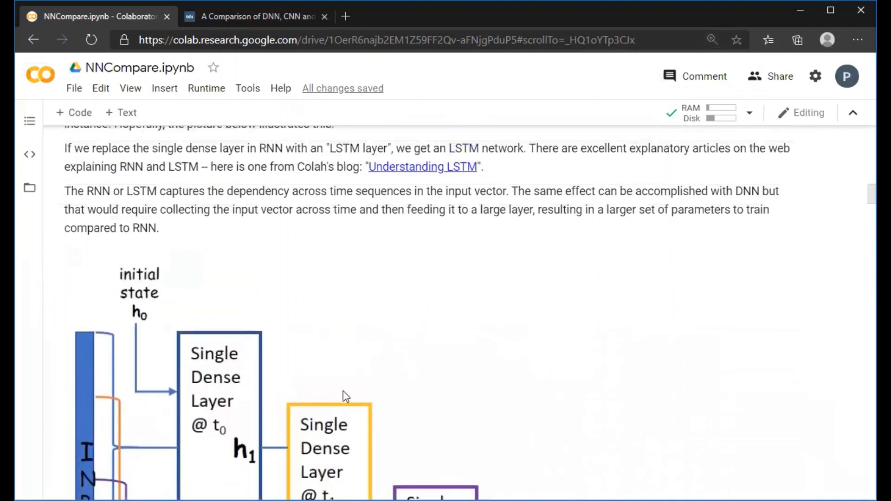
mouse_move(481, 265)
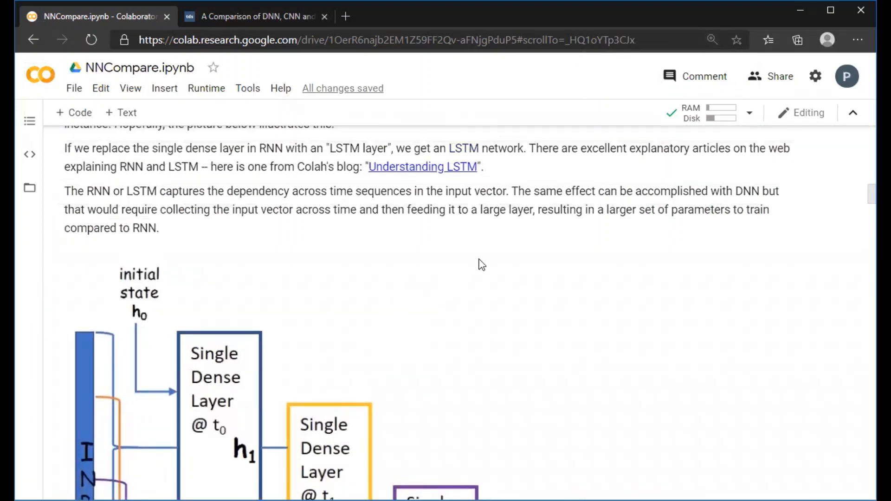
mouse_move(454, 267)
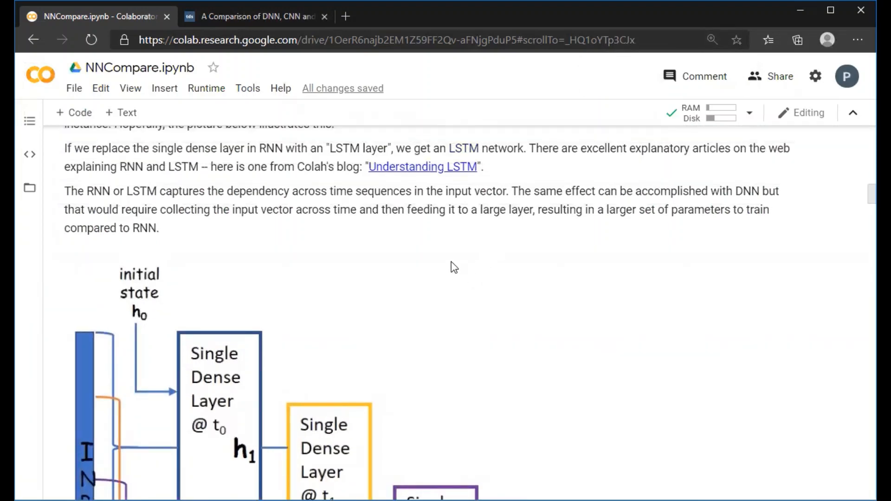
mouse_move(222, 358)
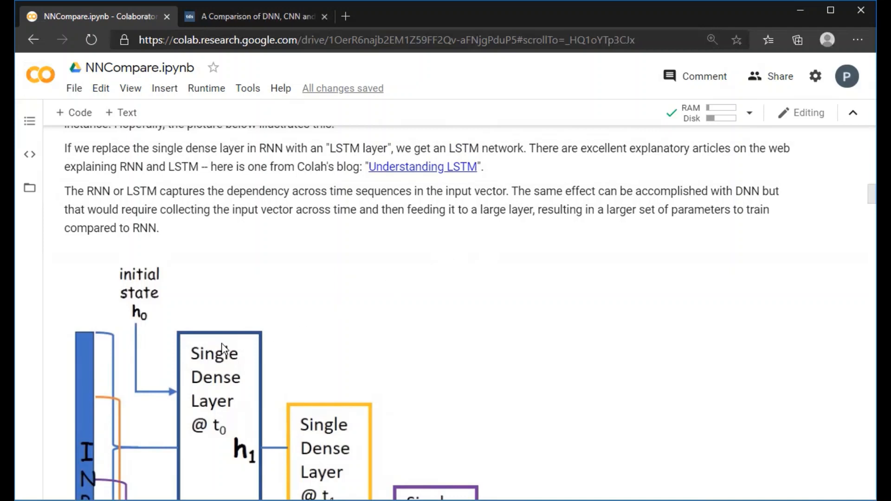
mouse_move(175, 382)
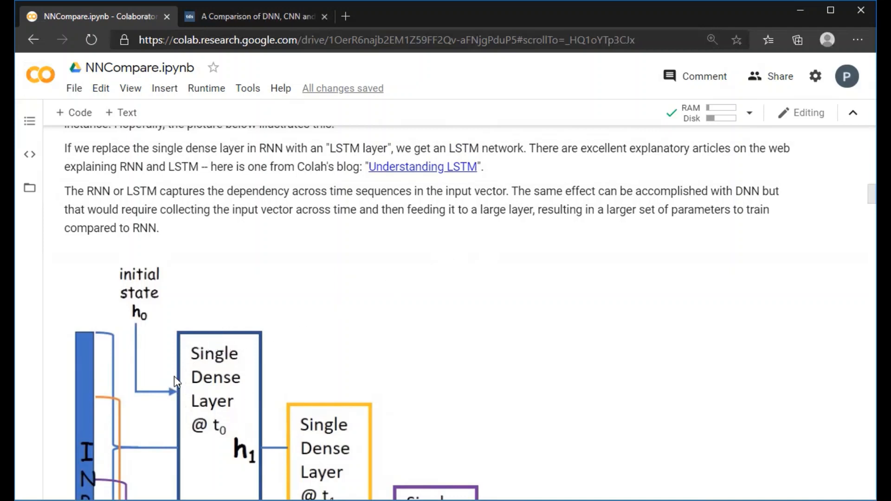
mouse_move(456, 185)
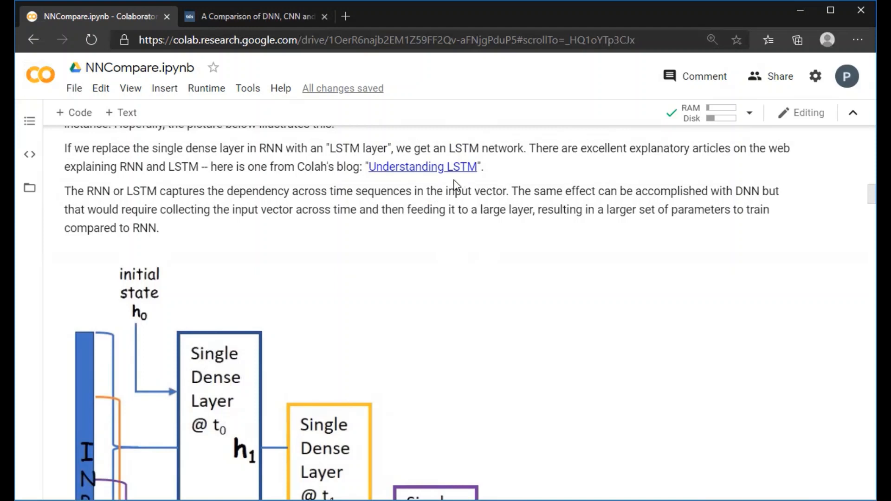
mouse_move(461, 180)
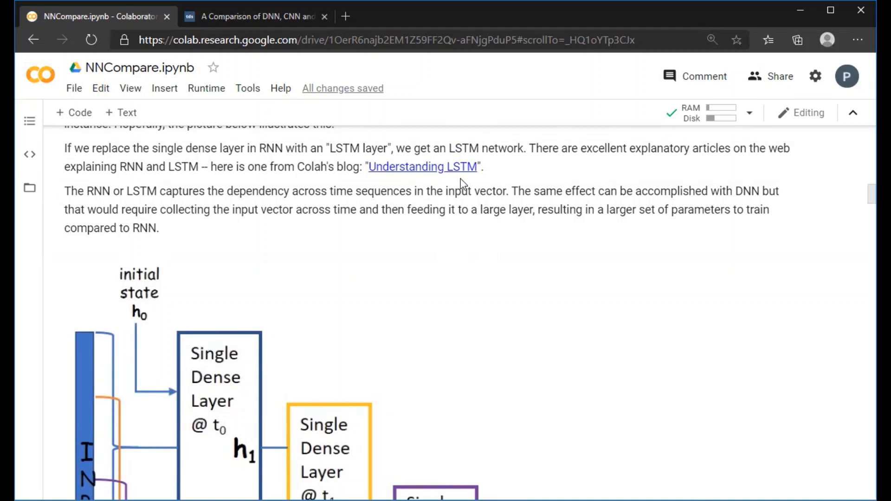
mouse_move(356, 242)
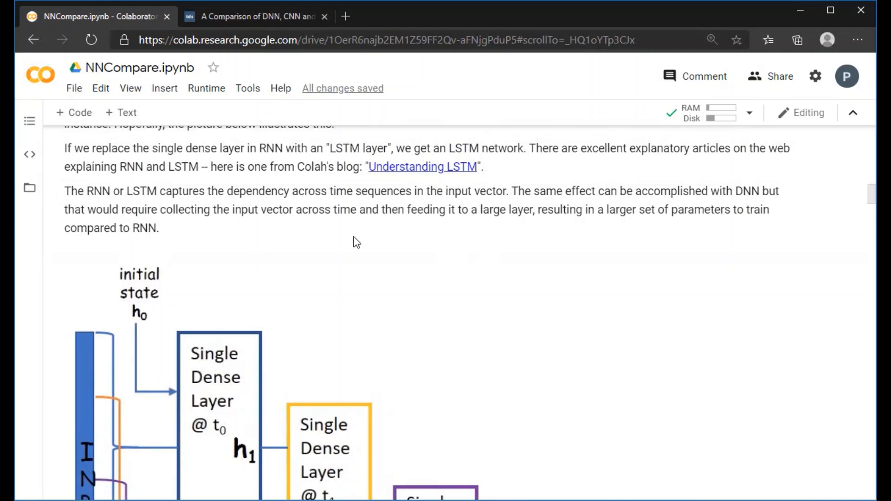
mouse_move(300, 292)
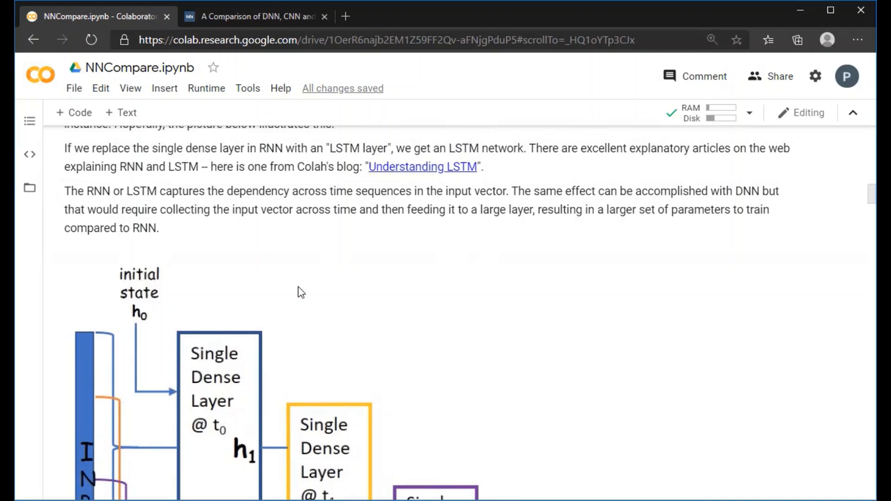
mouse_move(461, 289)
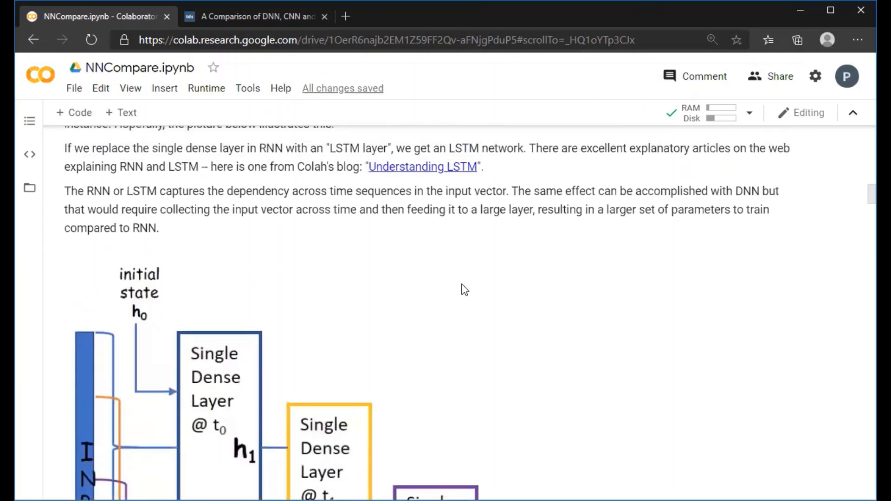
mouse_move(446, 293)
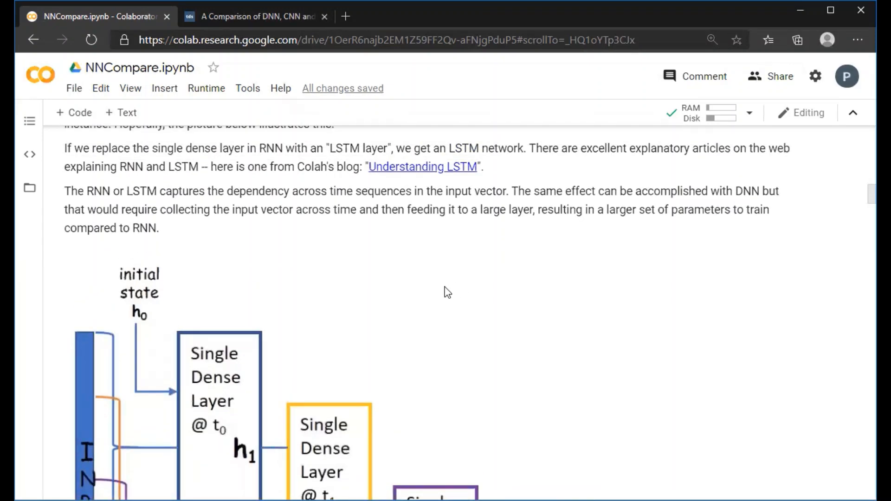
Step: Scroll past the RNN illustration to the Comparing Time Series Prediction heading
scroll(down, 3)
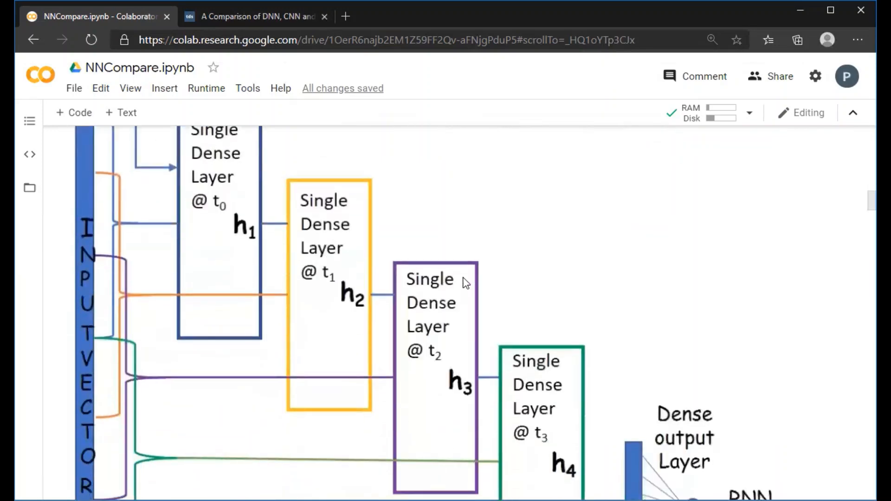
scroll(down, 3)
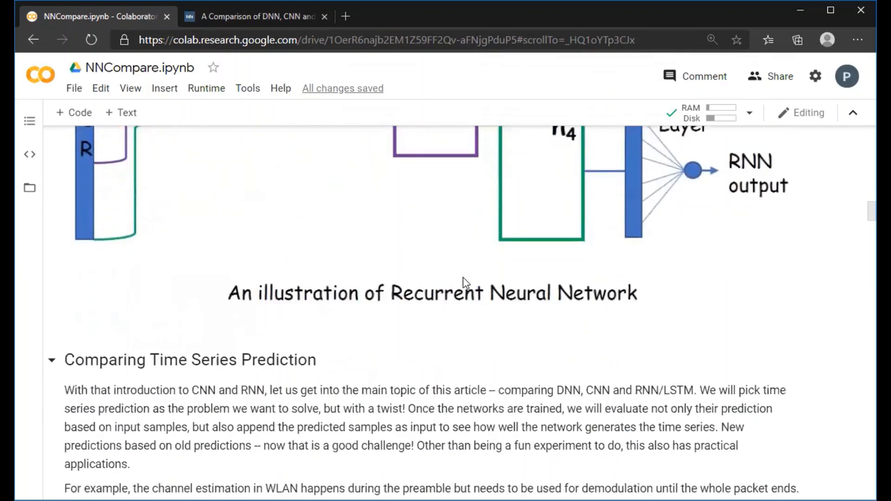
scroll(down, 3)
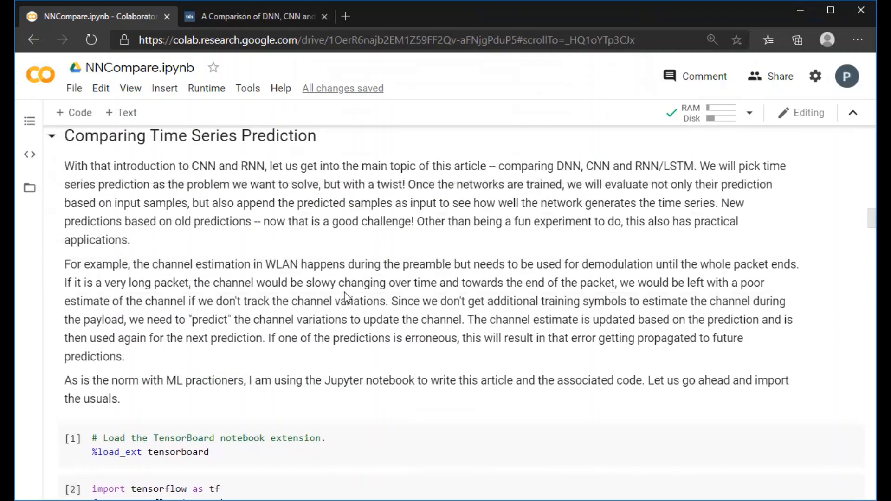
mouse_move(271, 315)
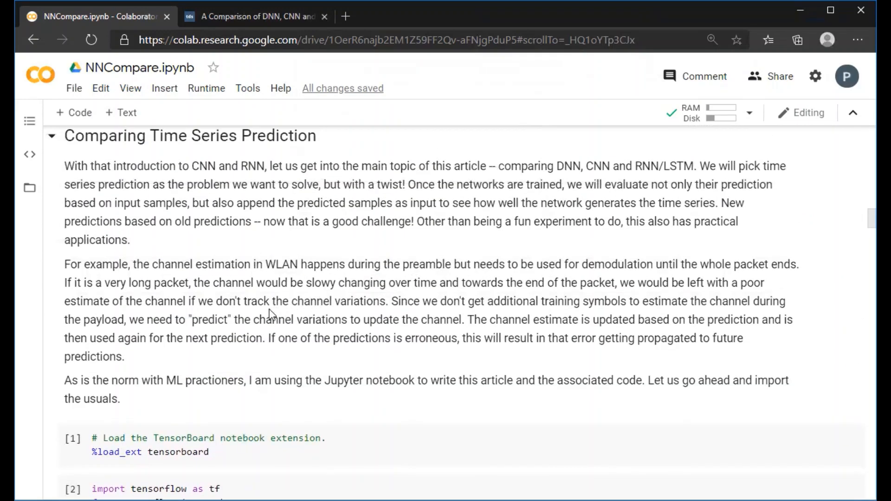
mouse_move(205, 285)
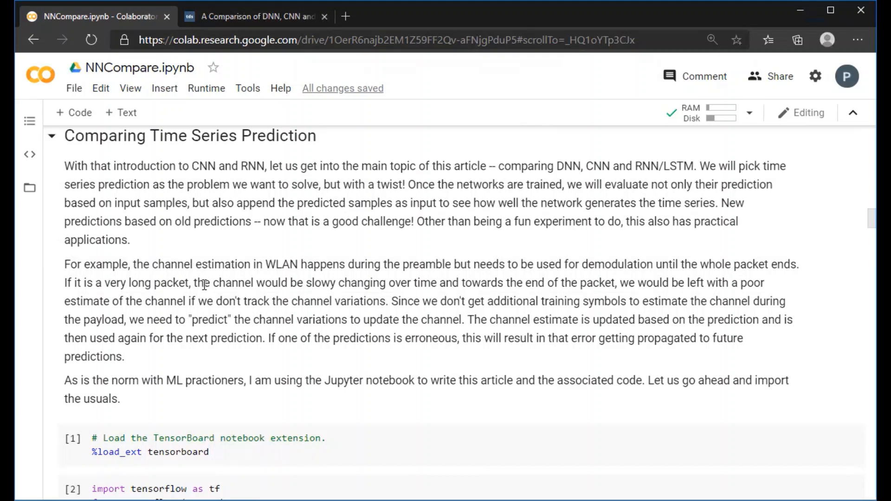
mouse_move(264, 283)
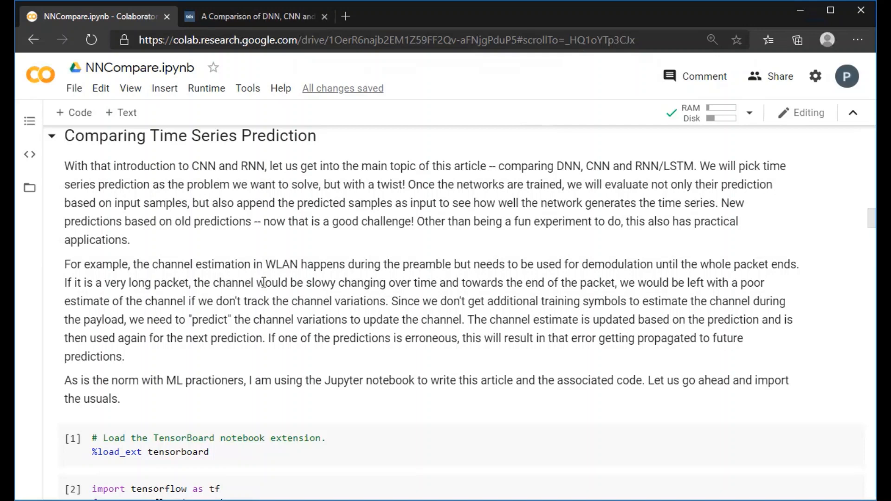
mouse_move(469, 252)
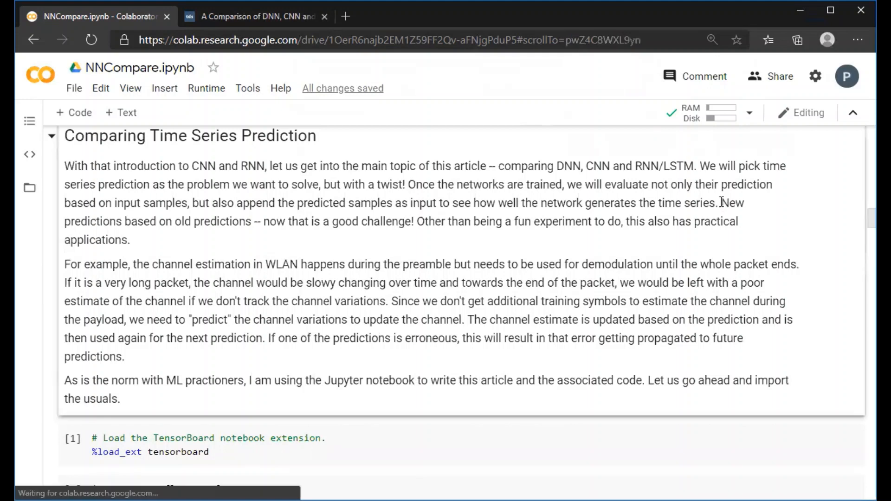
drag(721, 202, 250, 222)
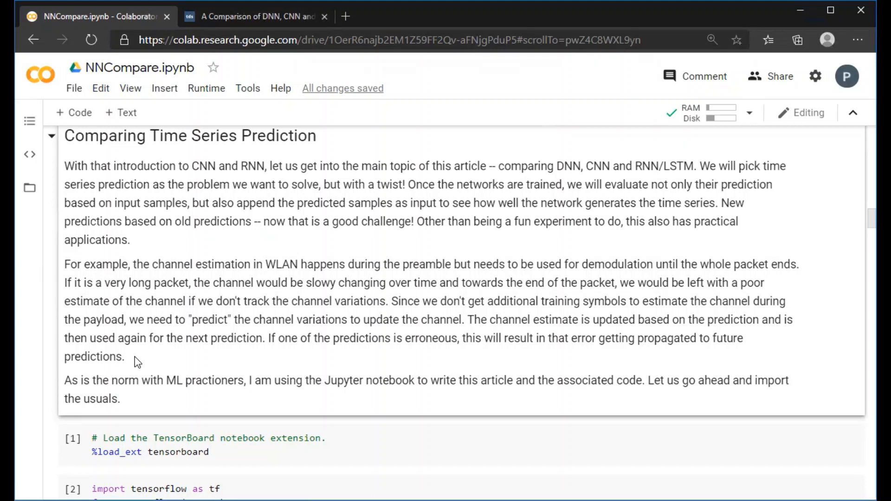
mouse_move(130, 361)
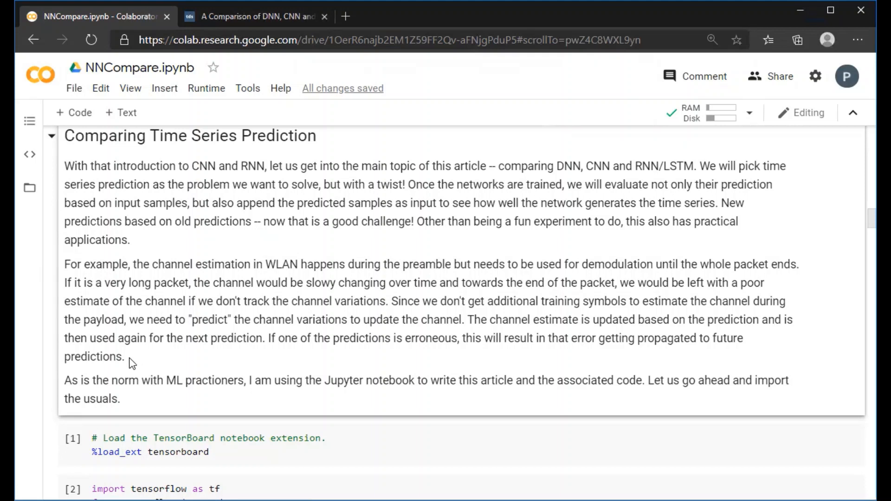
drag(64, 264, 124, 357)
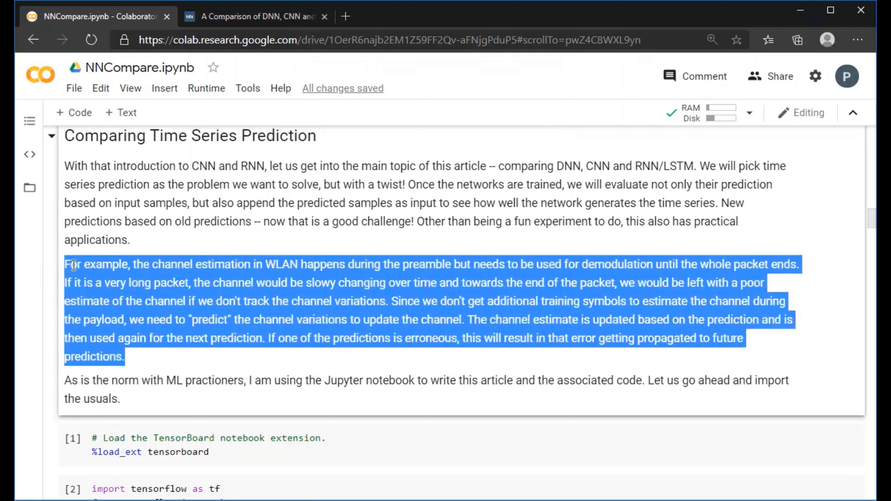
mouse_move(199, 334)
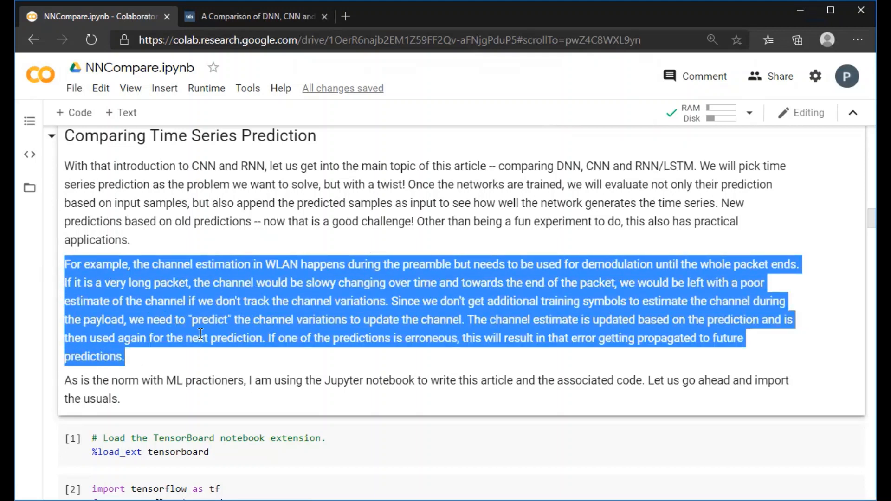
mouse_move(194, 357)
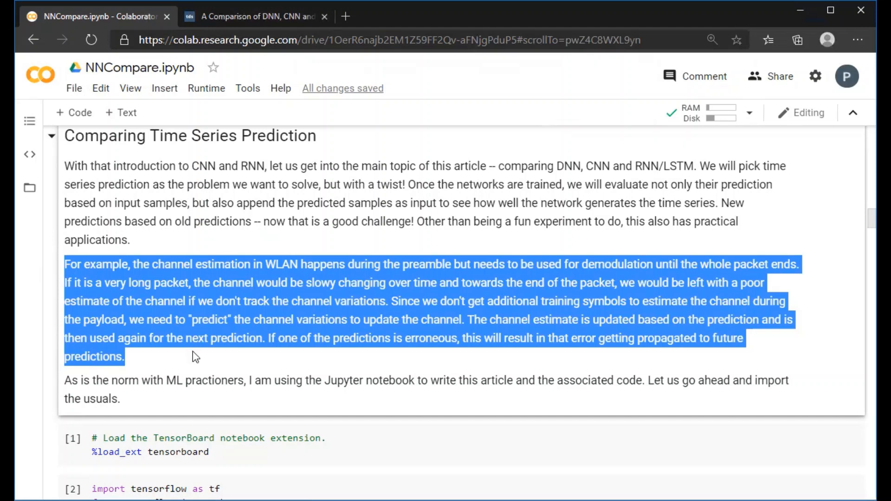
click(195, 357)
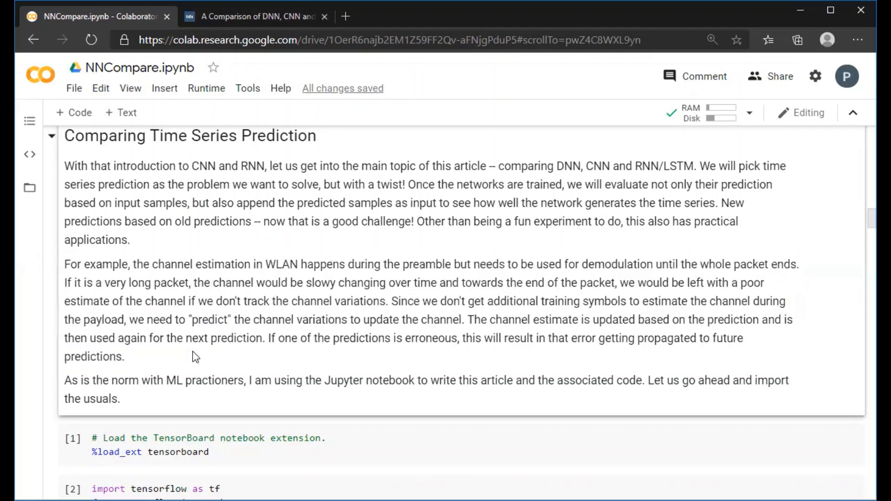
scroll(down, 3)
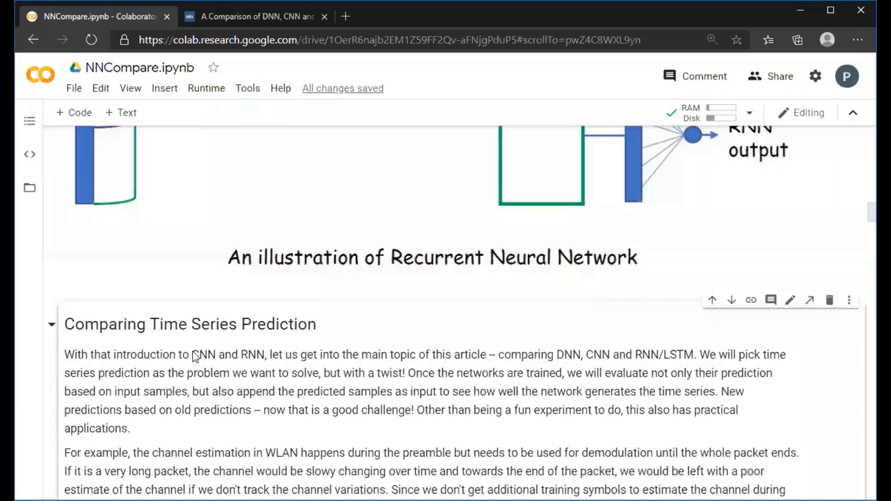
Step: Scroll past the imports to the sum-of-sinusoids data cell and its noisy 5000-sample scatter plot
scroll(down, 3)
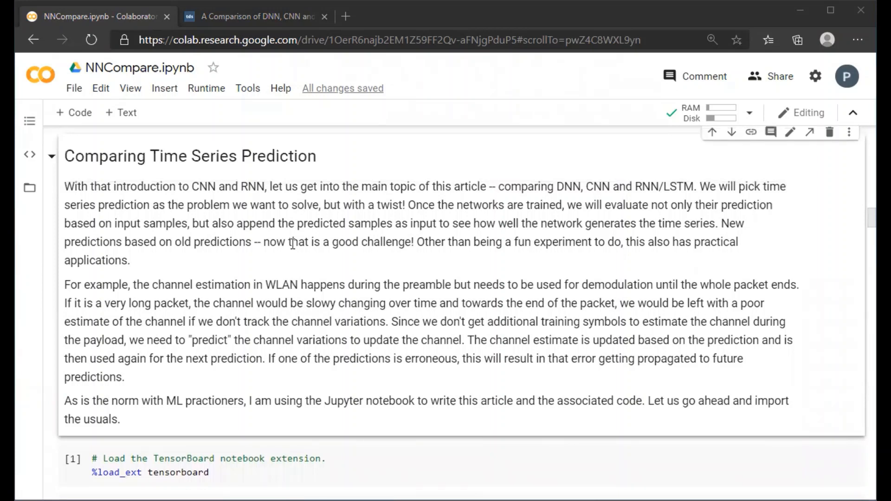
mouse_move(302, 237)
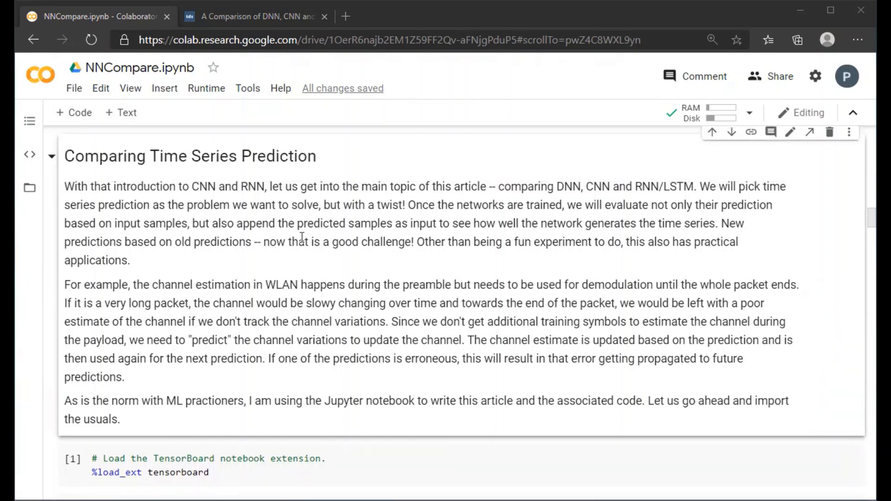
scroll(down, 3)
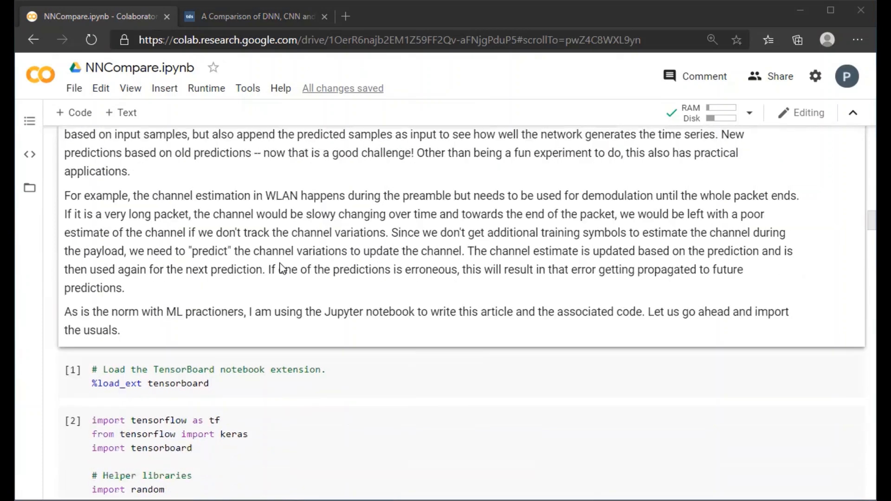
scroll(down, 3)
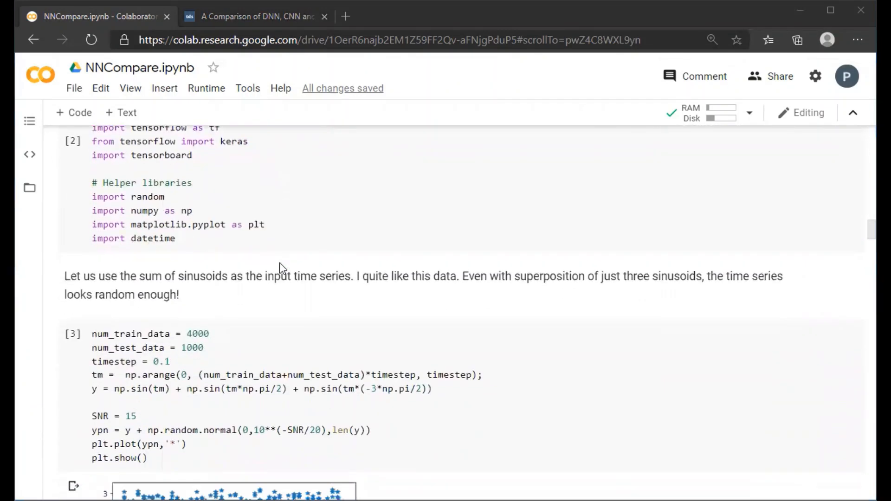
scroll(down, 3)
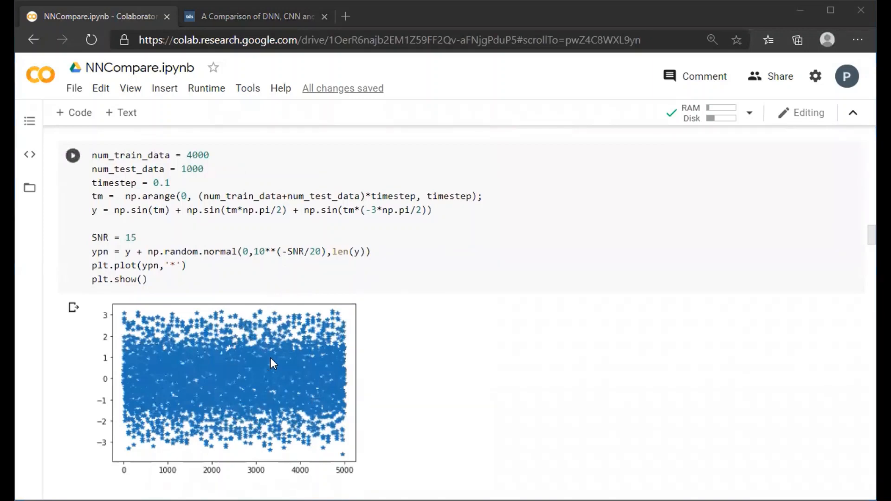
Step: Scroll to the DNN Prediction Performance section's 64-sample window diagram and train_data preparation cell
scroll(down, 3)
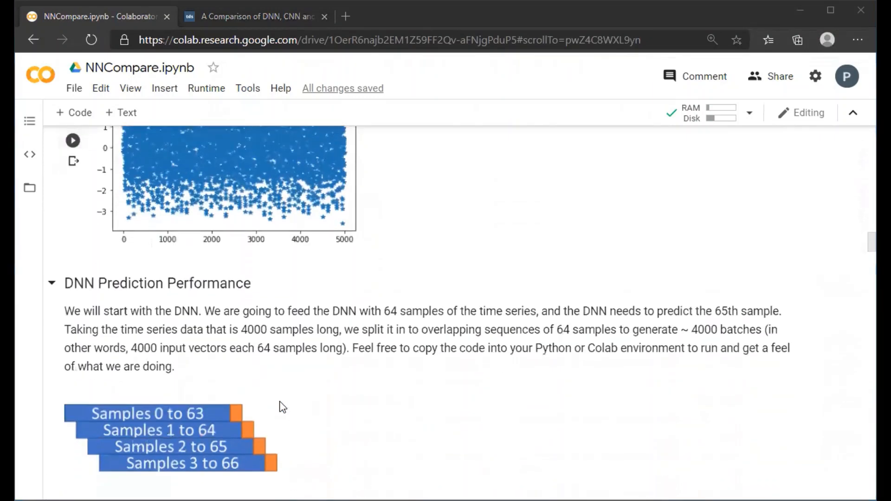
scroll(down, 3)
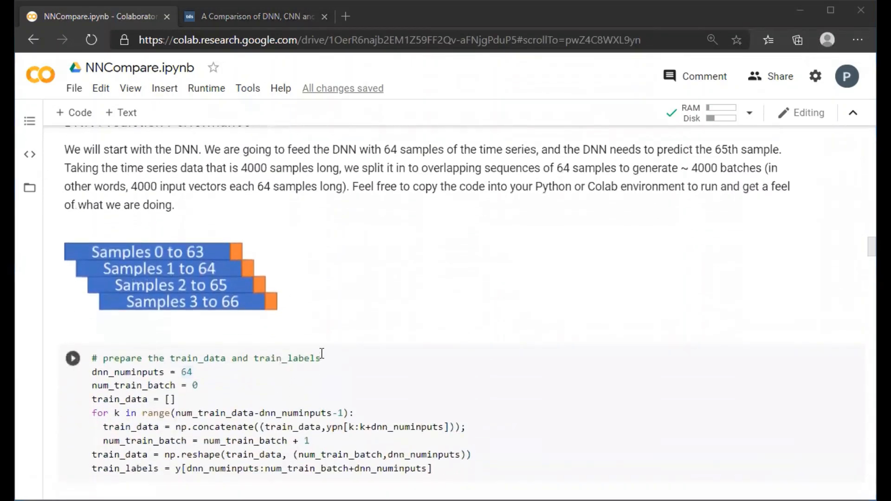
click(72, 359)
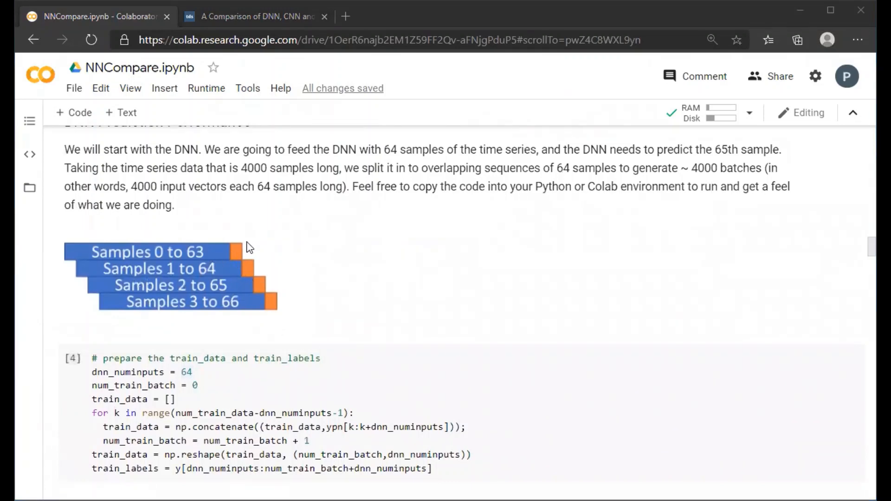
mouse_move(148, 261)
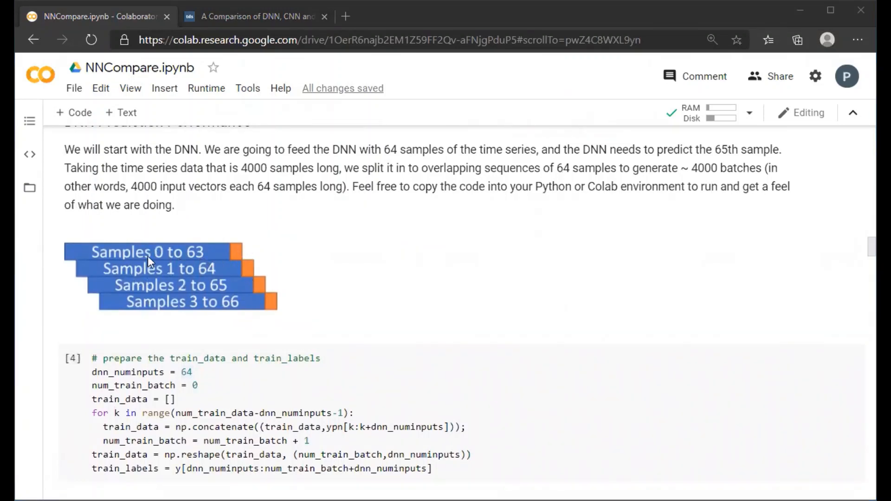
mouse_move(344, 263)
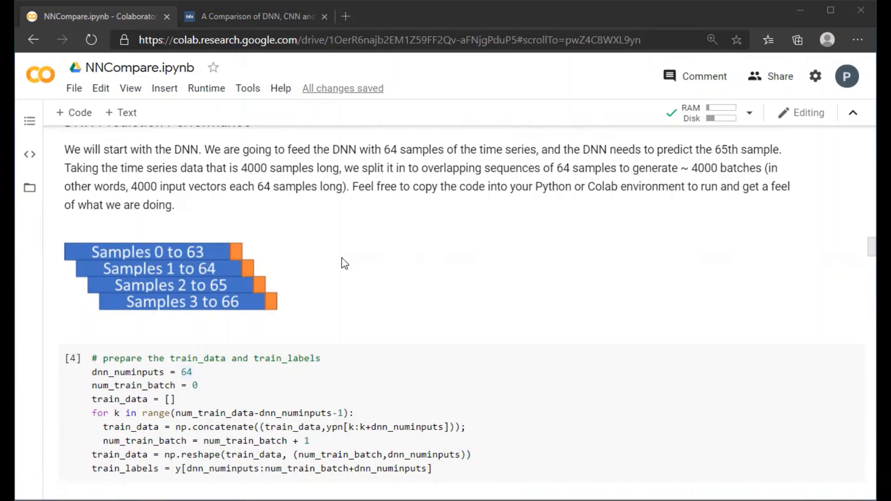
mouse_move(243, 252)
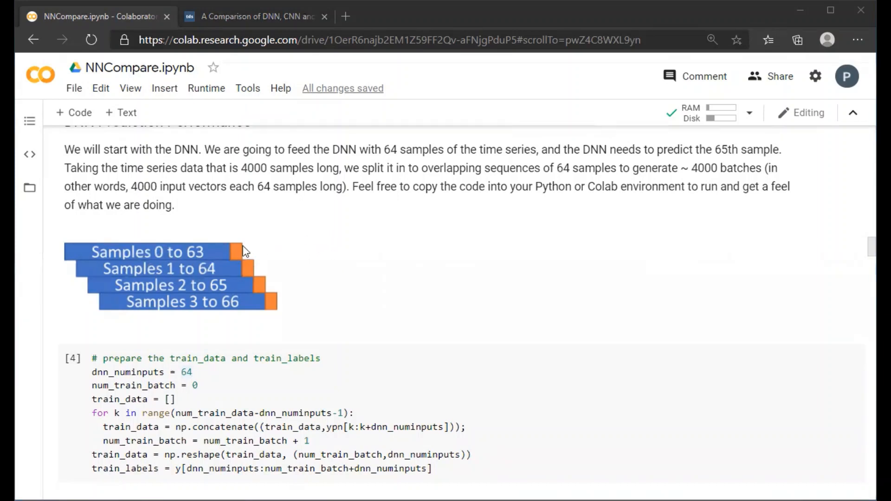
mouse_move(214, 269)
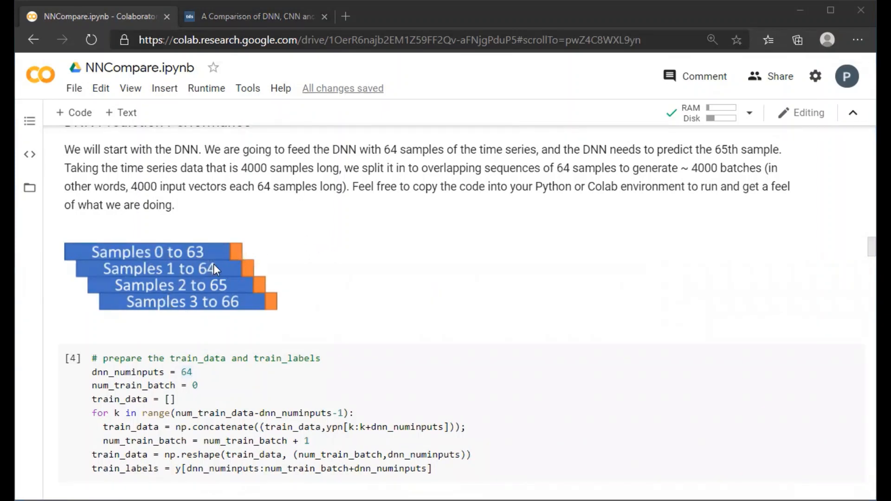
mouse_move(238, 257)
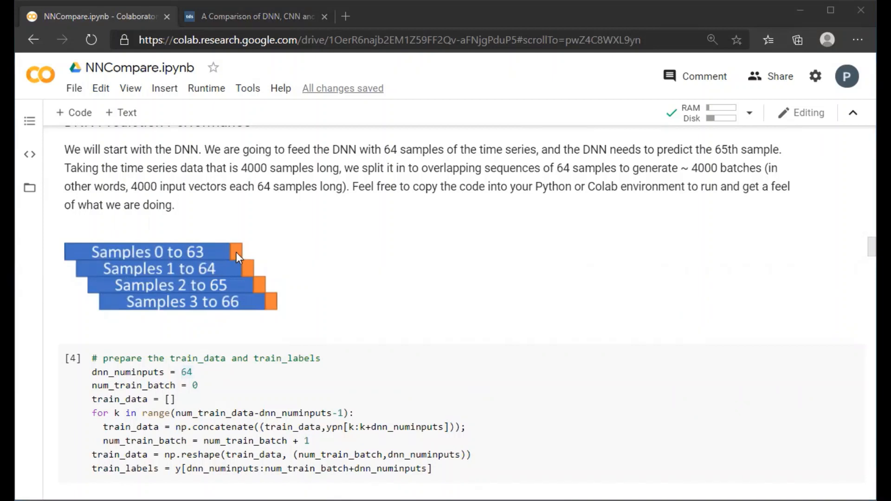
mouse_move(241, 253)
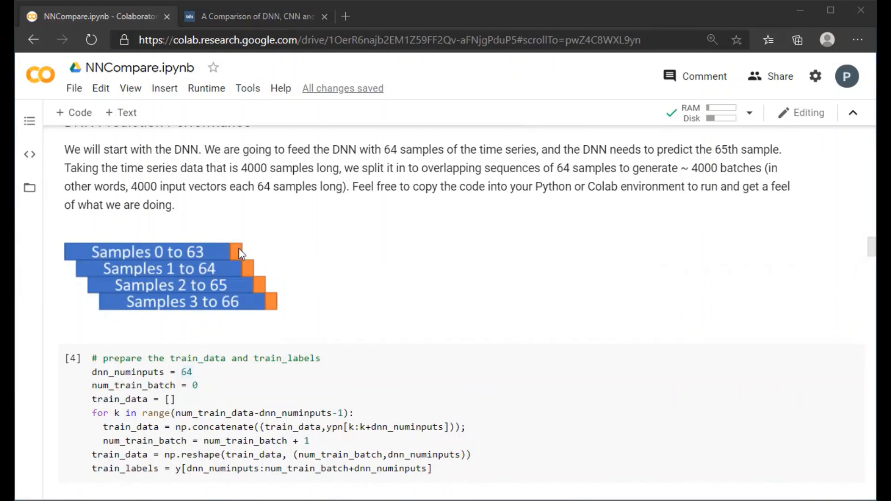
mouse_move(173, 268)
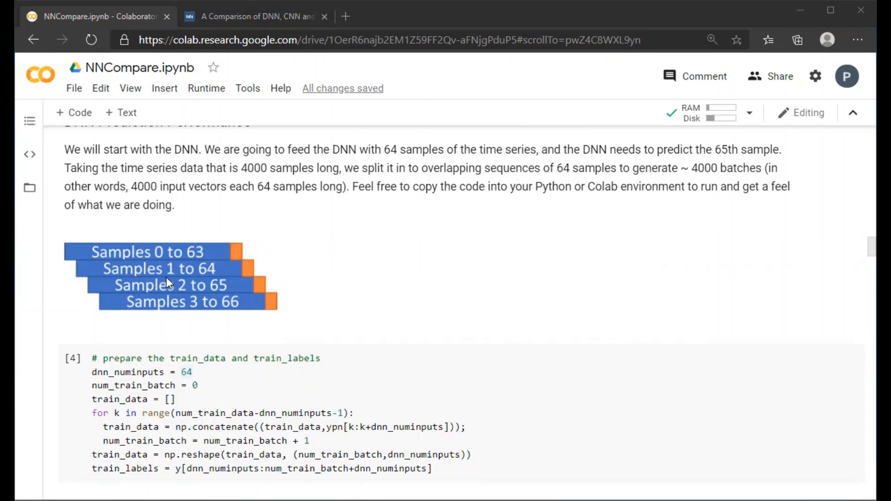
mouse_move(274, 285)
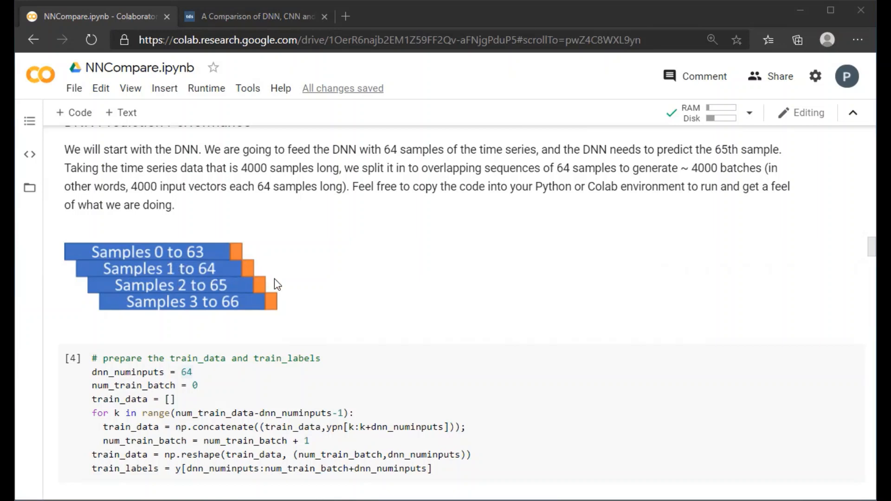
scroll(down, 3)
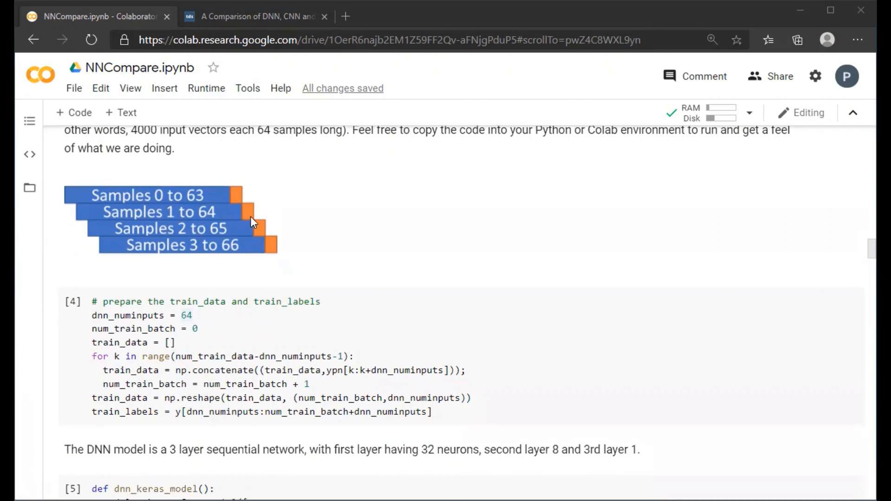
mouse_move(193, 241)
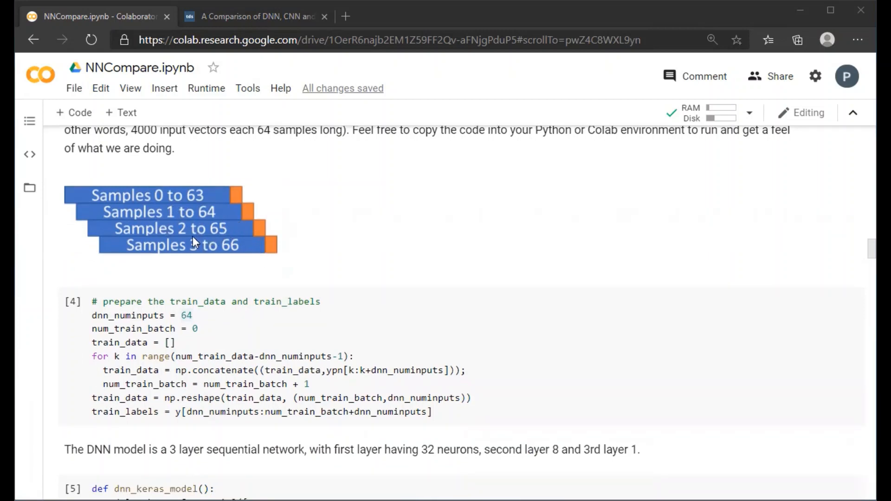
mouse_move(250, 240)
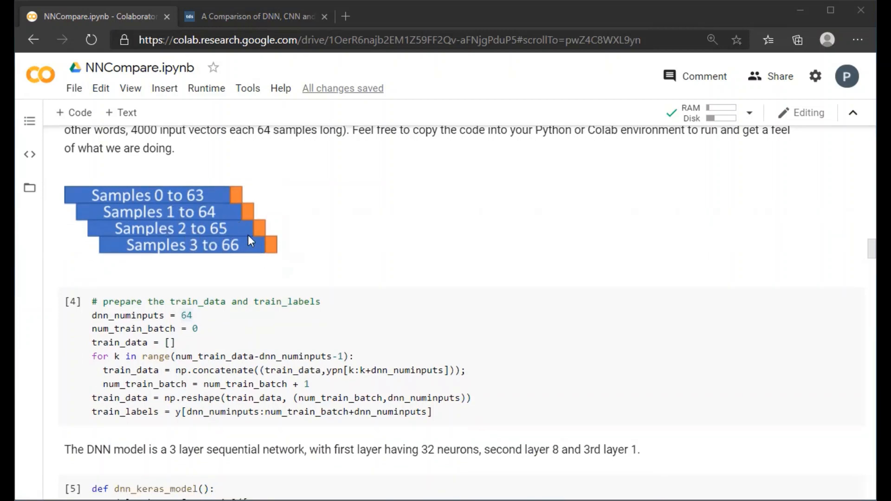
mouse_move(310, 289)
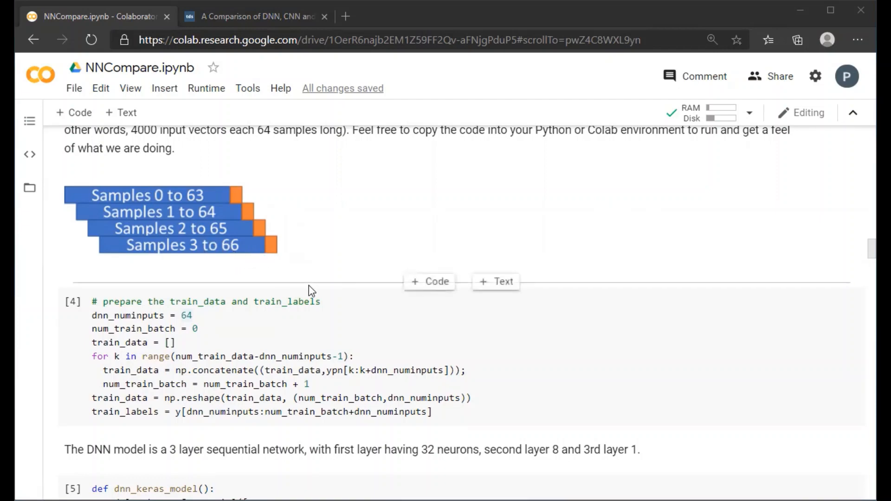
Step: Scroll through the dnn_keras_model cell with its 32-8-1 dense layers and the TensorBoard callback cell
scroll(down, 3)
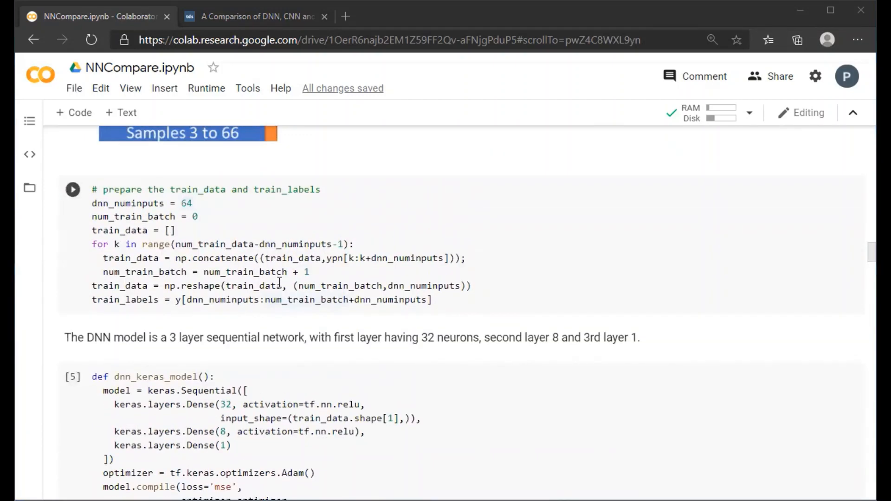
scroll(down, 3)
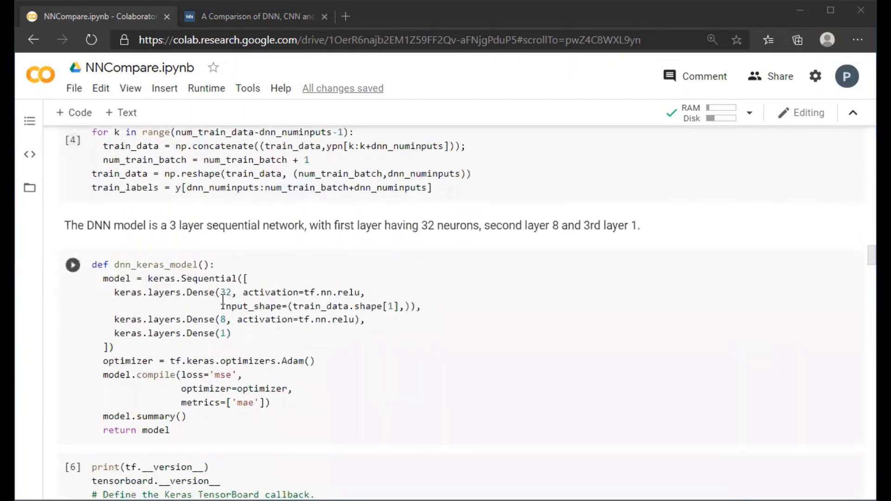
scroll(down, 3)
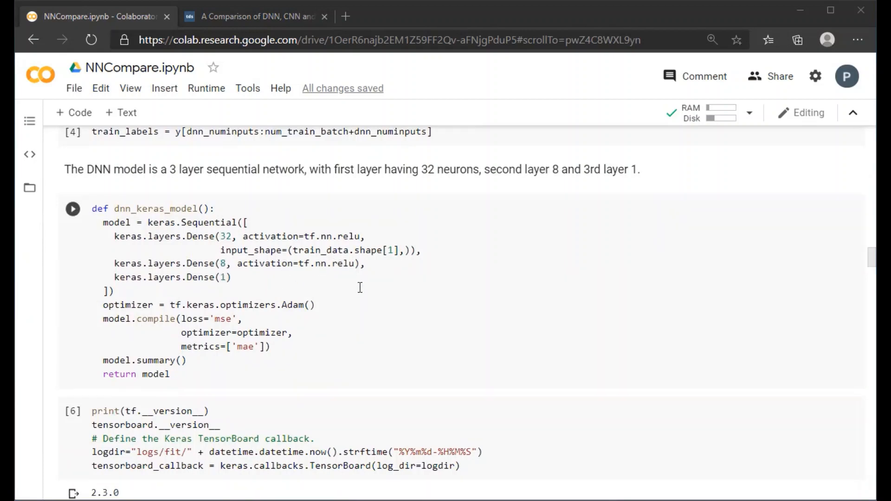
mouse_move(298, 281)
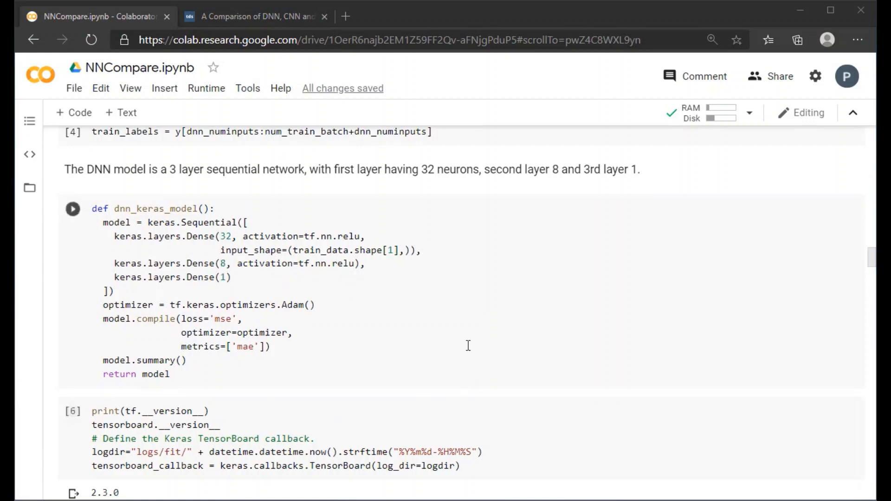
mouse_move(442, 393)
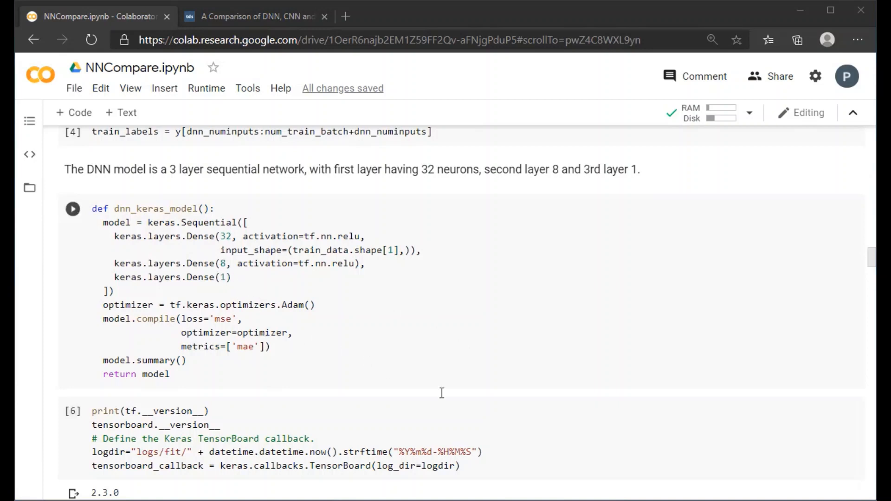
mouse_move(502, 329)
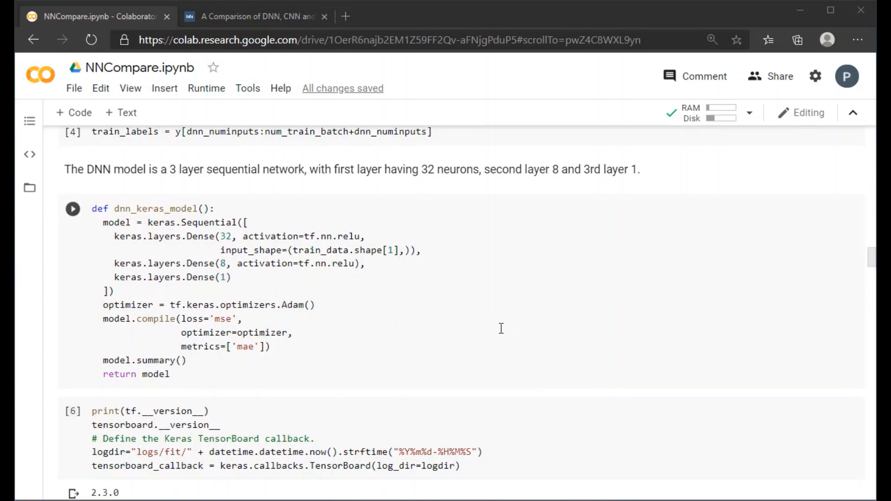
mouse_move(249, 304)
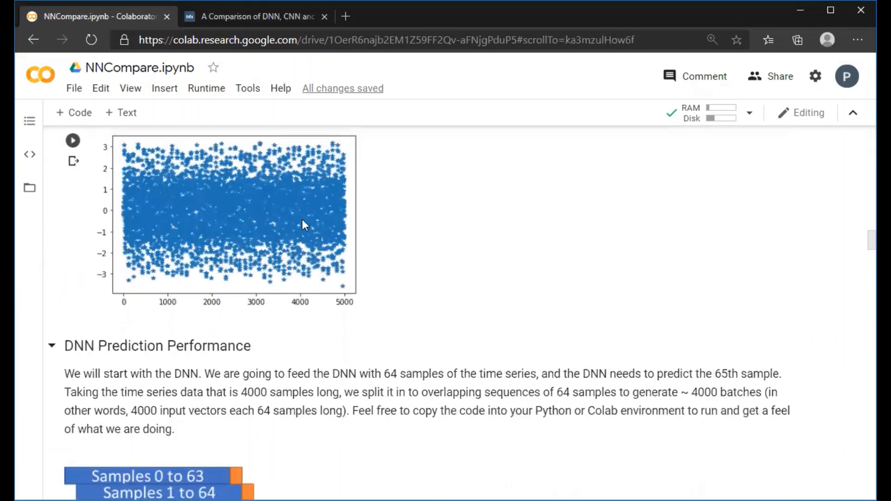
Step: Scroll past the model definition and TensorBoard cells to the EPOCHS = 100 training cell
scroll(down, 3)
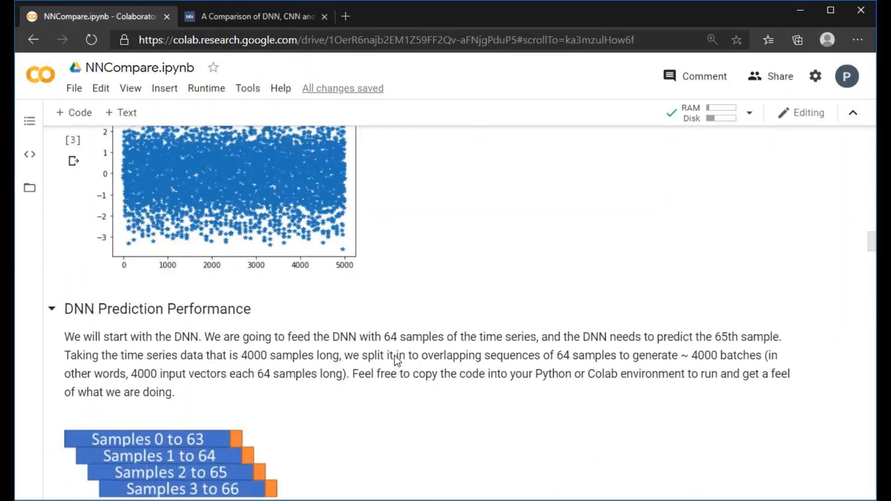
scroll(down, 3)
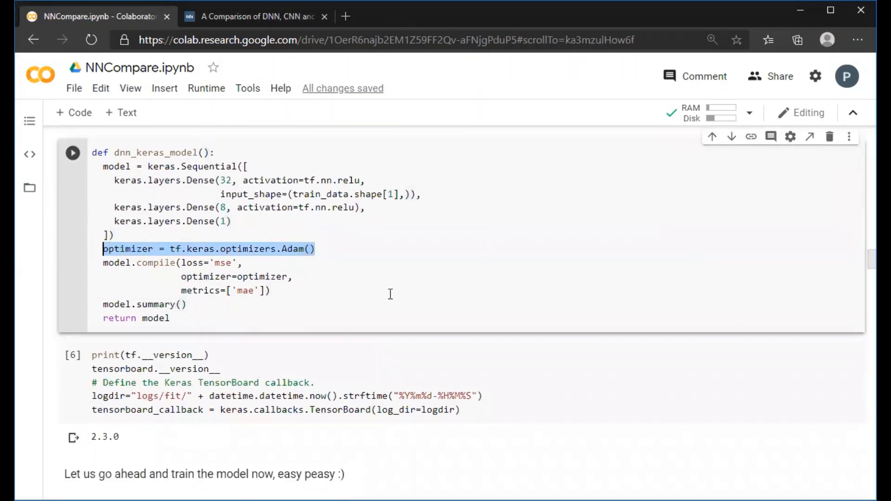
scroll(down, 3)
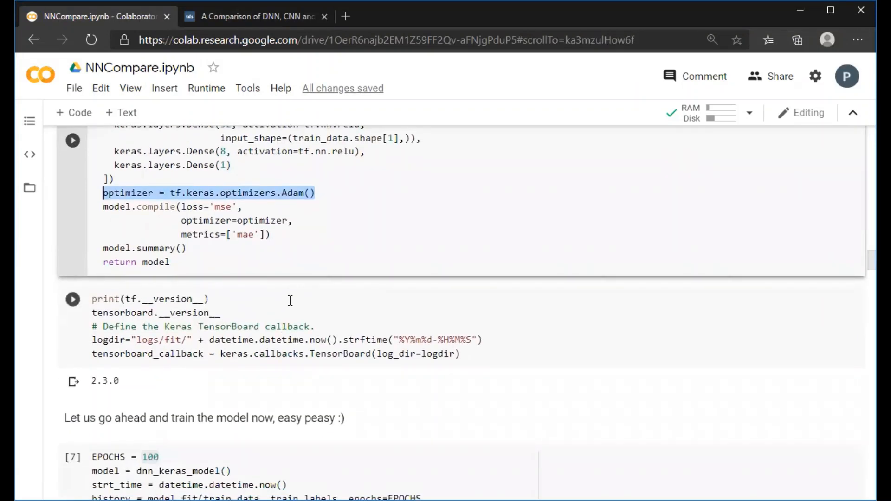
scroll(down, 3)
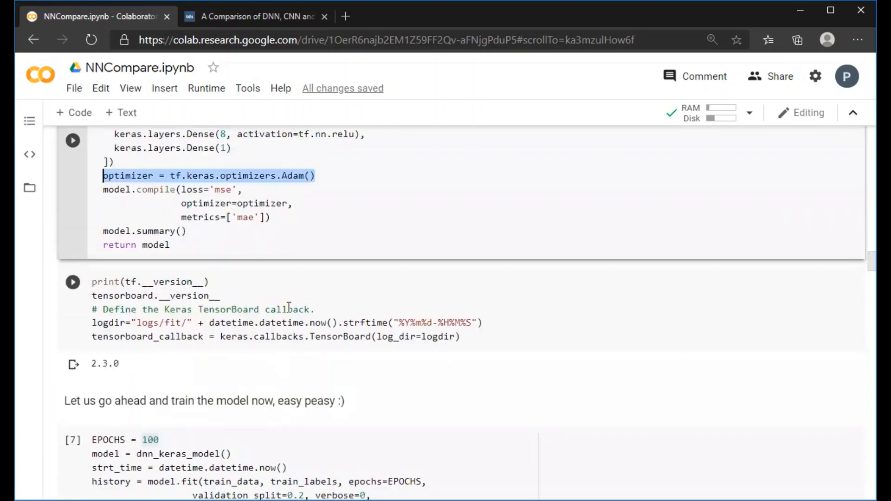
scroll(down, 3)
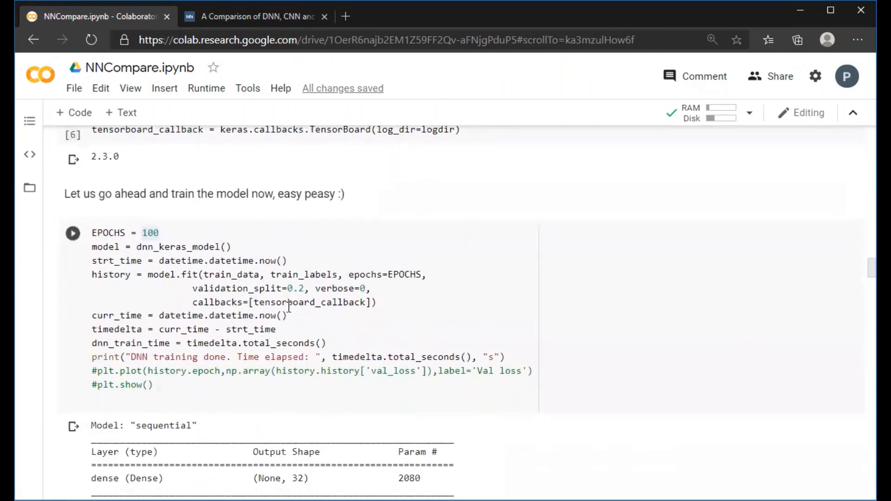
scroll(down, 3)
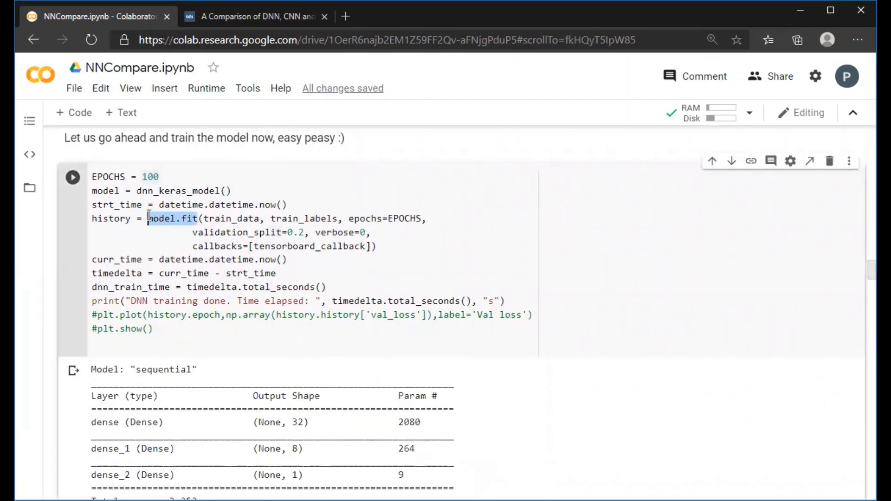
scroll(down, 3)
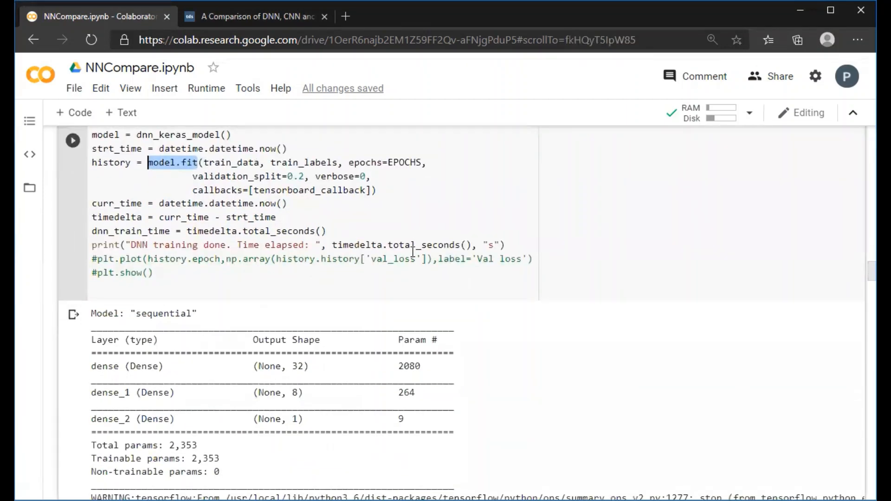
scroll(down, 3)
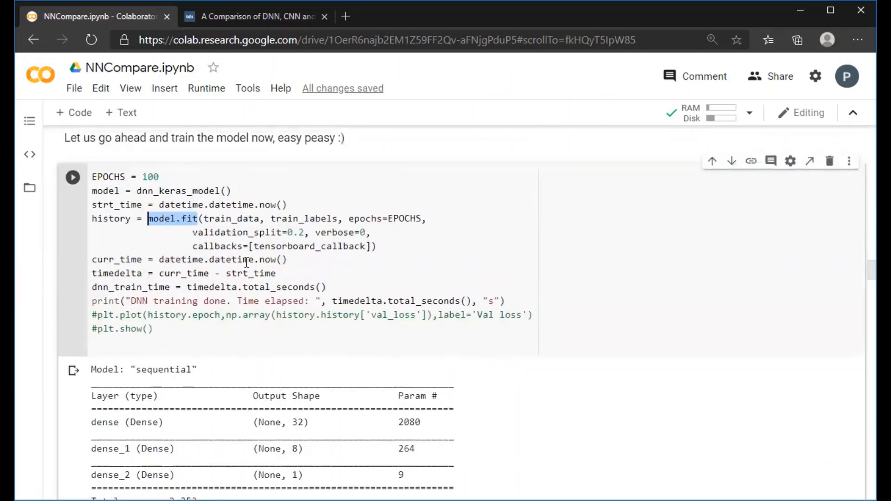
double_click(149, 177)
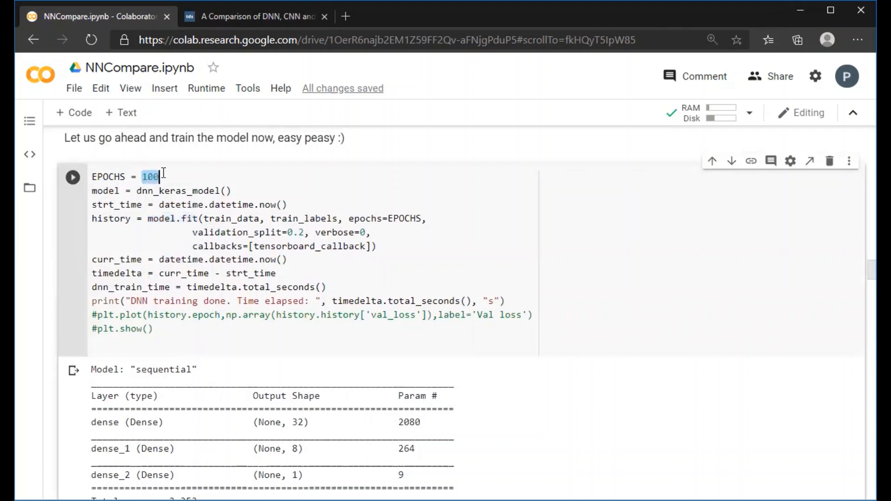
mouse_move(342, 246)
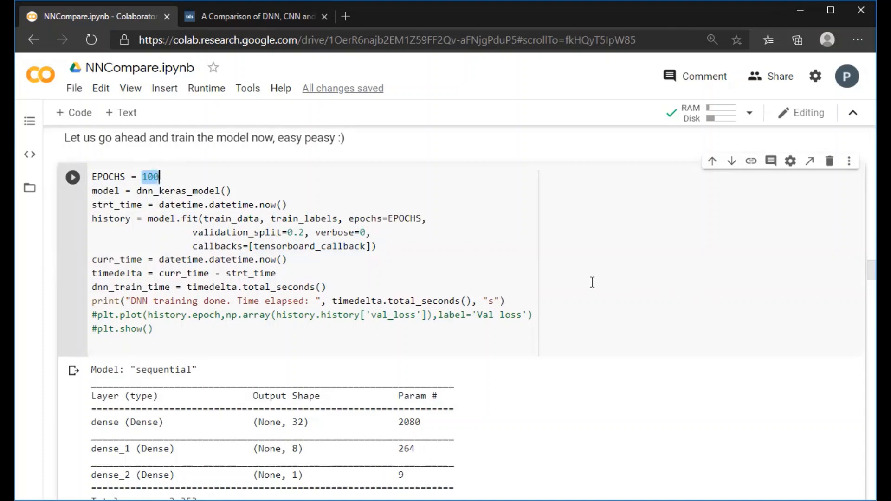
mouse_move(595, 278)
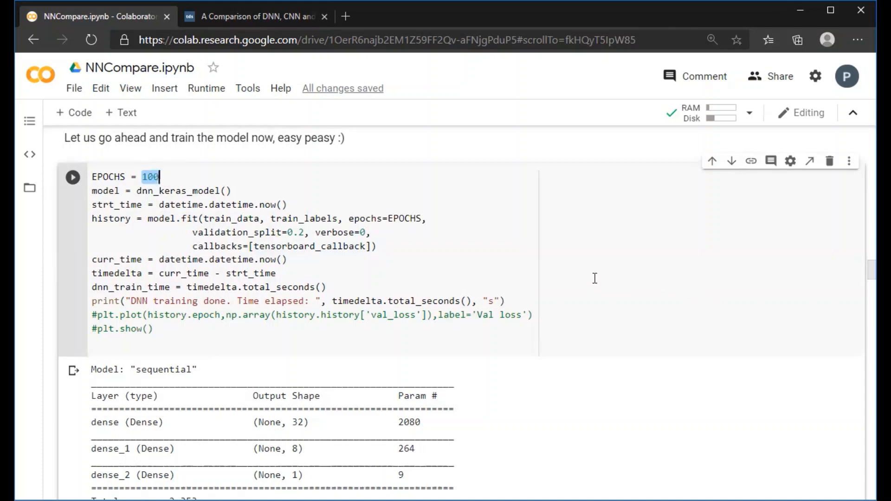
mouse_move(591, 281)
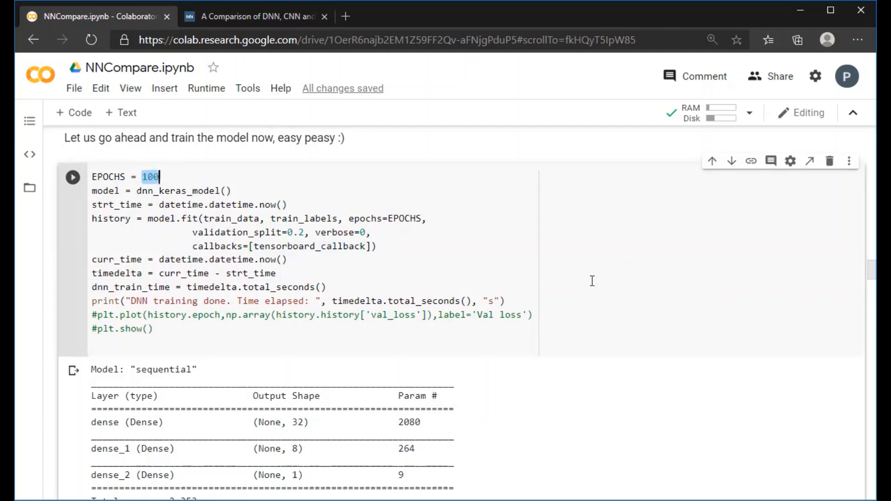
scroll(down, 3)
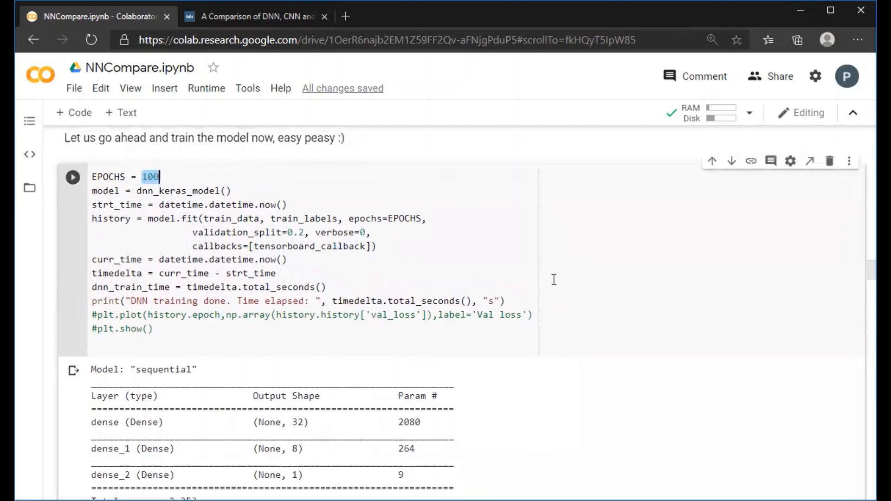
mouse_move(559, 275)
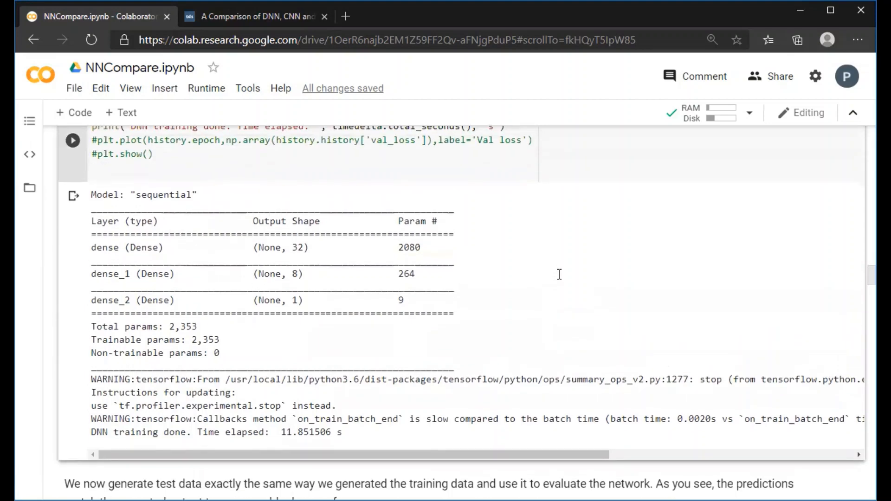
scroll(down, 3)
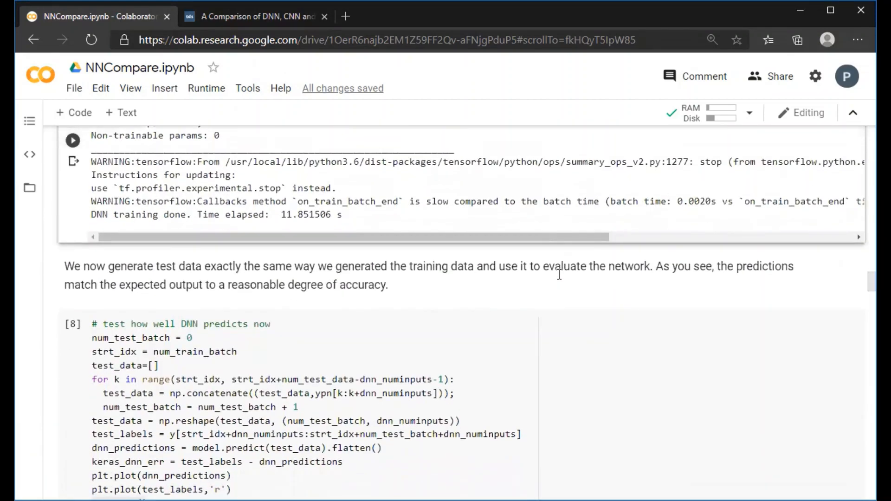
mouse_move(529, 283)
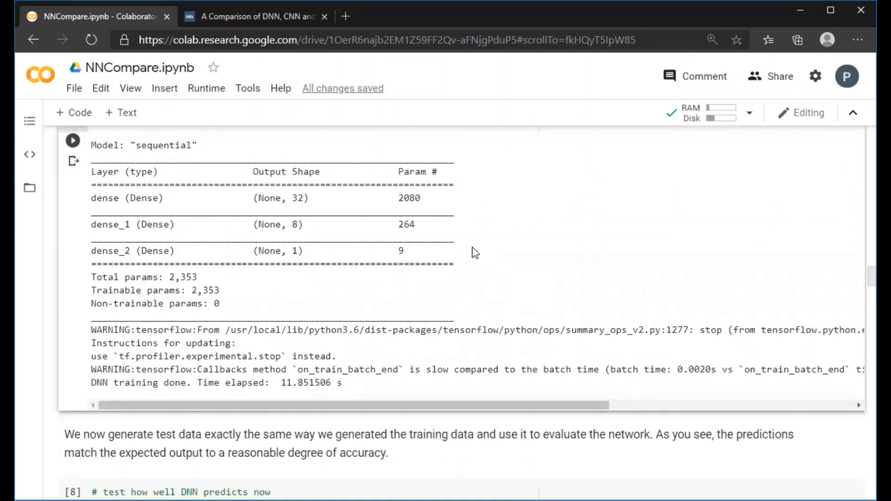
mouse_move(543, 243)
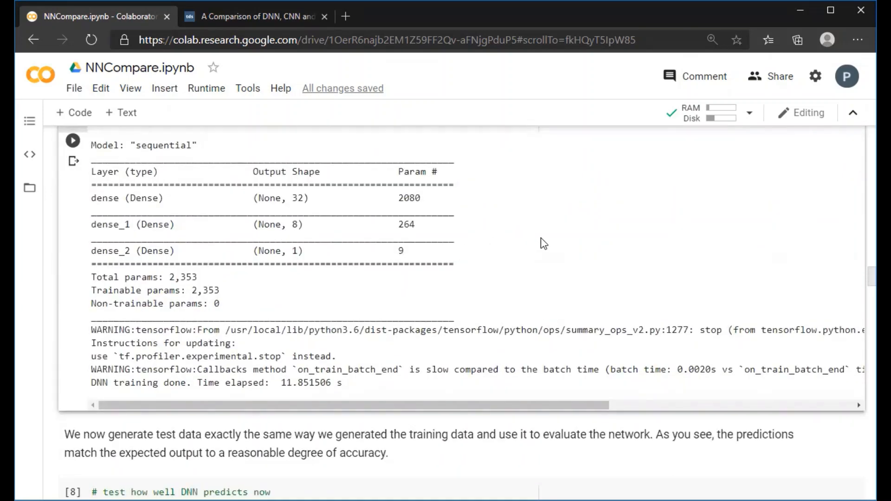
double_click(408, 198)
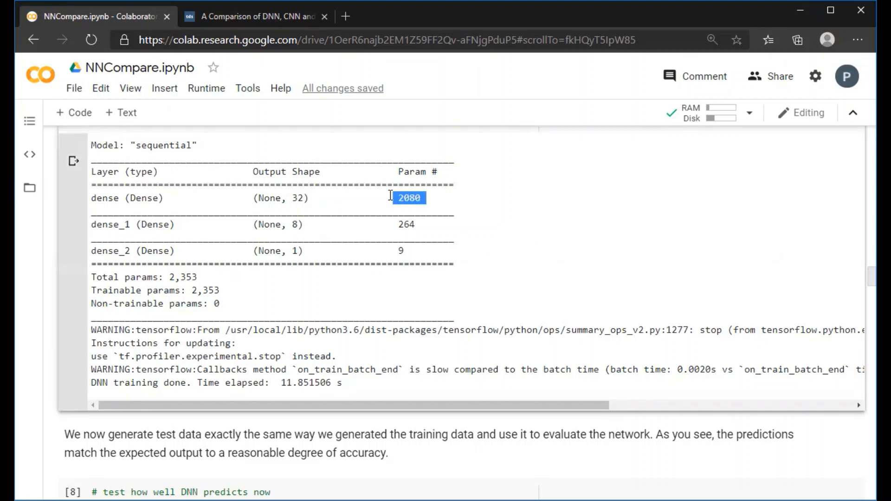
drag(395, 198, 289, 198)
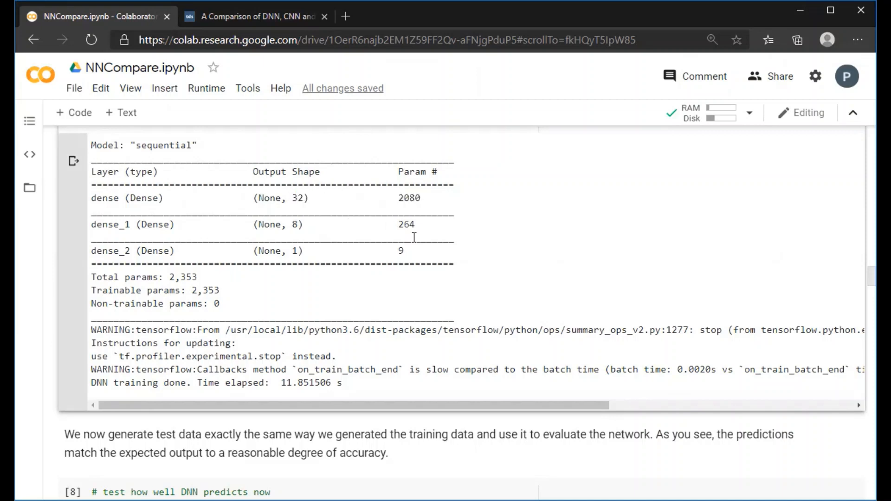
mouse_move(452, 250)
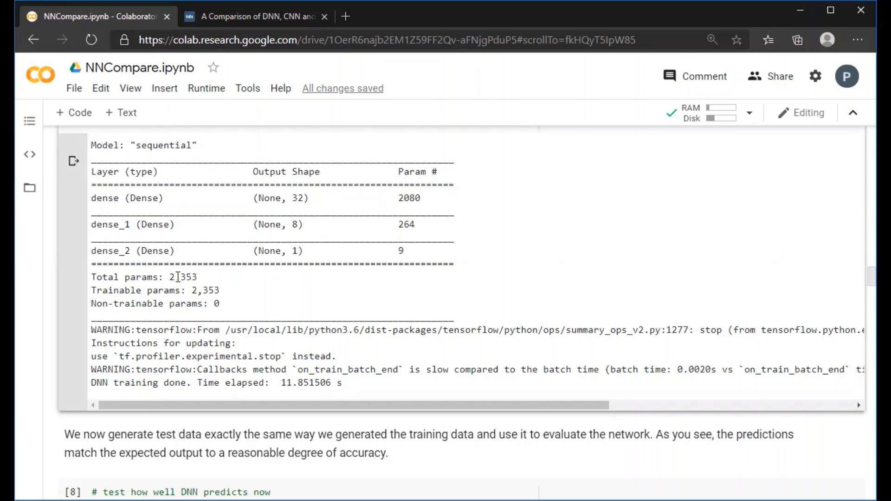
double_click(182, 277)
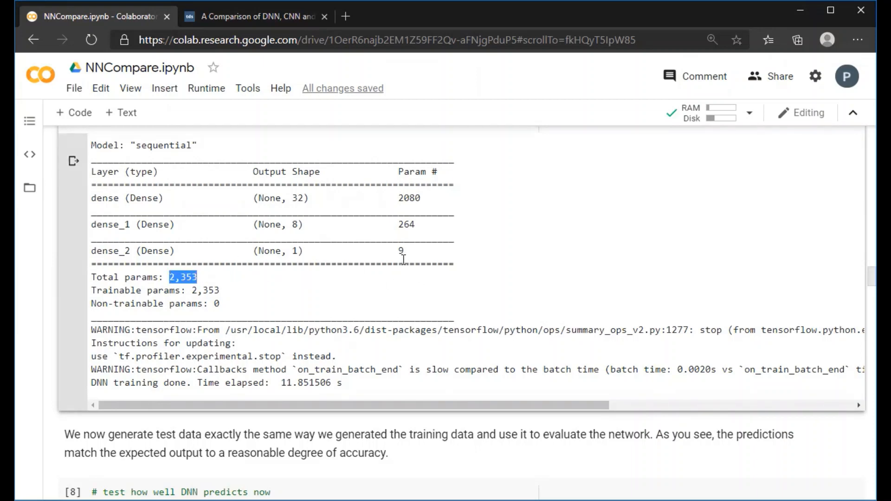
scroll(down, 3)
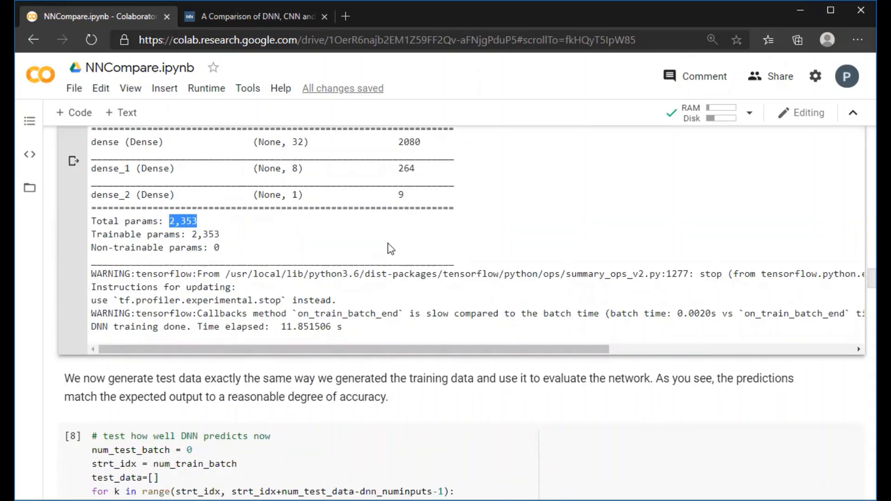
scroll(down, 3)
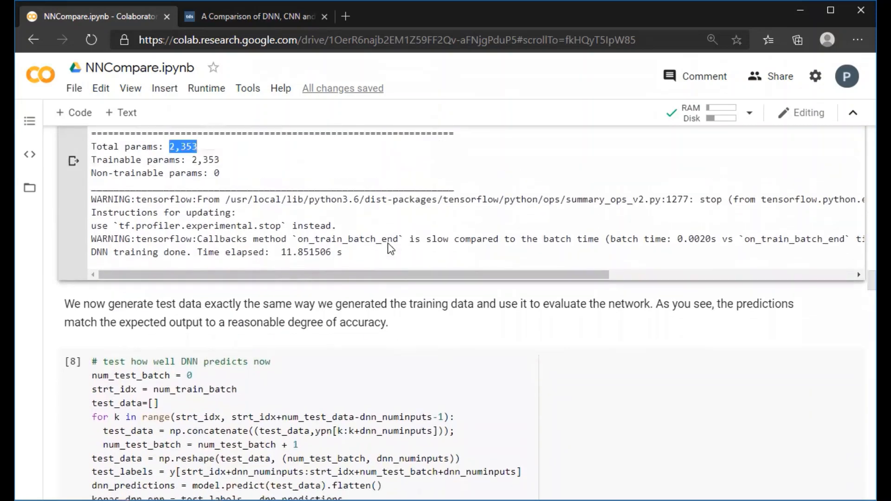
scroll(down, 3)
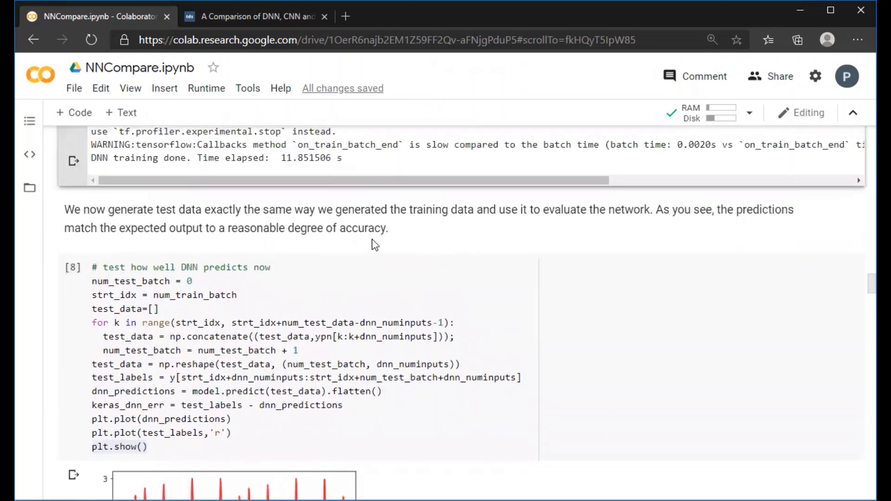
scroll(down, 3)
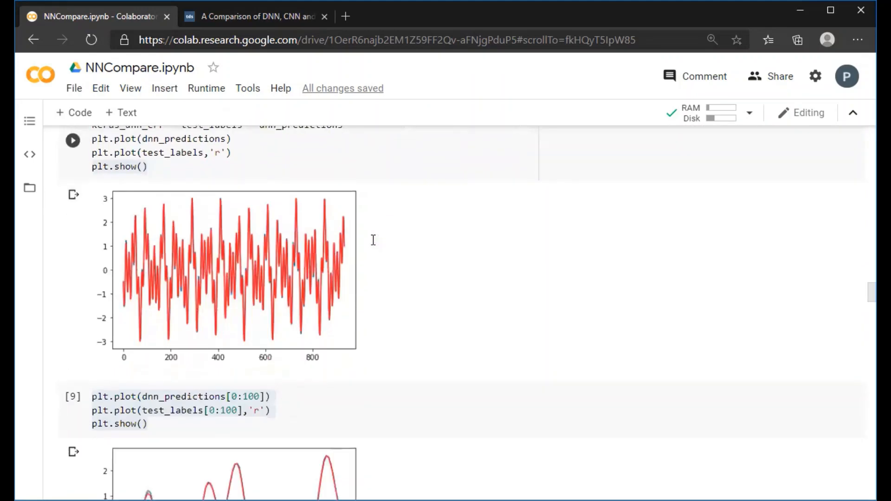
scroll(down, 3)
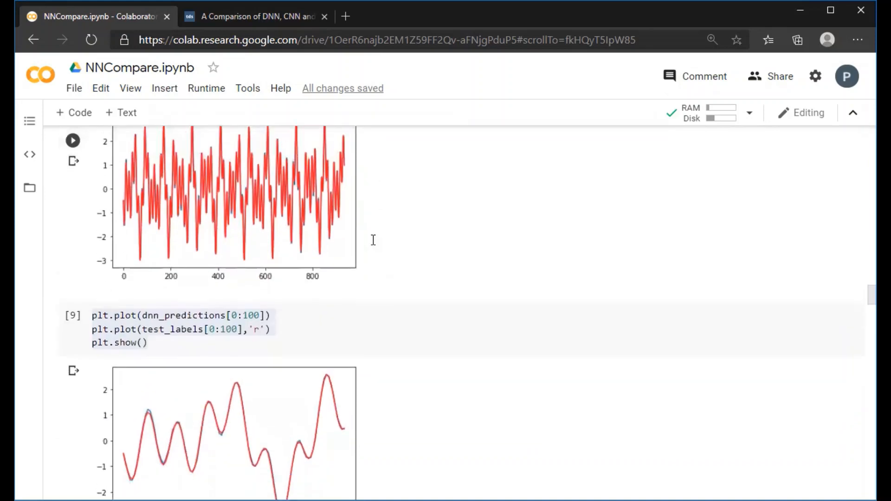
scroll(down, 3)
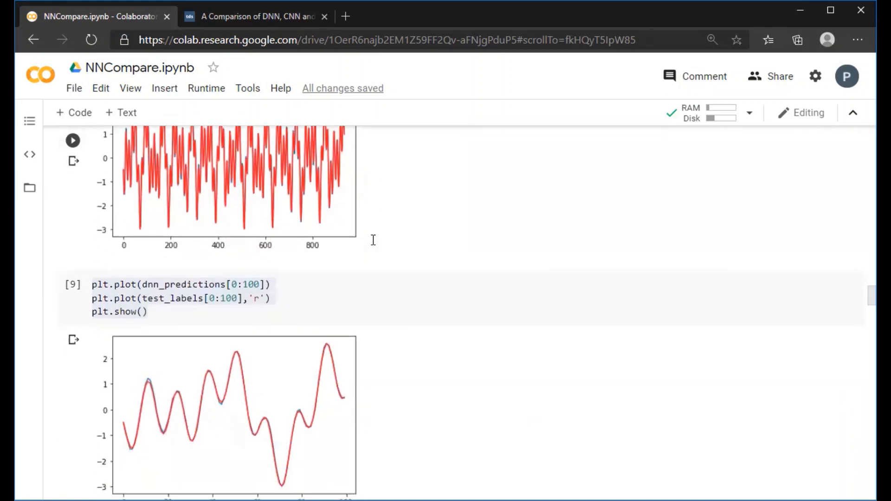
scroll(down, 3)
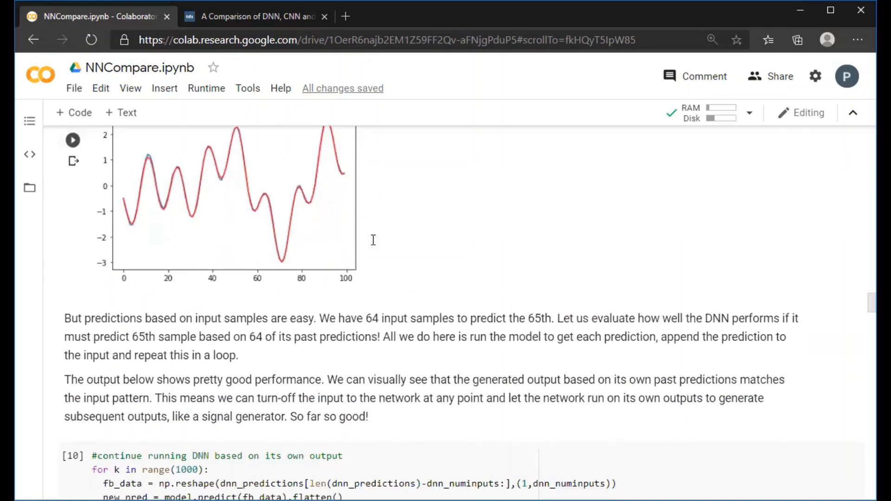
scroll(down, 3)
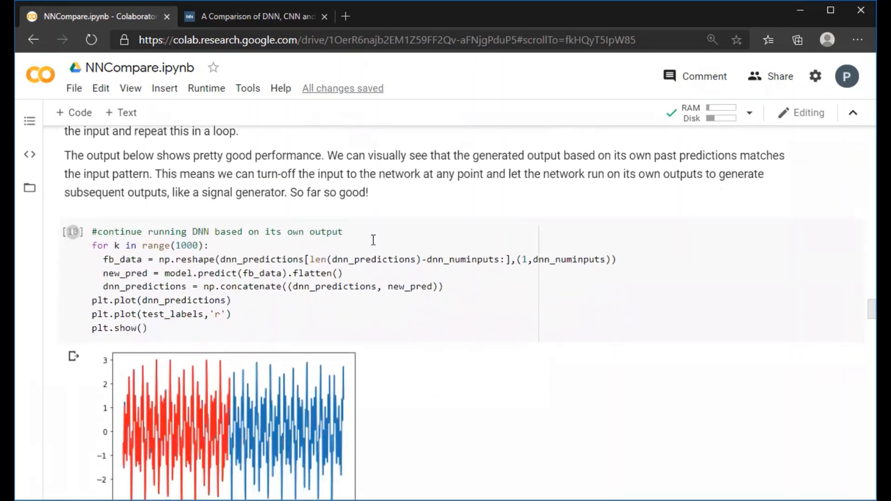
scroll(up, 3)
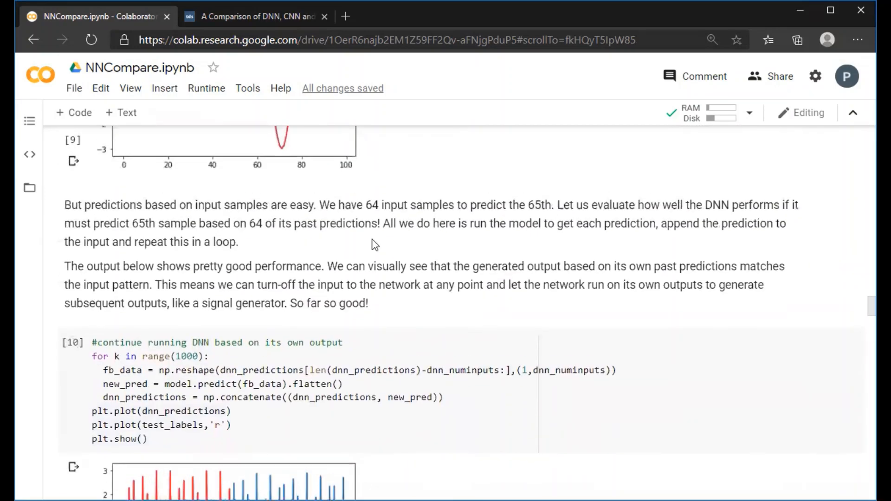
scroll(down, 3)
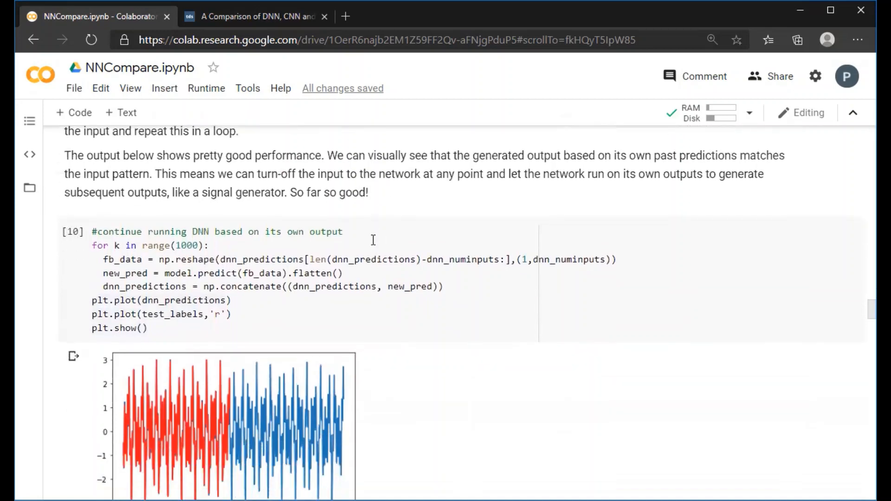
scroll(down, 3)
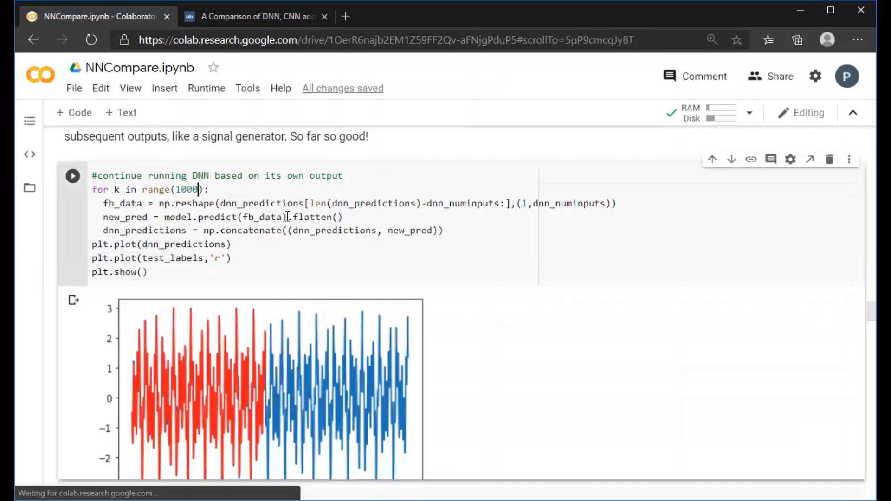
scroll(down, 3)
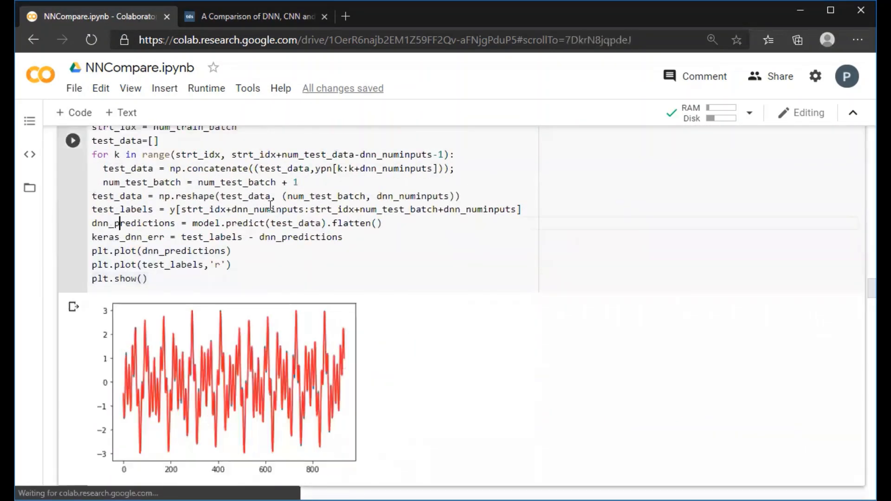
scroll(down, 3)
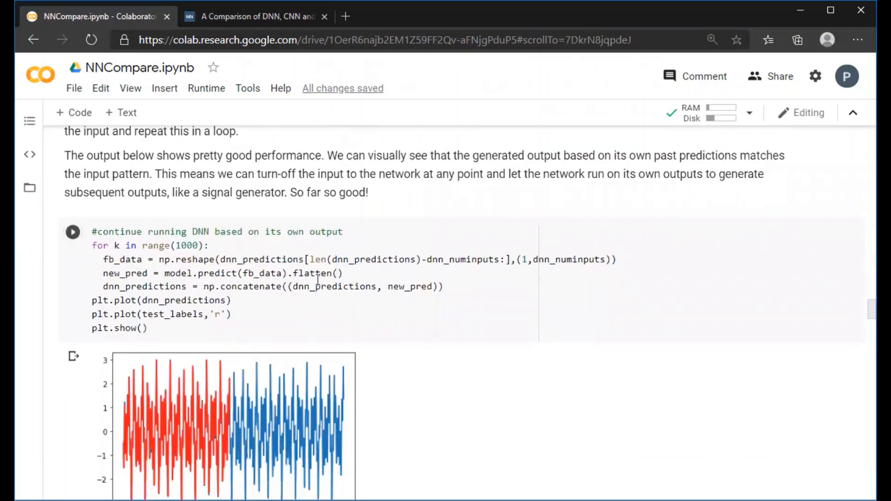
scroll(down, 3)
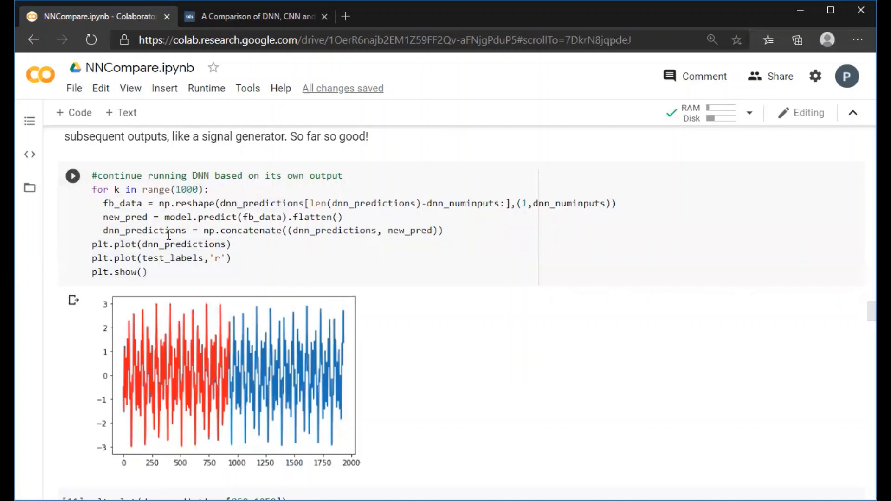
mouse_move(326, 263)
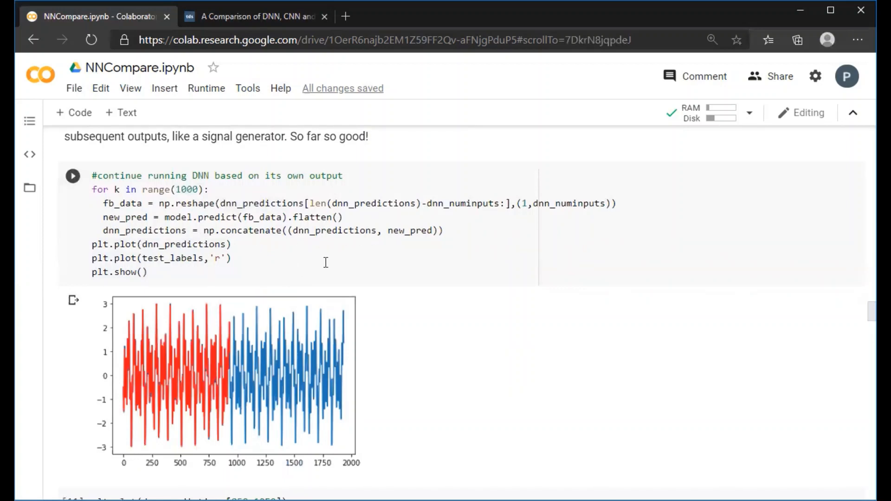
scroll(down, 3)
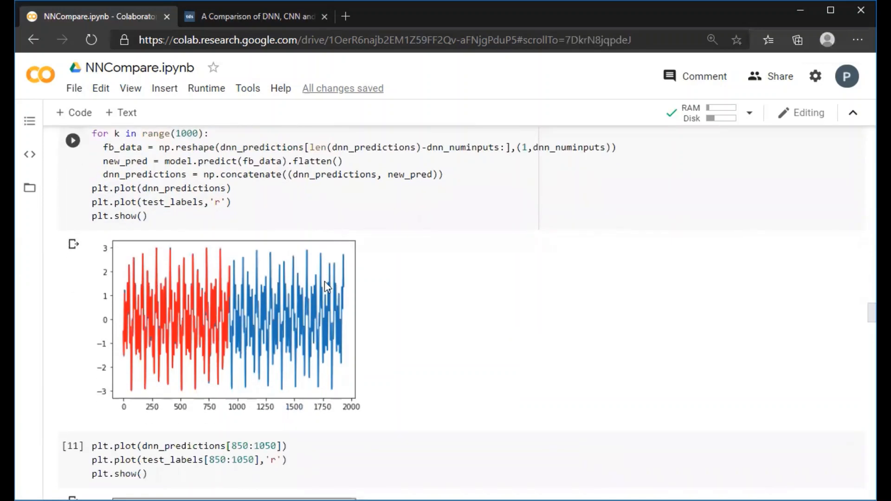
mouse_move(336, 323)
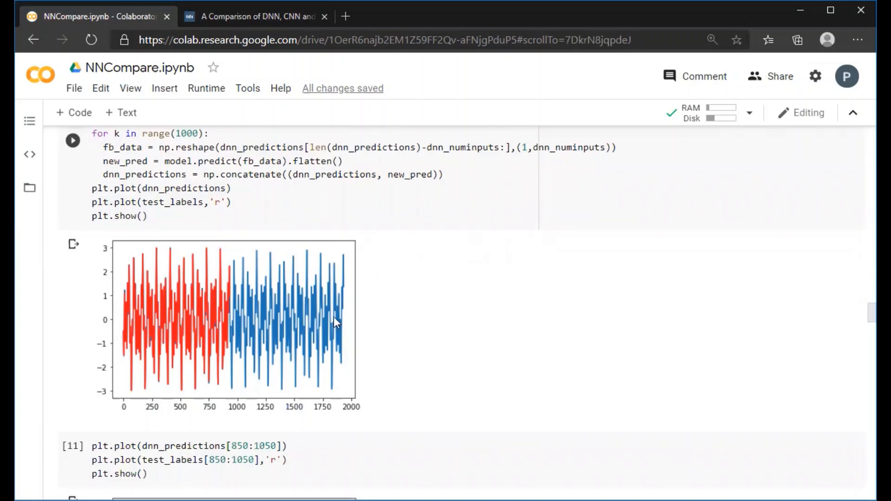
mouse_move(318, 256)
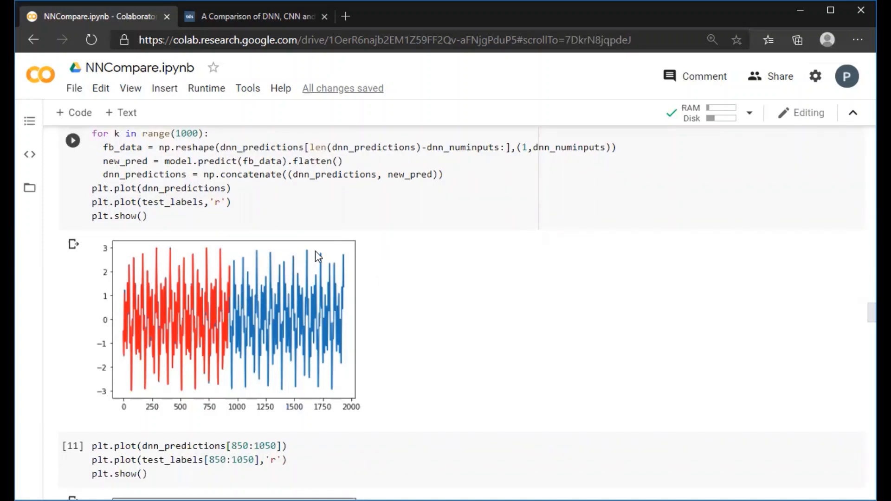
mouse_move(241, 281)
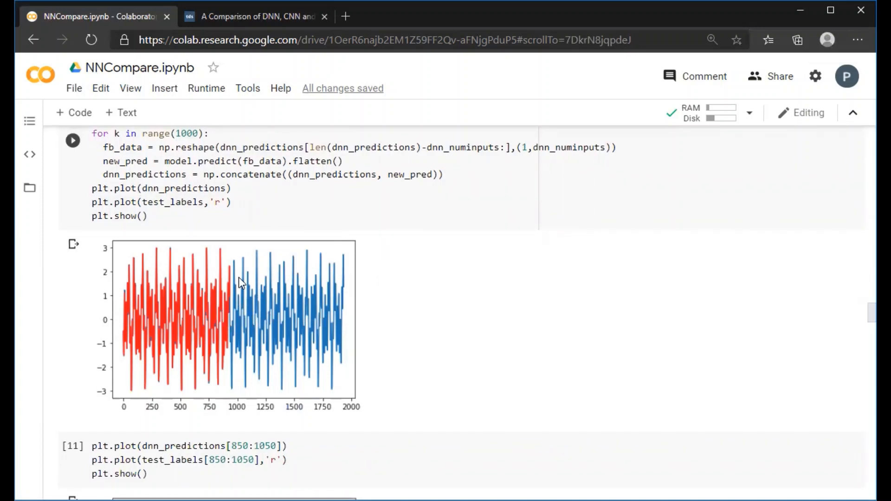
mouse_move(255, 341)
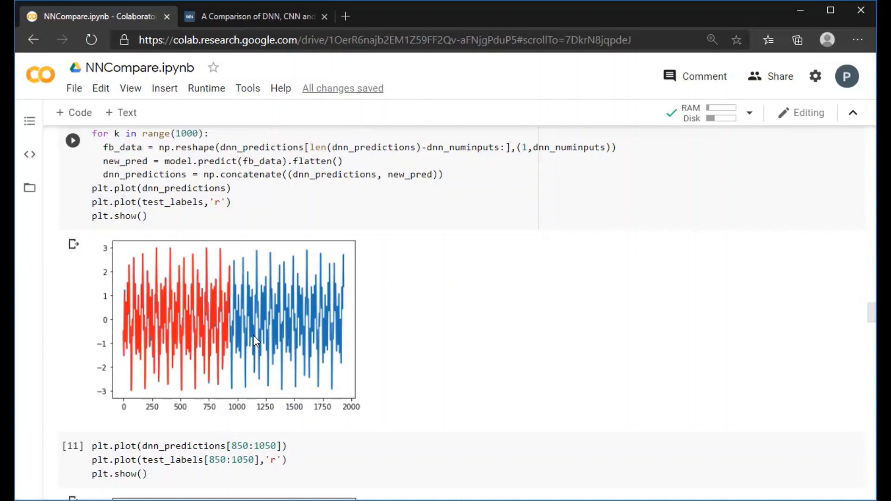
scroll(down, 3)
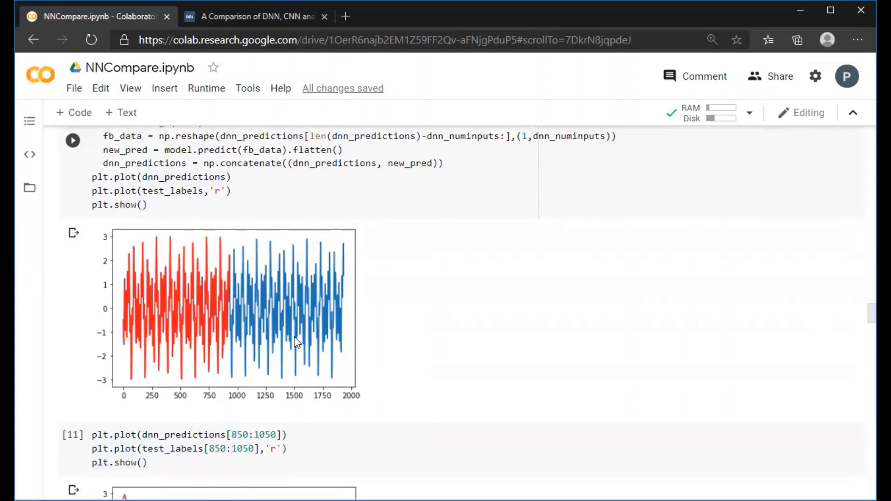
scroll(down, 3)
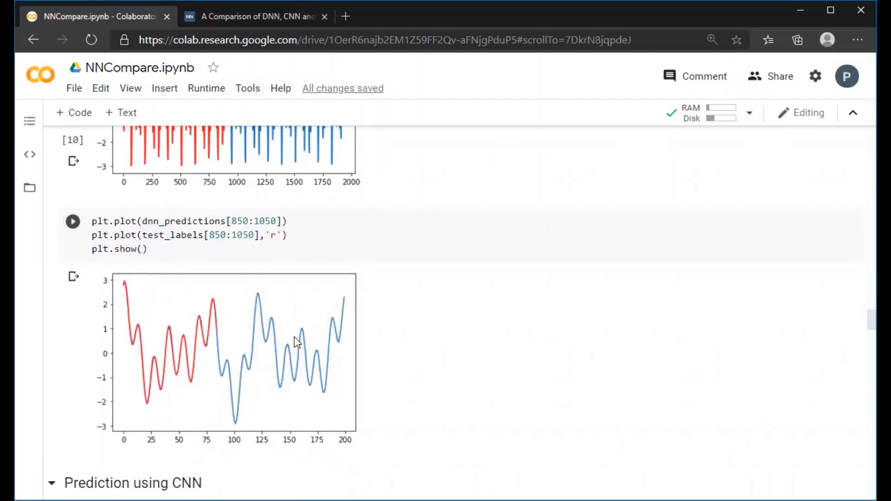
scroll(down, 3)
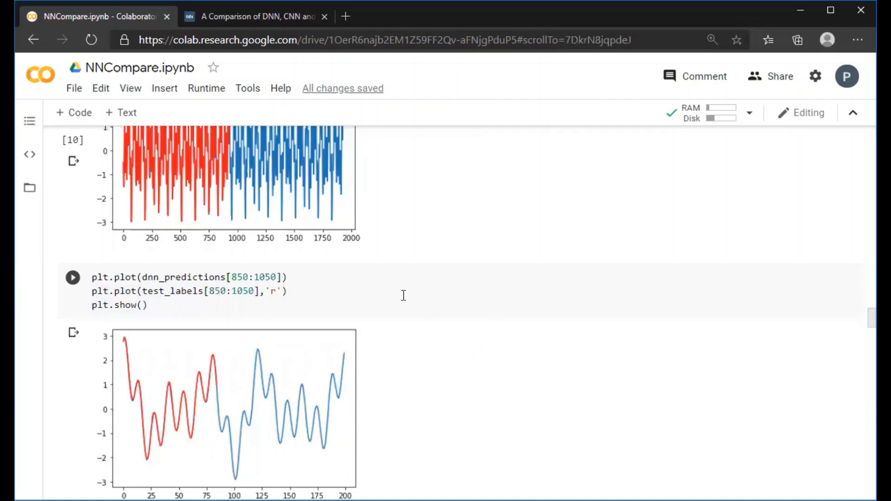
scroll(down, 3)
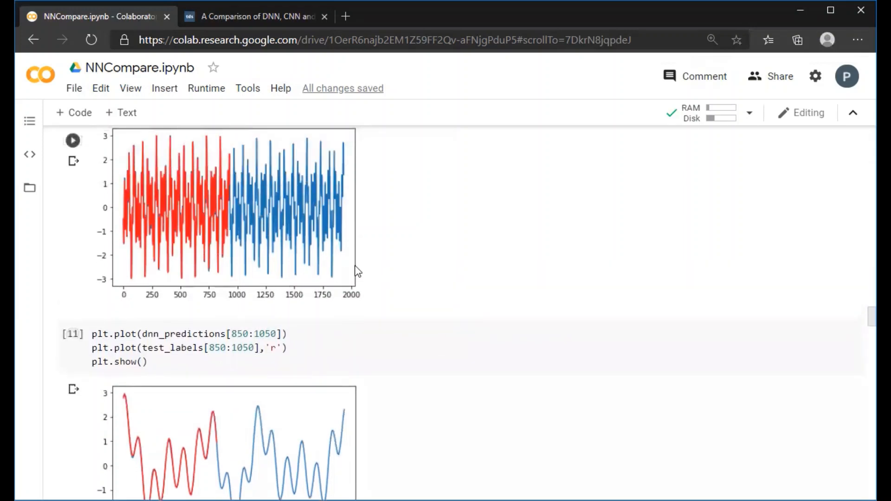
scroll(down, 3)
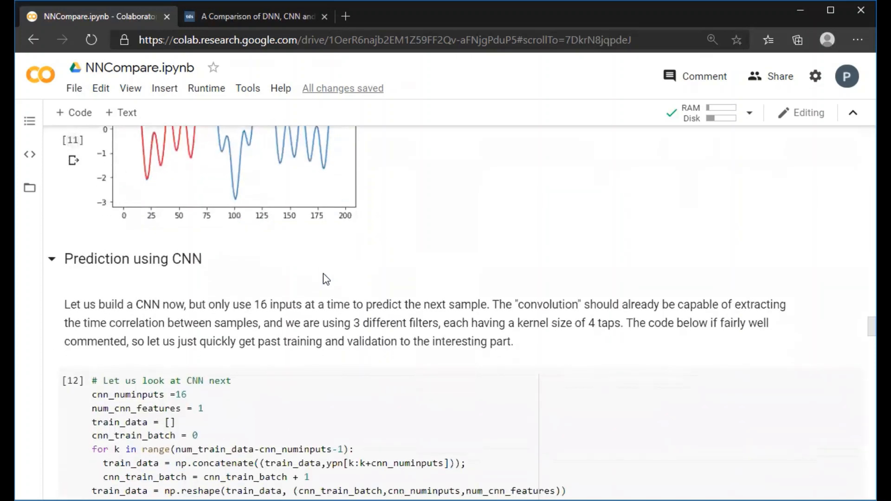
scroll(down, 3)
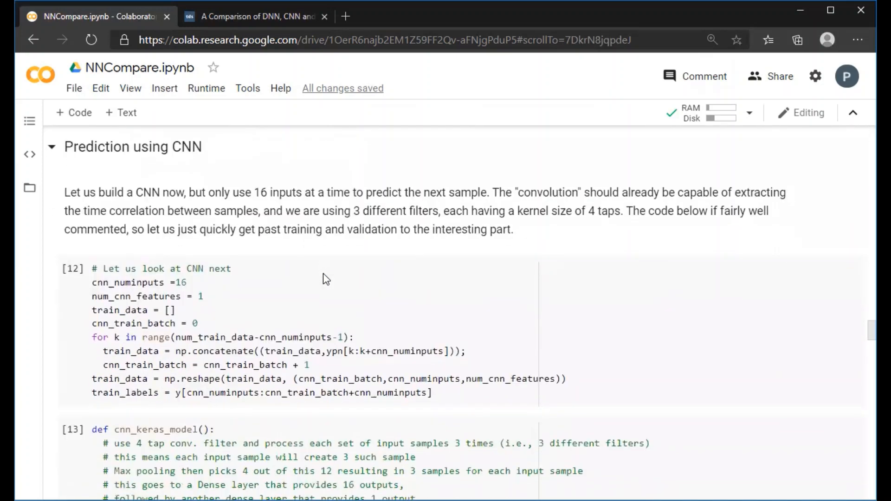
mouse_move(72, 269)
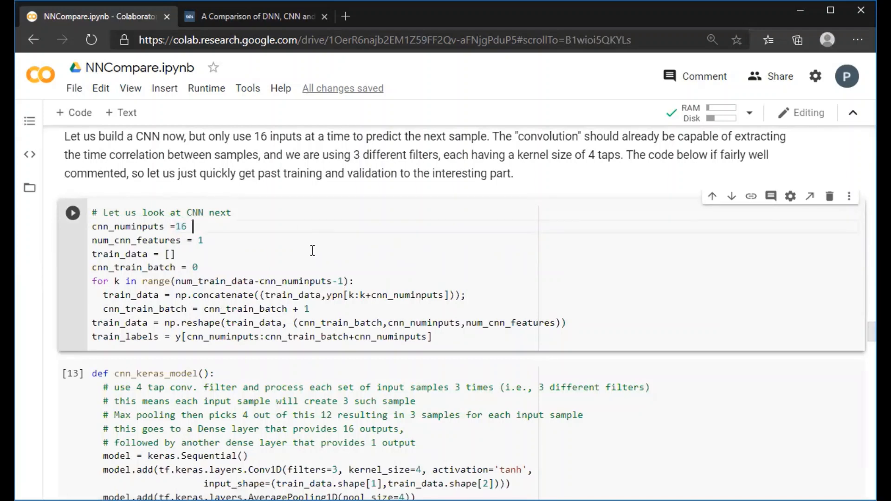
mouse_move(334, 255)
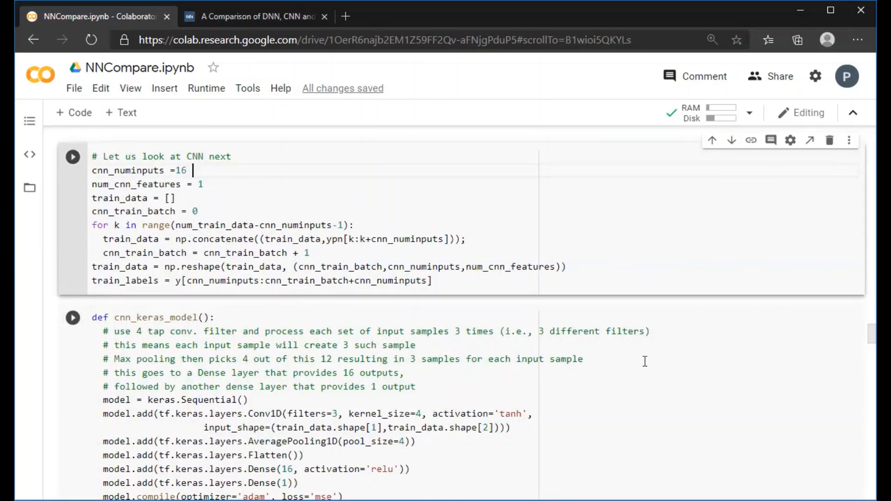
scroll(down, 3)
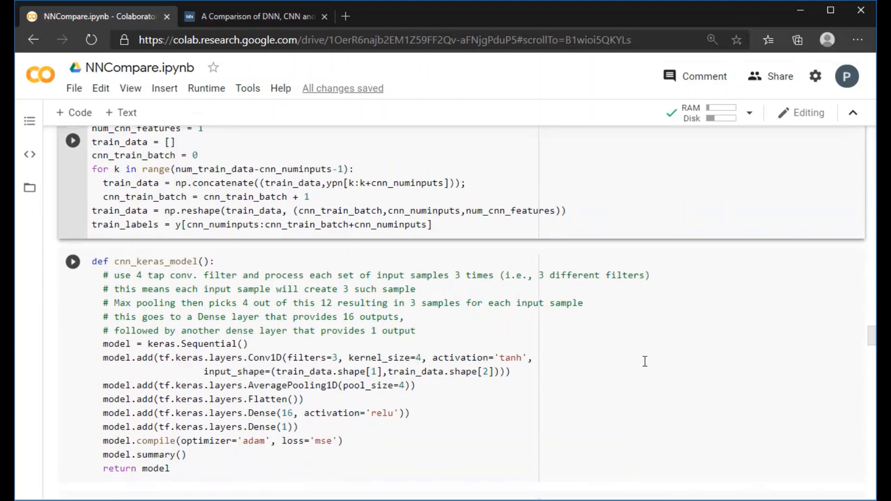
scroll(down, 3)
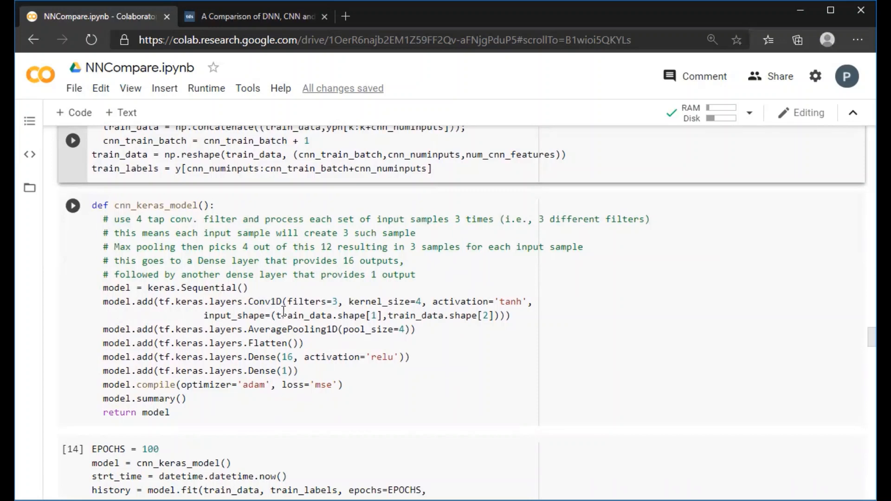
mouse_move(529, 391)
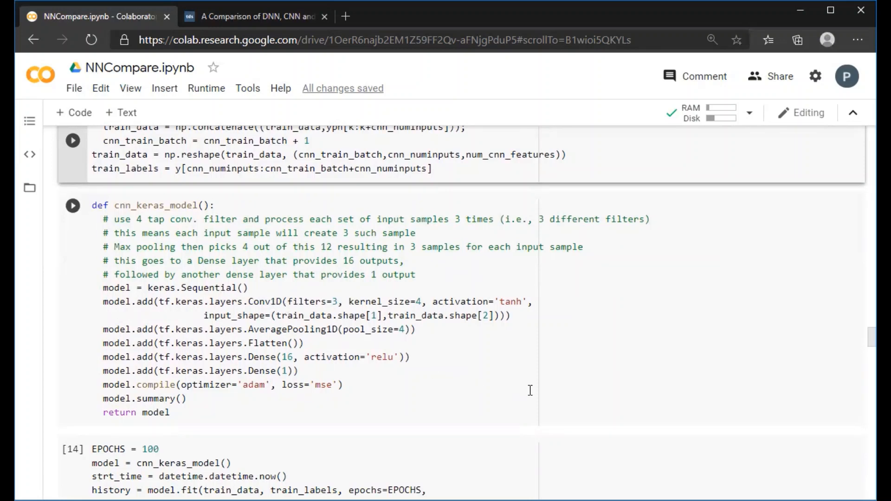
mouse_move(479, 390)
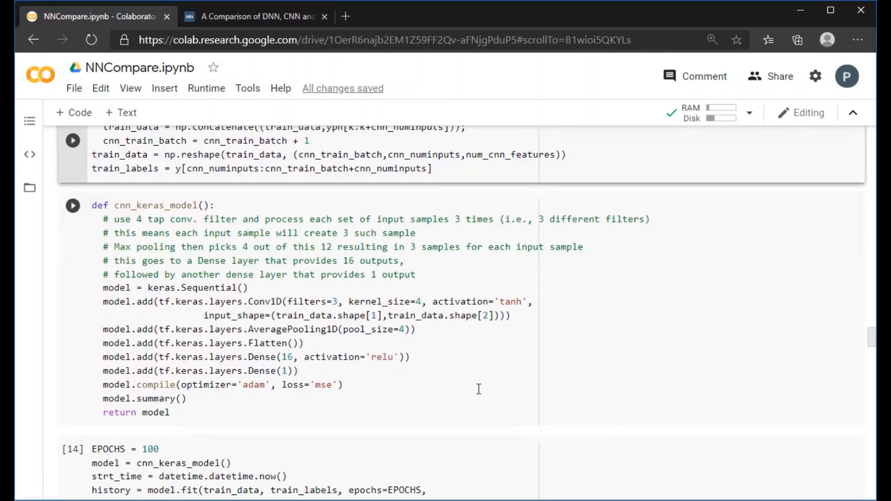
mouse_move(356, 356)
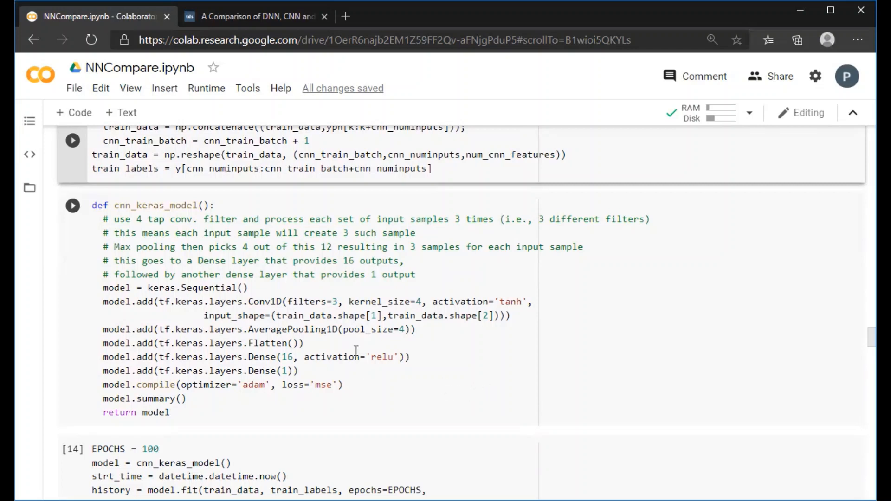
mouse_move(375, 302)
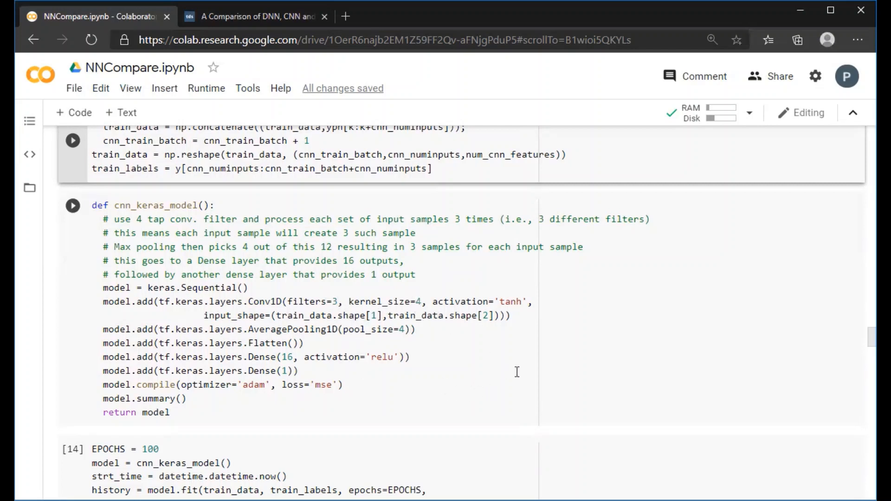
mouse_move(483, 353)
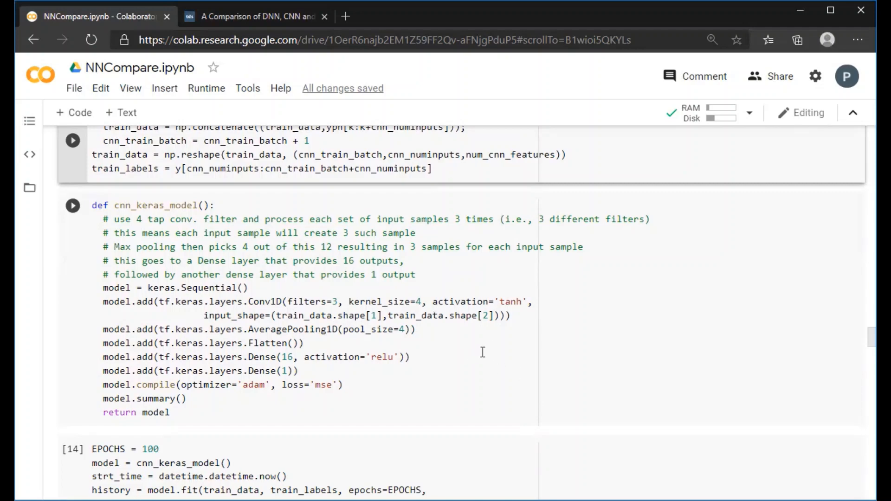
mouse_move(468, 356)
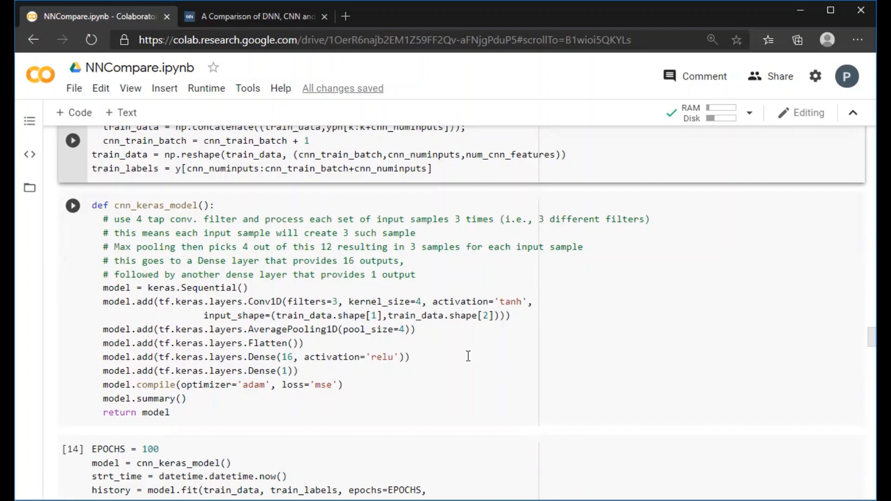
scroll(down, 3)
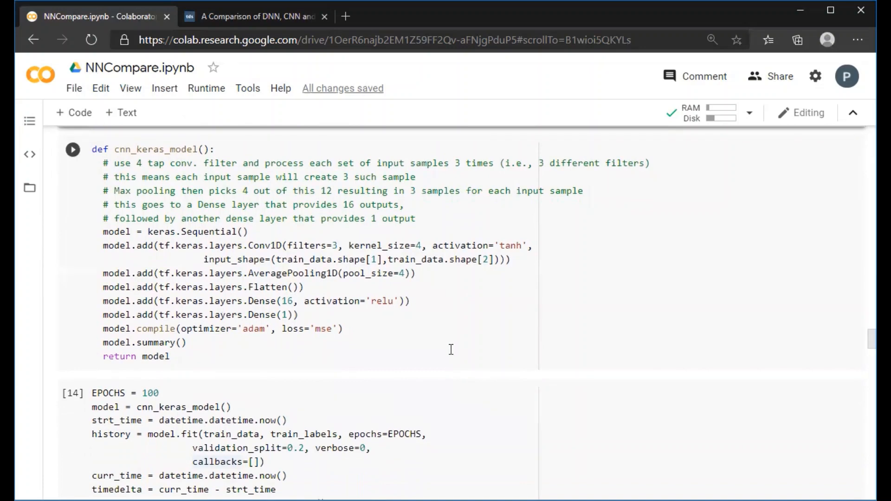
mouse_move(369, 329)
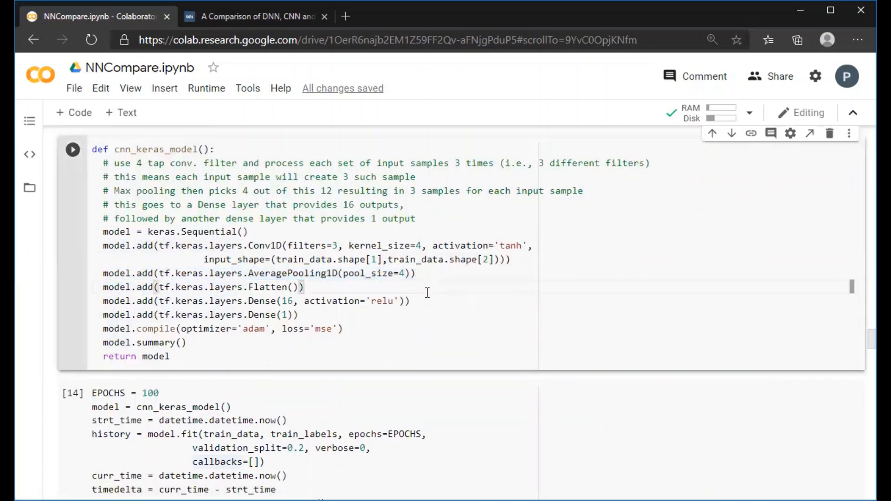
mouse_move(436, 295)
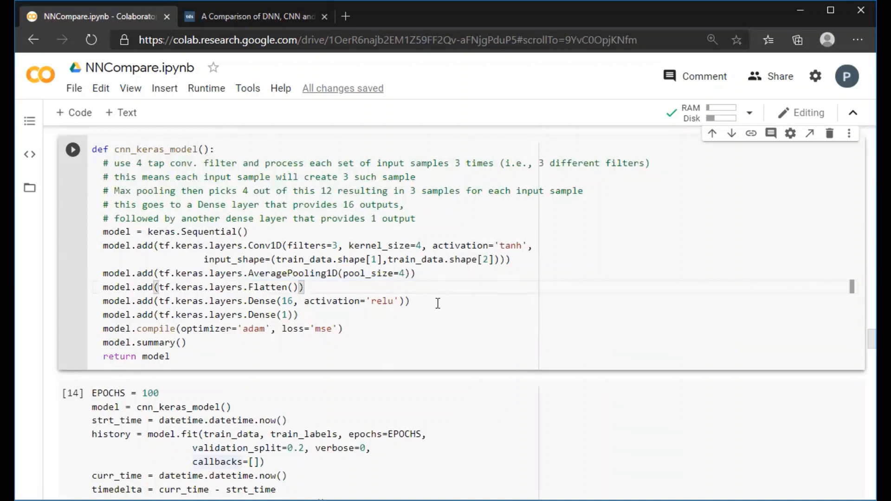
scroll(down, 3)
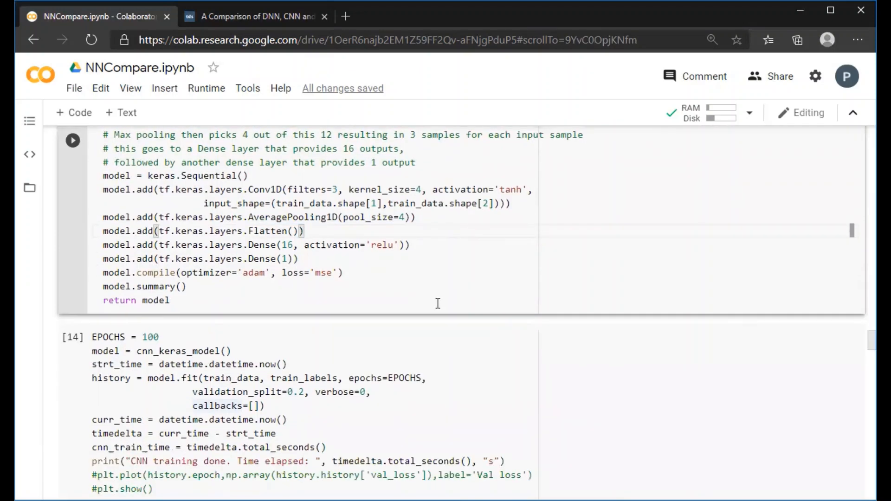
scroll(down, 3)
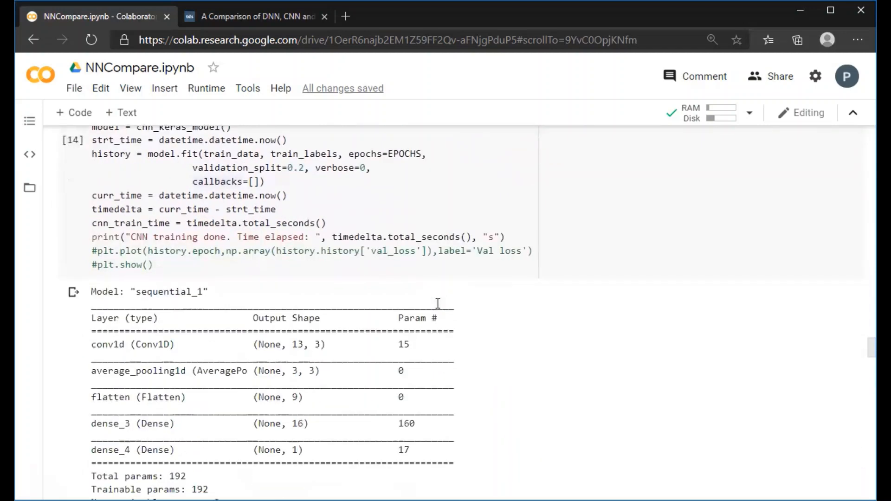
click(72, 140)
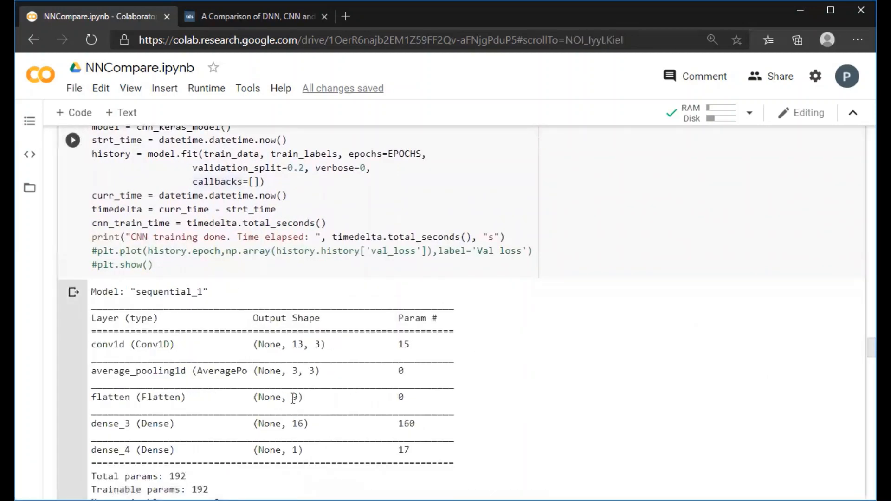
mouse_move(529, 393)
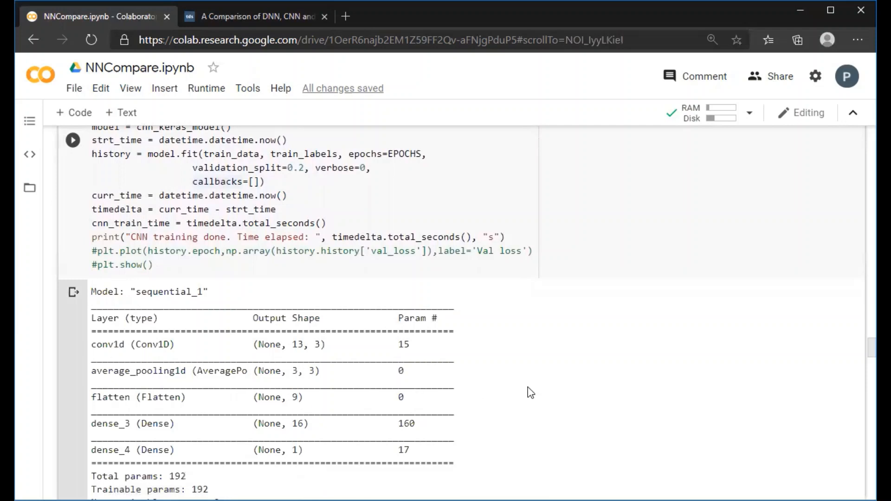
mouse_move(486, 365)
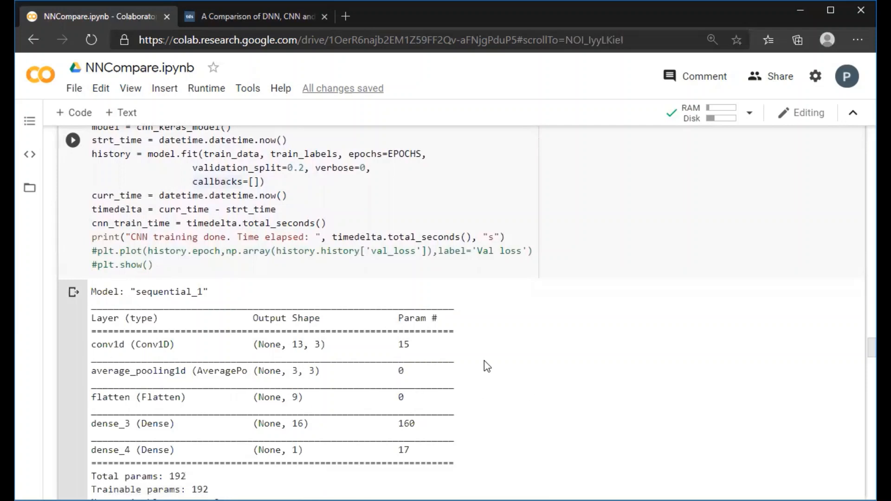
scroll(down, 3)
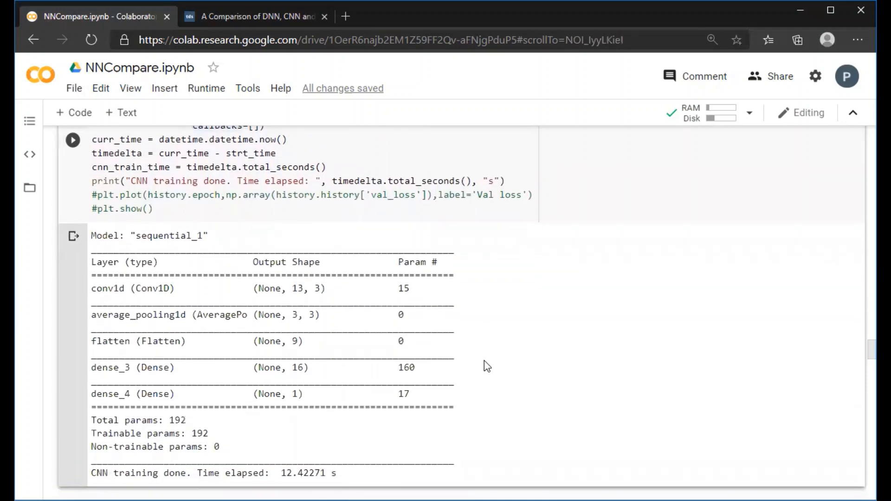
scroll(down, 3)
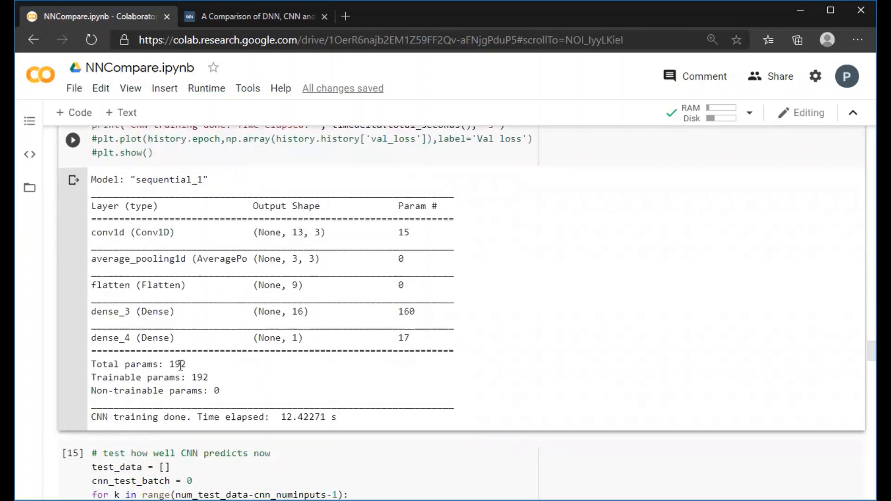
mouse_move(409, 342)
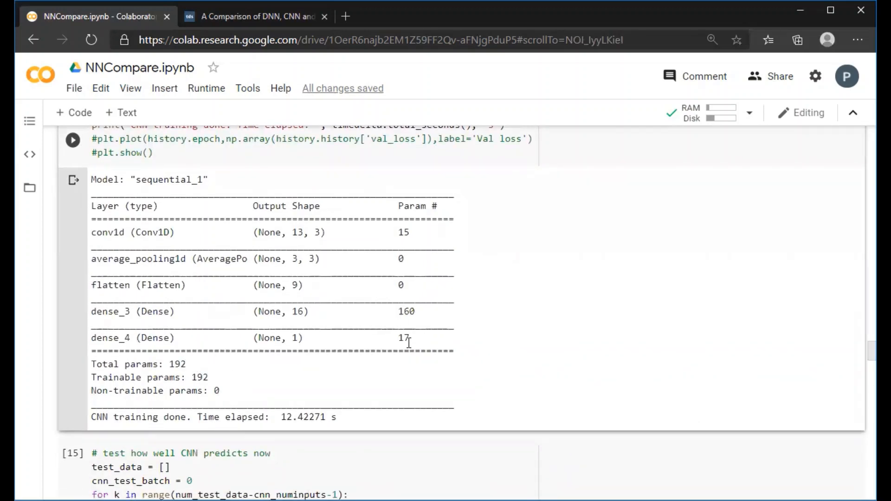
mouse_move(252, 389)
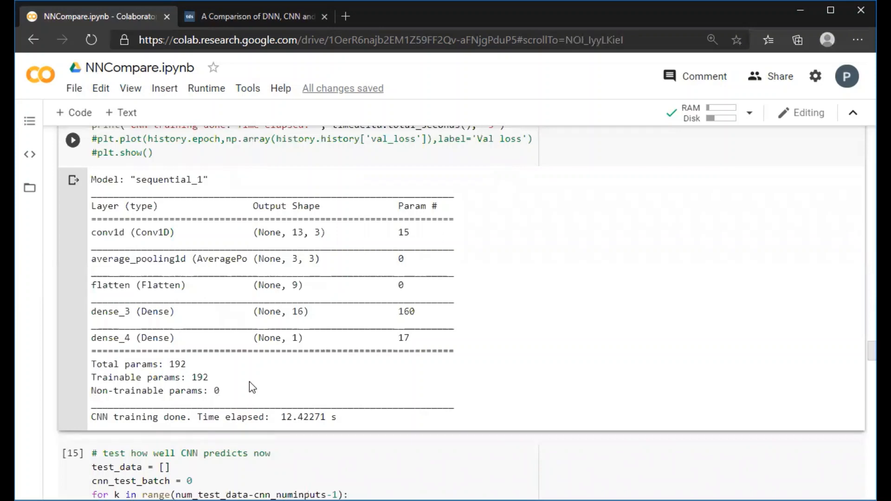
scroll(down, 3)
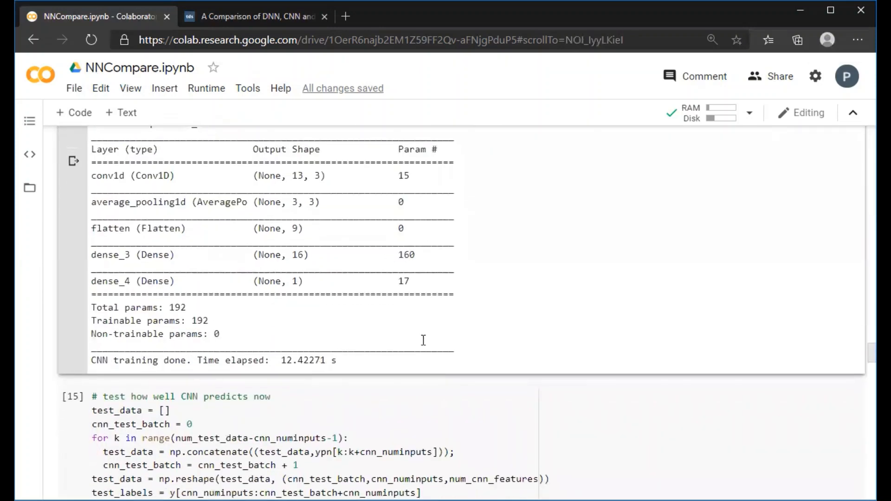
scroll(up, 3)
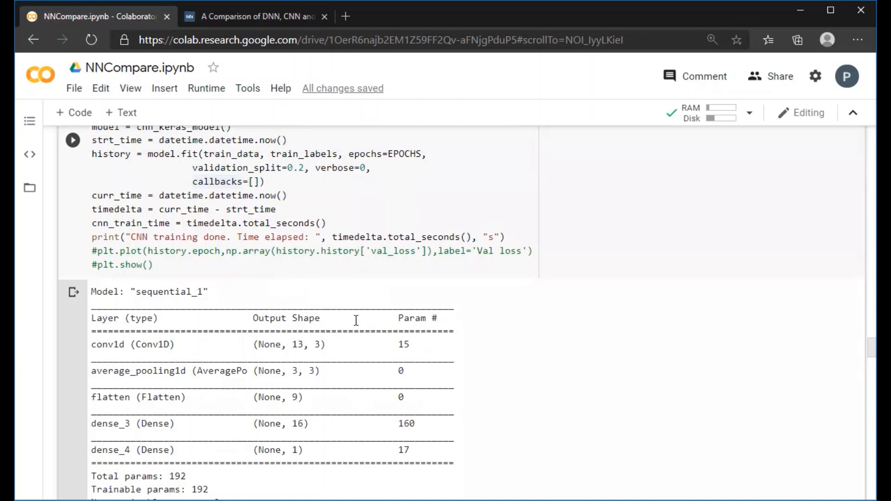
scroll(down, 3)
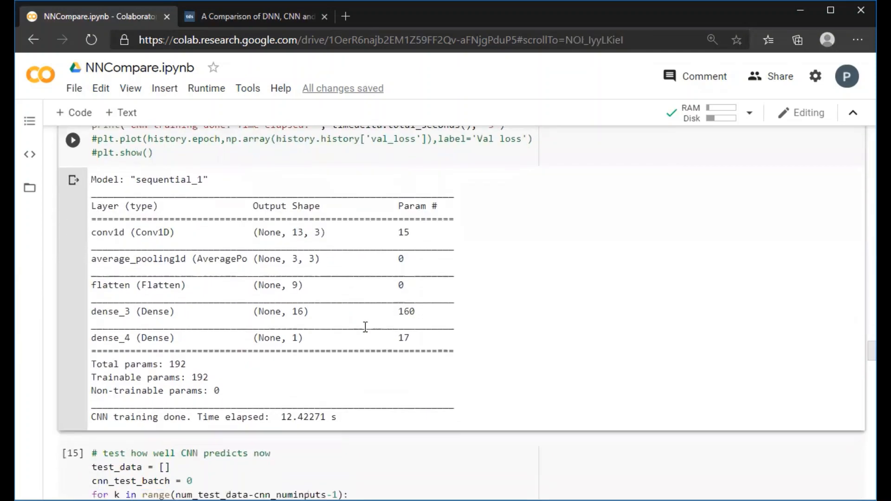
scroll(down, 3)
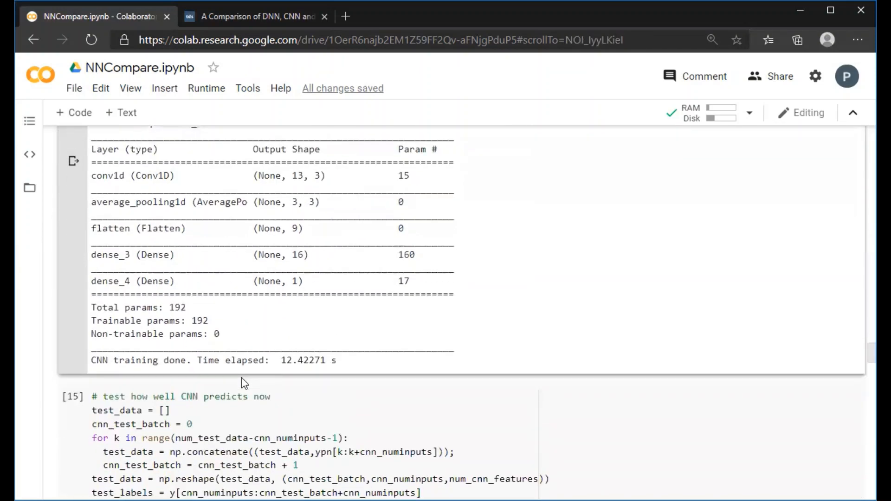
scroll(down, 3)
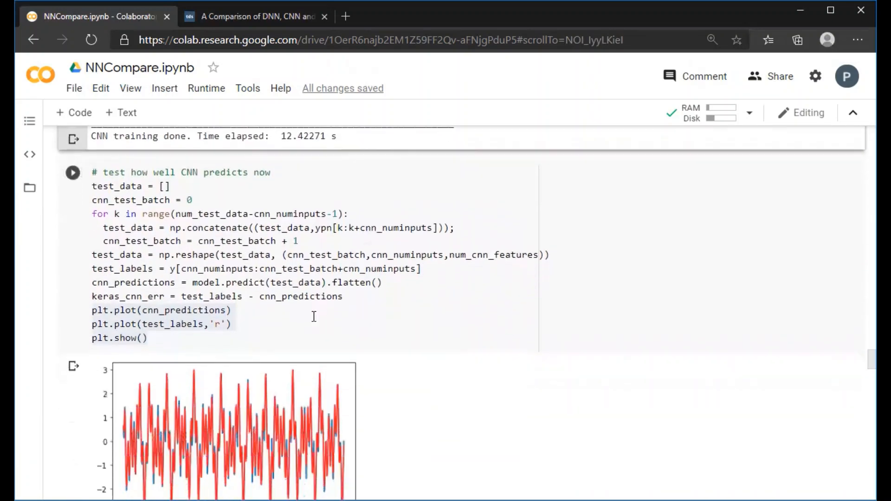
scroll(down, 3)
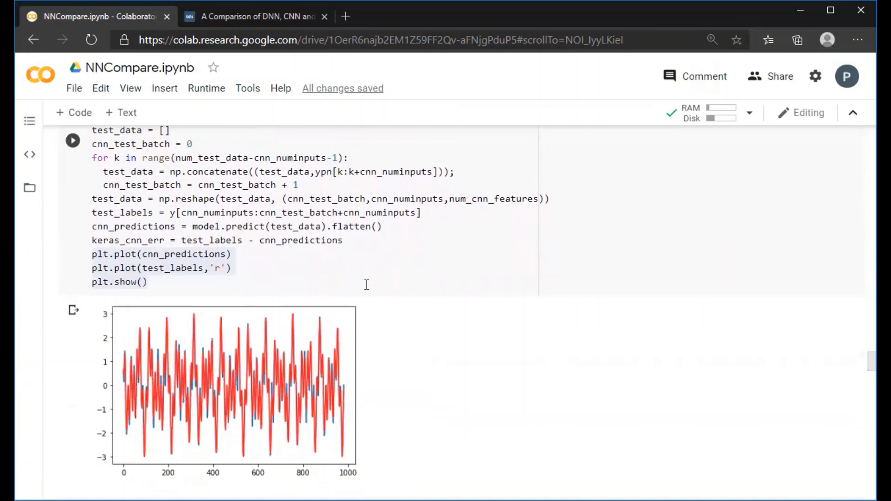
scroll(down, 3)
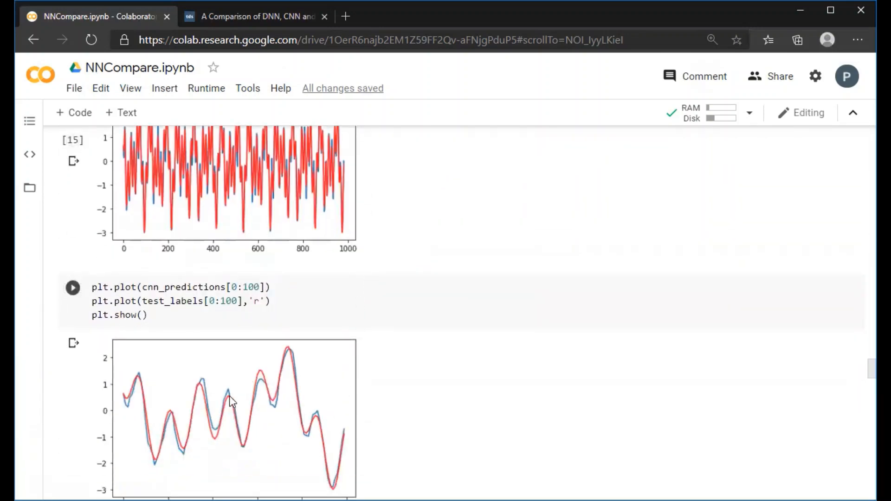
mouse_move(375, 349)
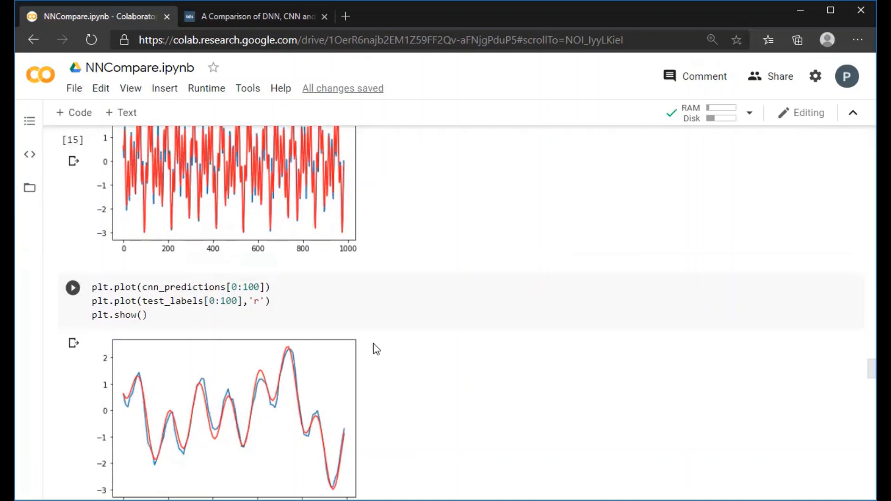
scroll(down, 3)
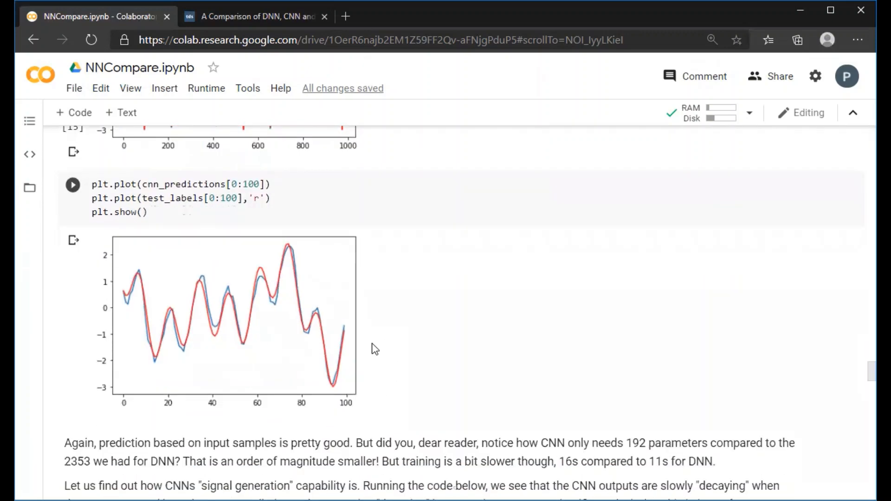
scroll(down, 3)
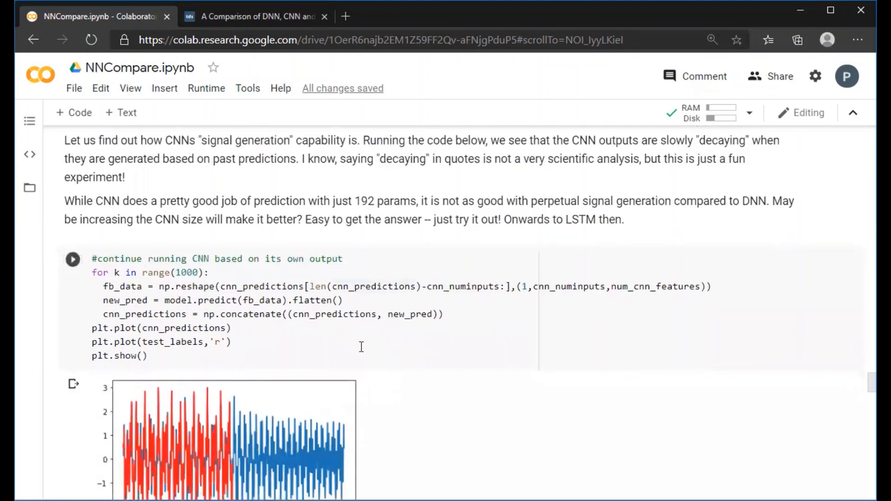
scroll(down, 3)
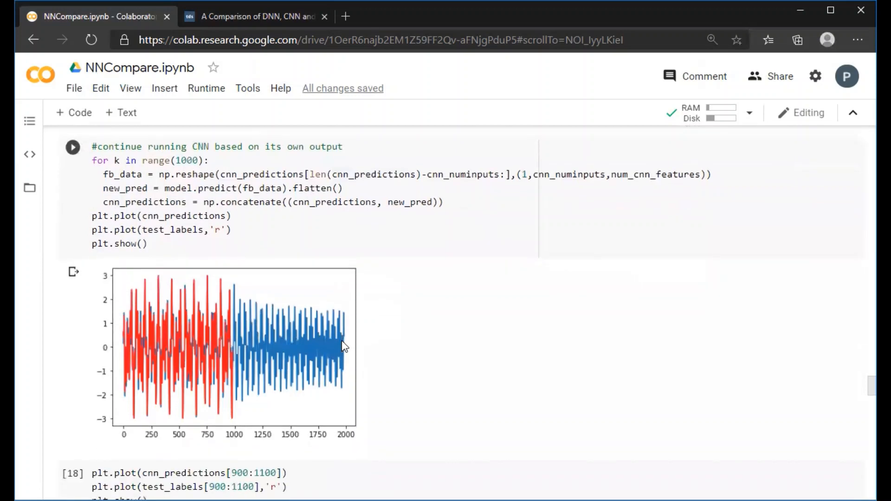
mouse_move(365, 327)
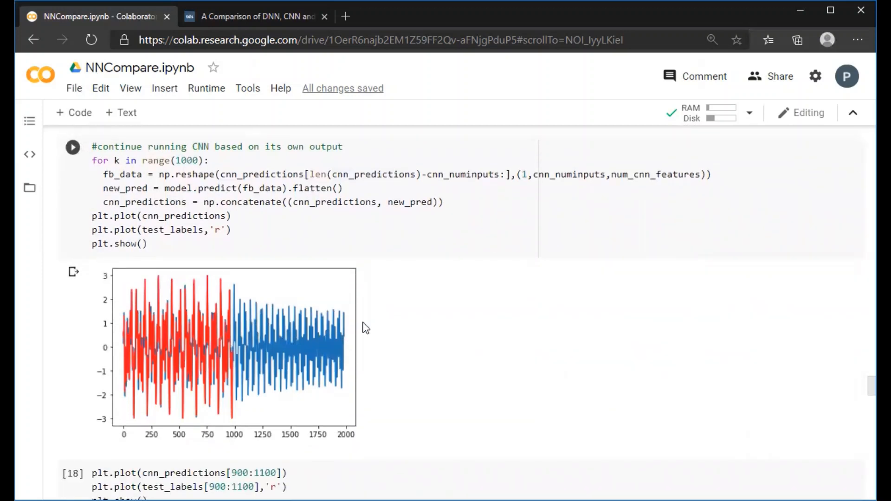
mouse_move(344, 382)
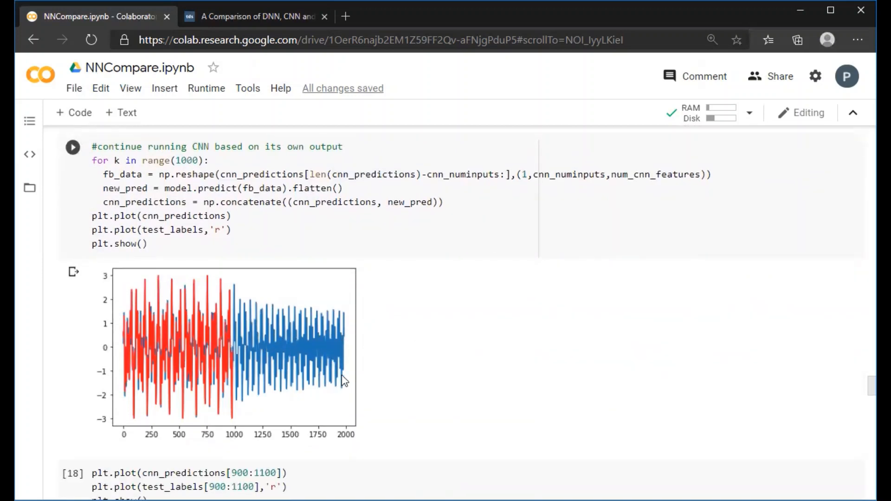
mouse_move(373, 351)
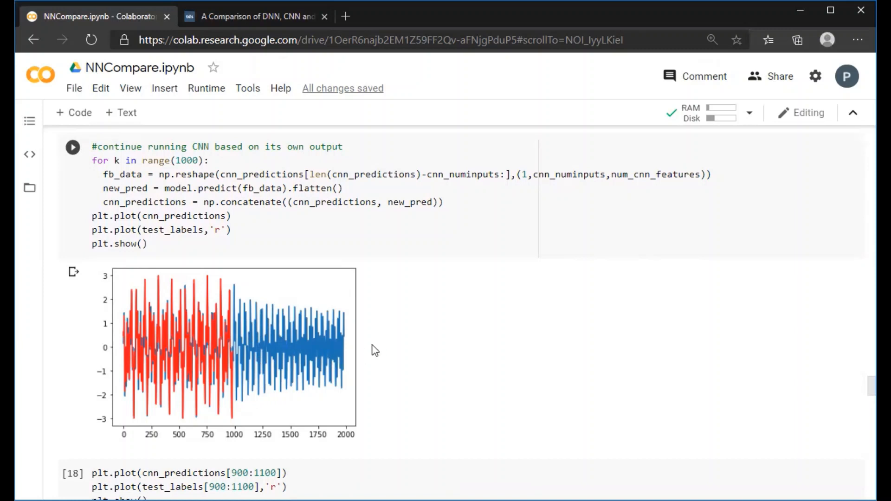
mouse_move(406, 294)
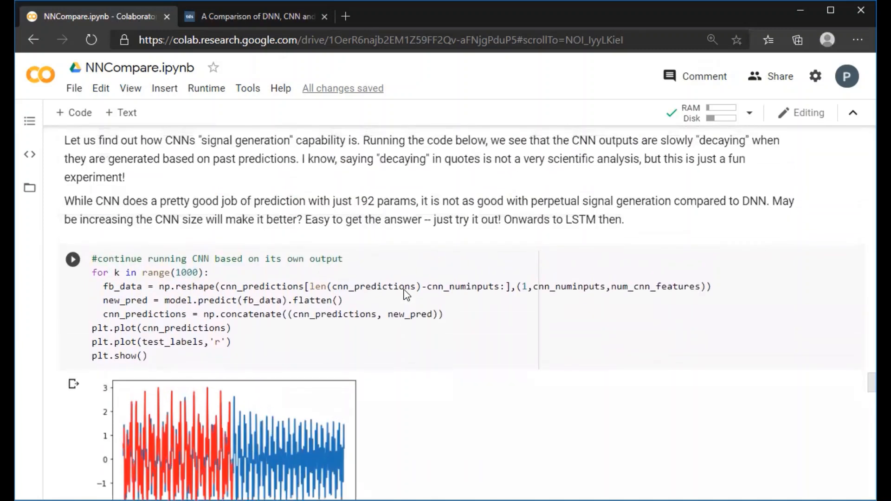
scroll(down, 3)
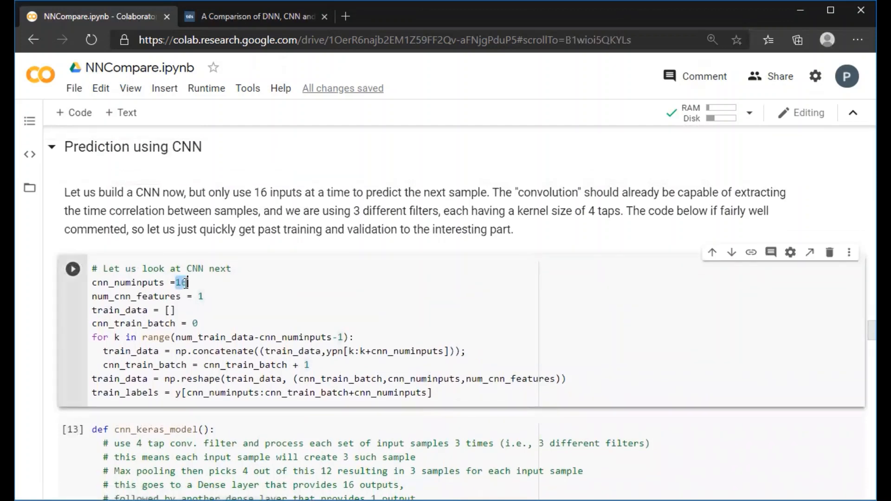
Step: Set cnn_numinputs to 64, rerun the CNN data setup, and move down to the following CNN cells
text(64)
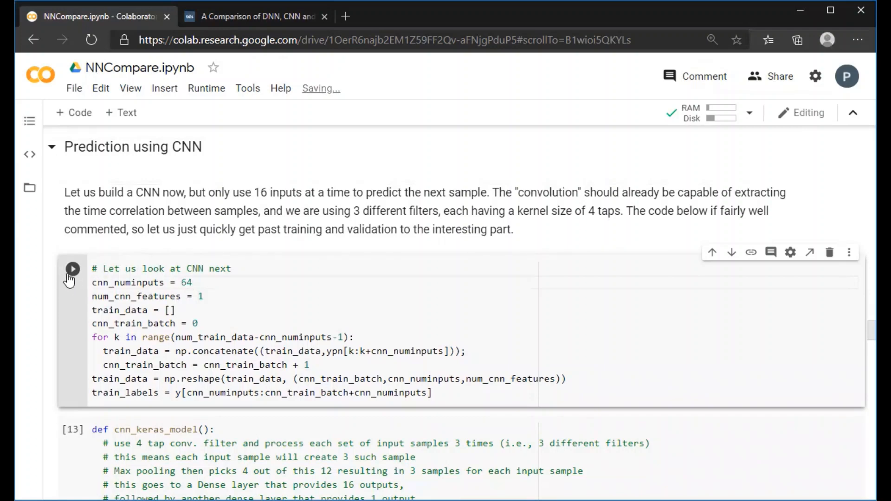
click(73, 269)
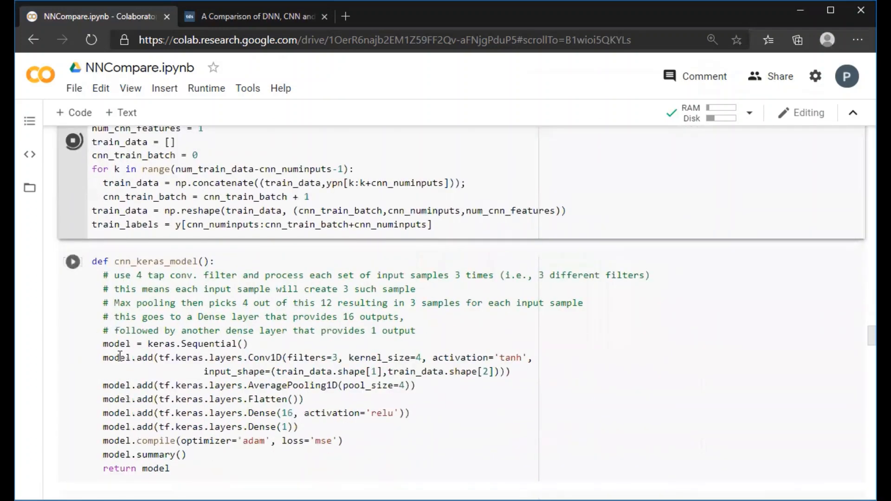
scroll(down, 3)
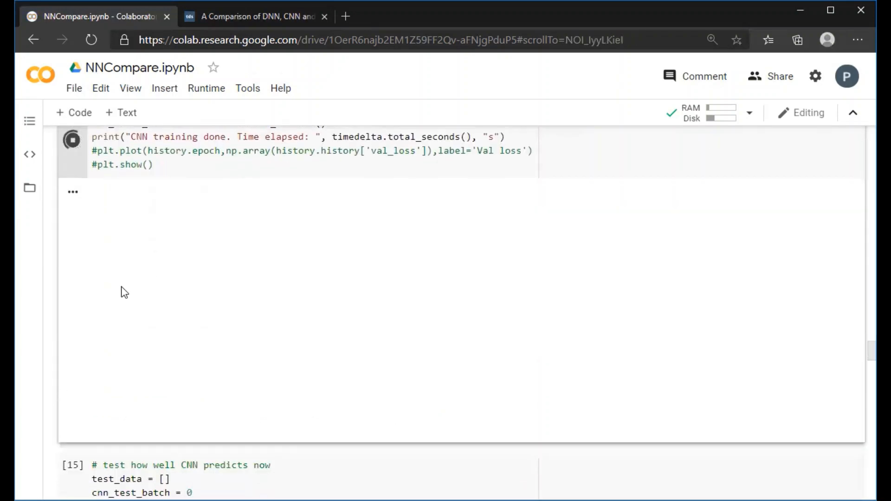
scroll(down, 3)
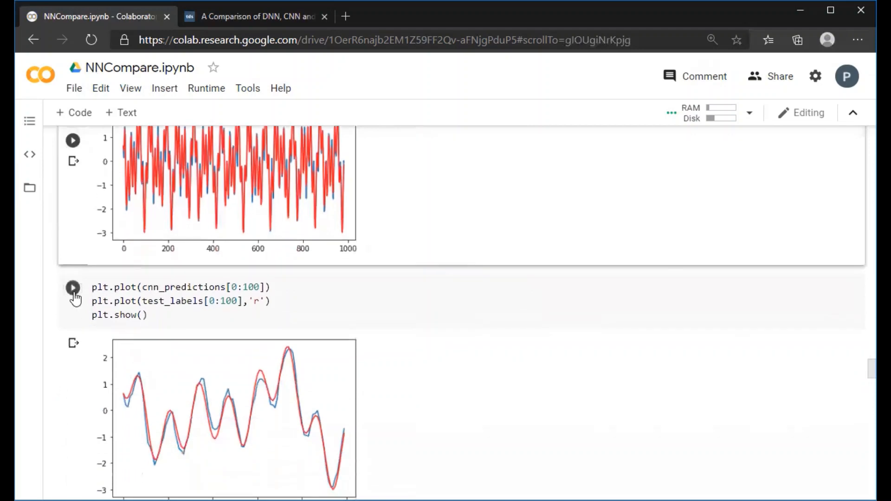
scroll(down, 3)
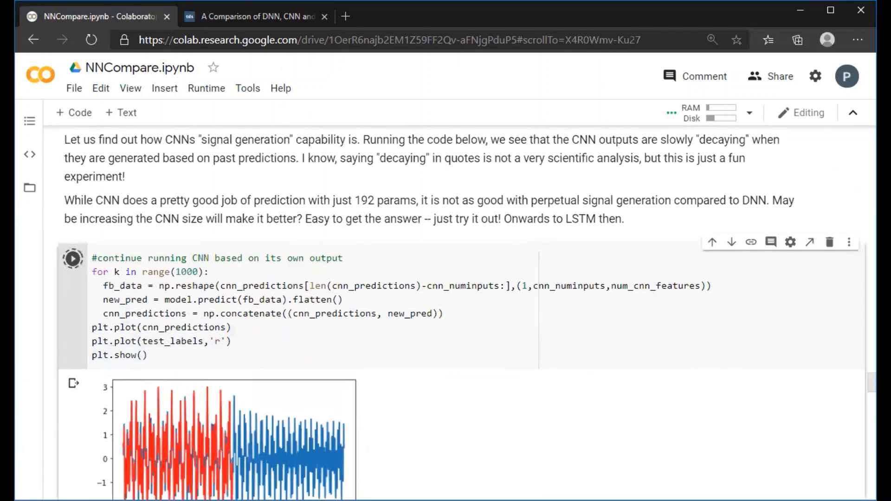
scroll(down, 3)
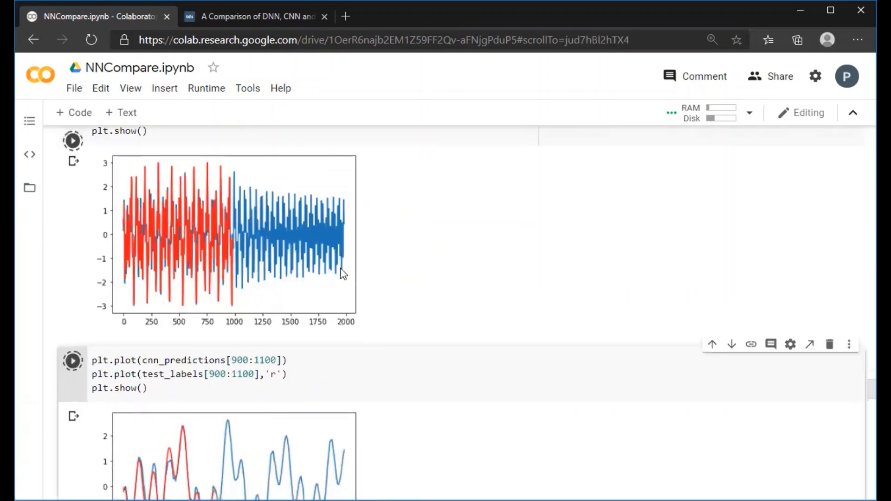
mouse_move(408, 261)
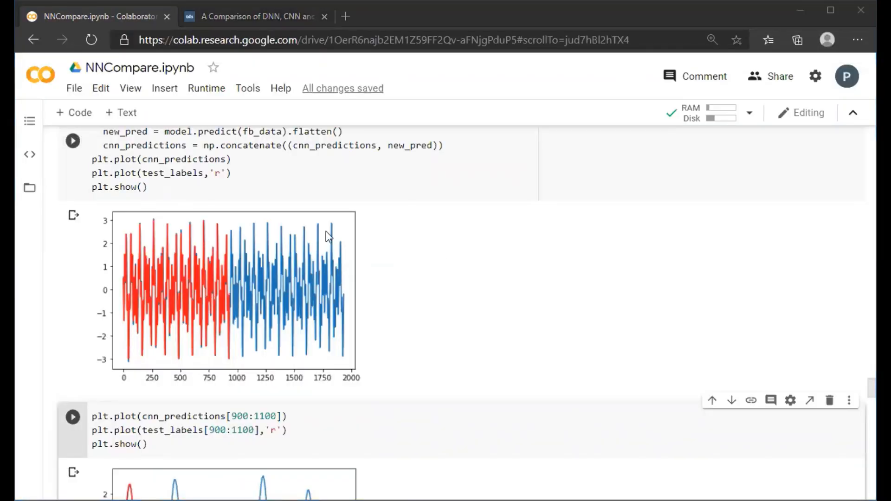
scroll(down, 3)
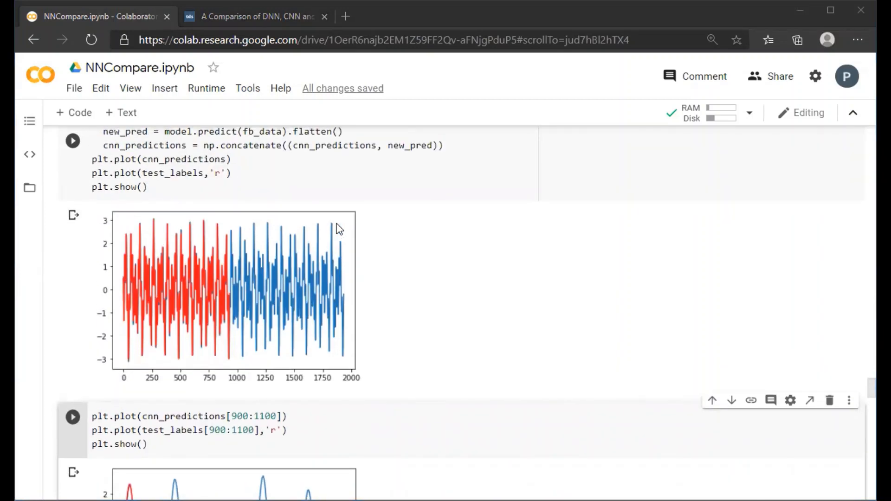
scroll(down, 3)
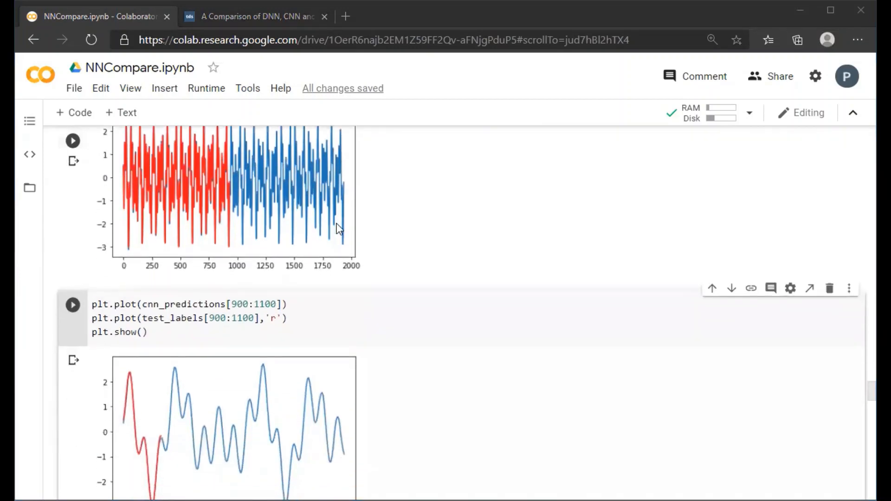
scroll(down, 3)
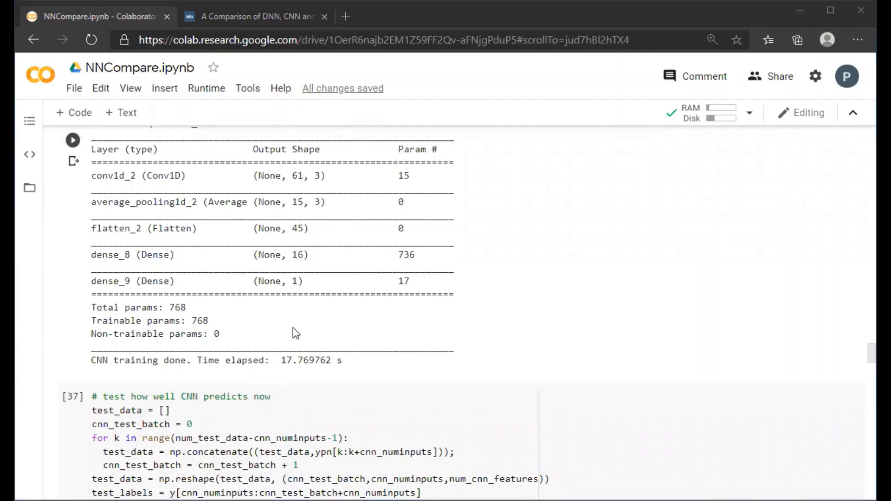
mouse_move(299, 318)
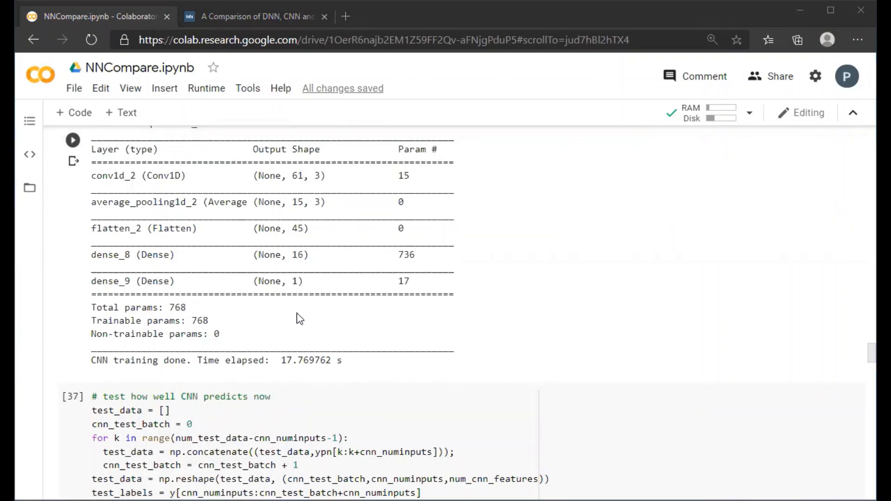
scroll(down, 3)
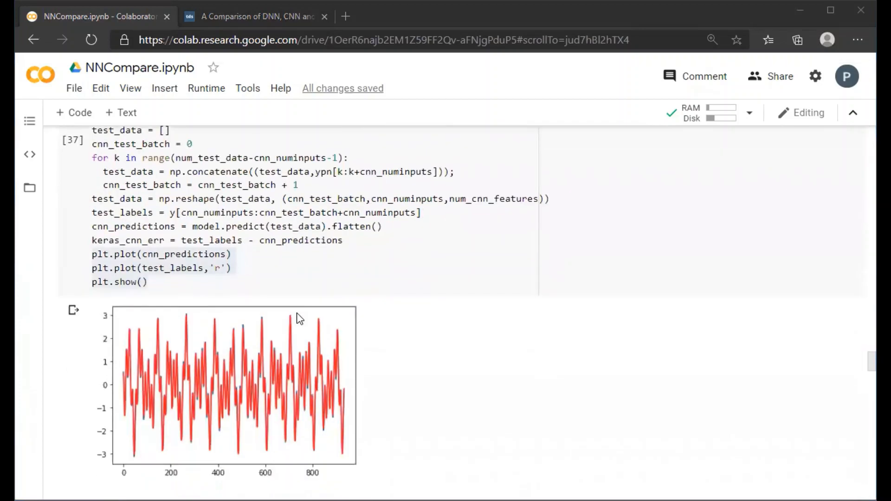
scroll(down, 3)
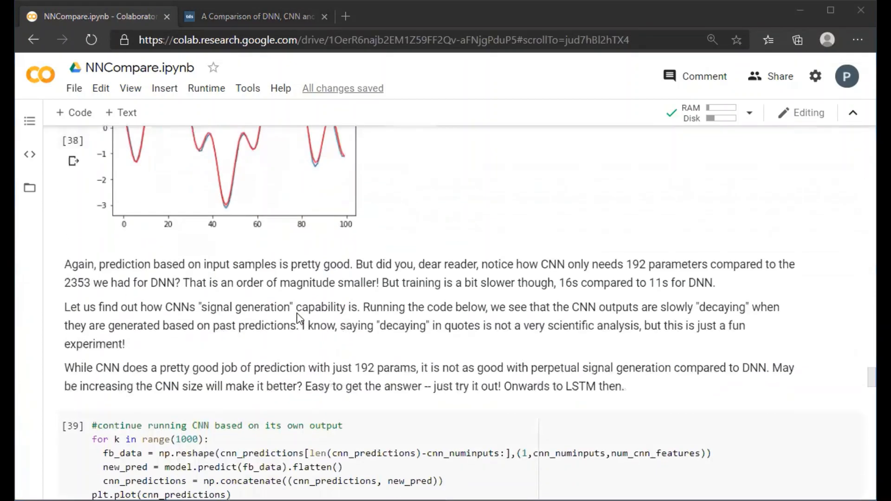
scroll(down, 3)
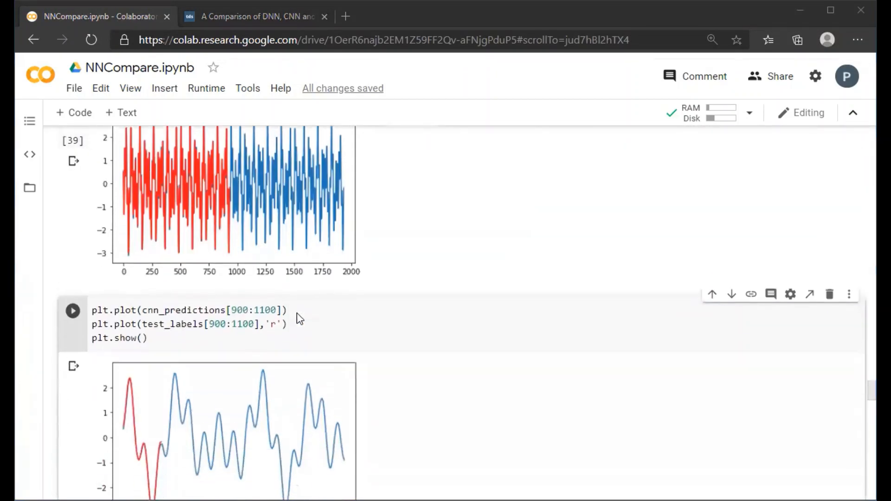
scroll(down, 3)
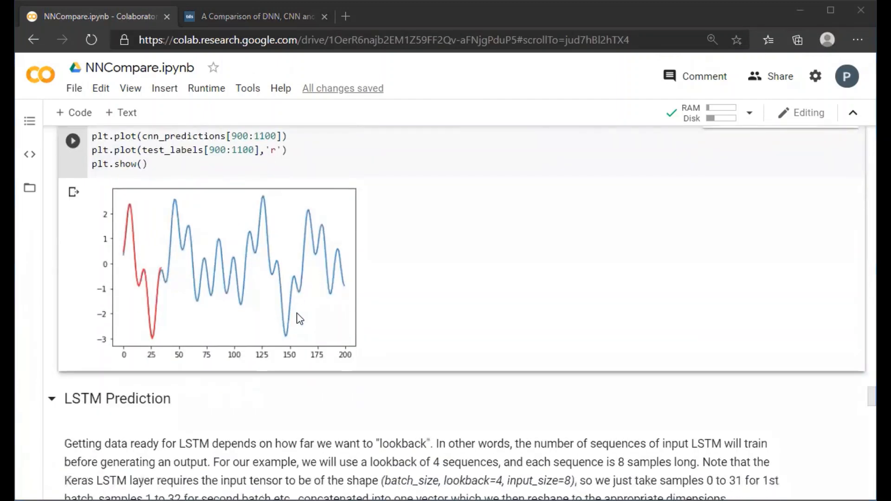
scroll(down, 3)
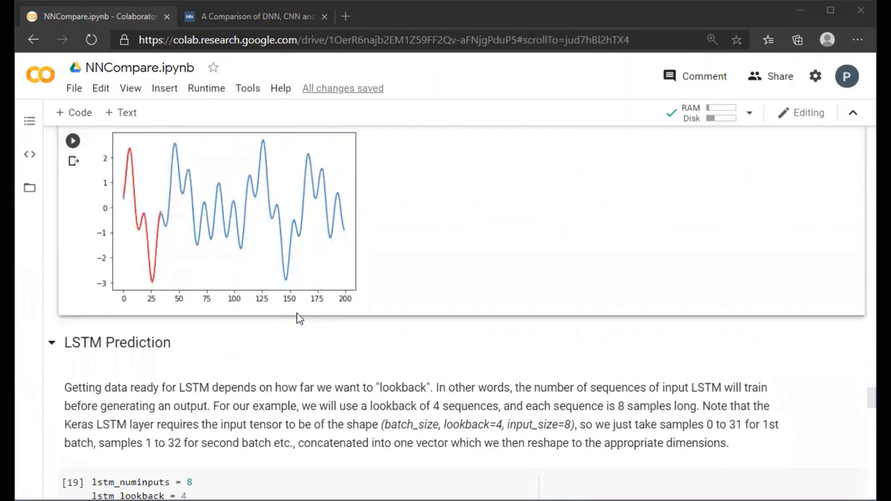
scroll(down, 3)
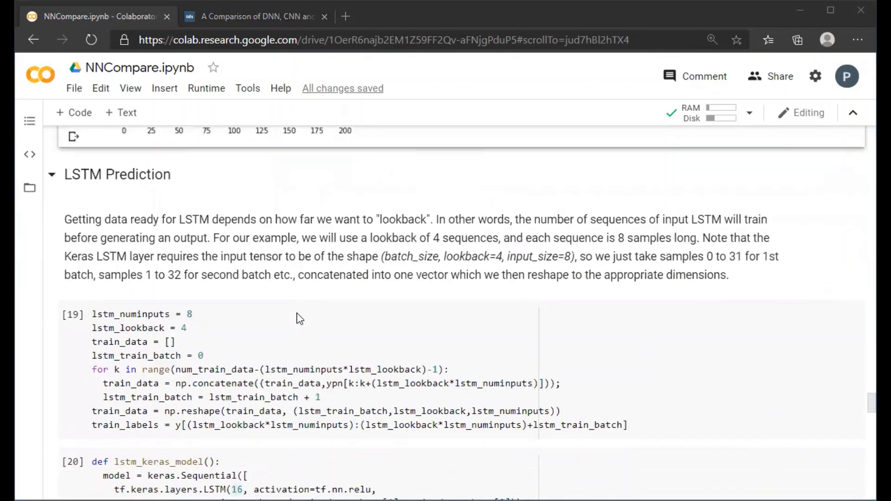
scroll(down, 3)
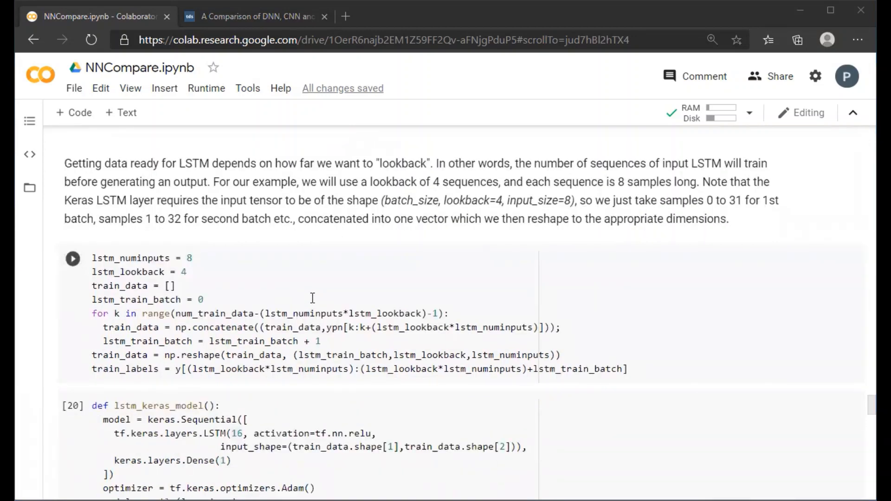
scroll(down, 3)
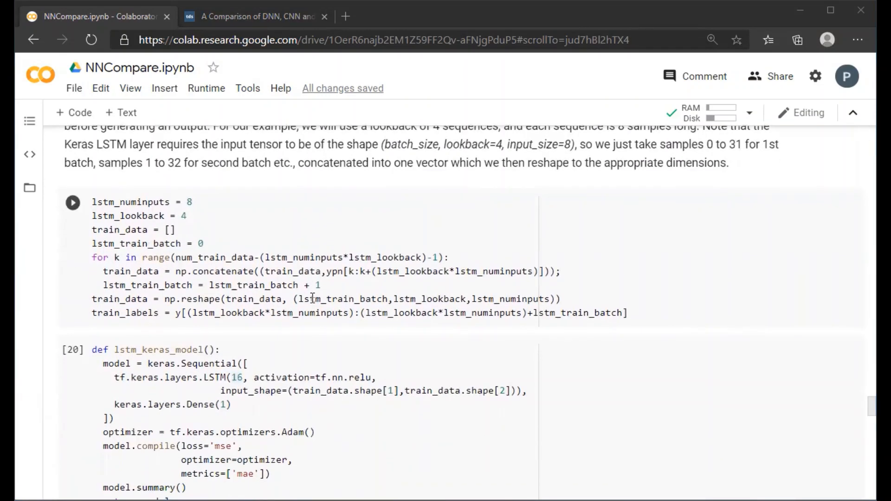
scroll(down, 3)
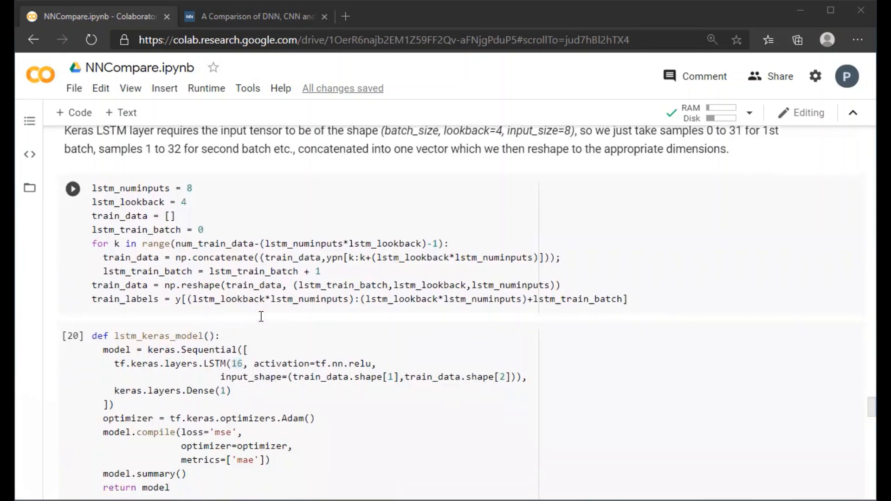
scroll(down, 3)
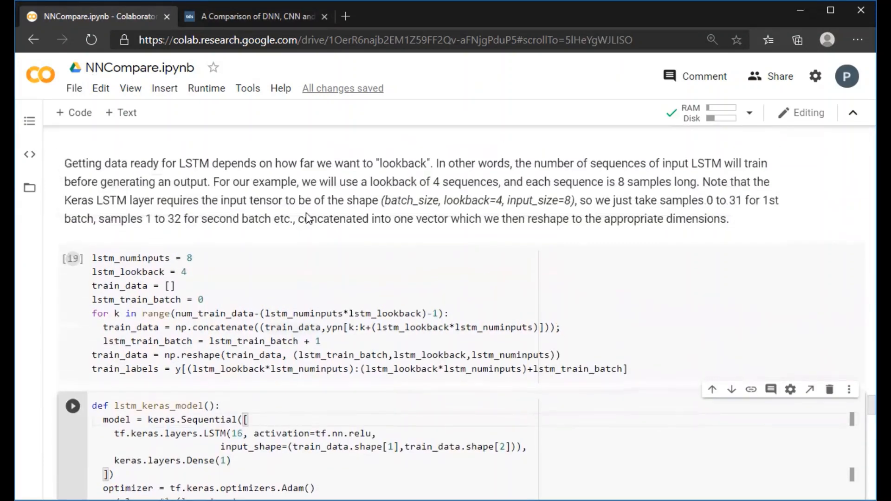
mouse_move(462, 236)
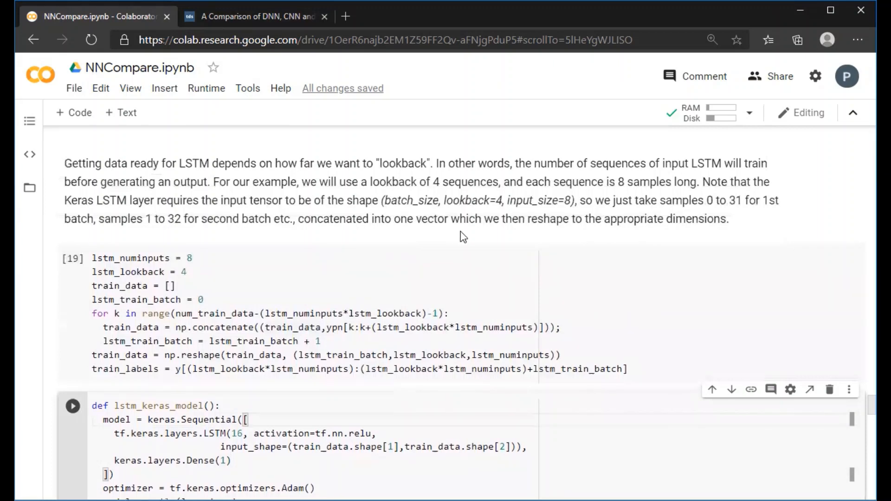
scroll(down, 3)
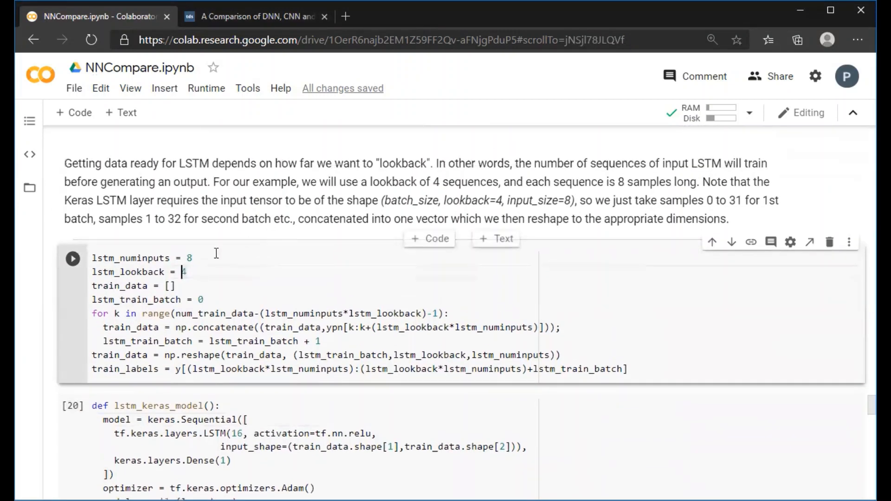
click(193, 258)
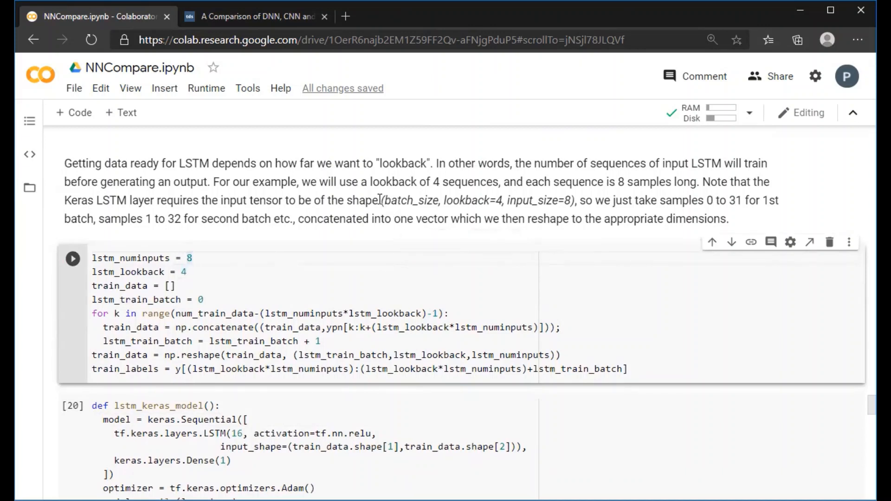
drag(381, 200, 537, 219)
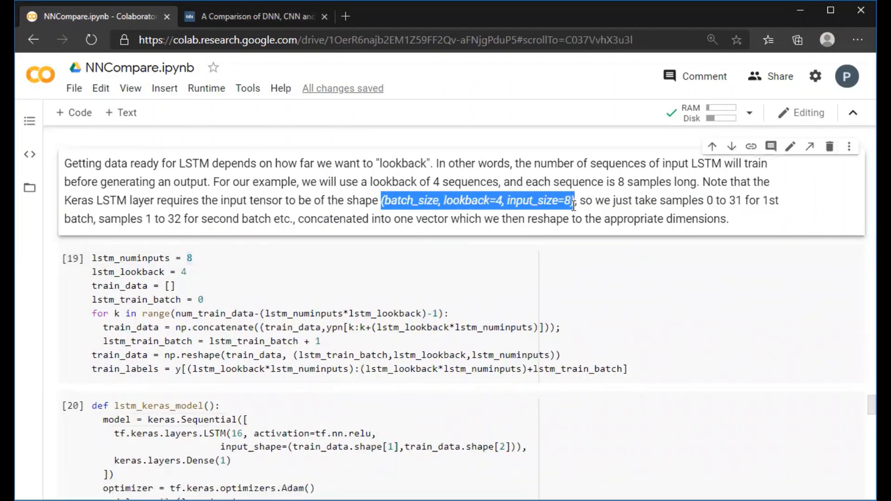
mouse_move(527, 248)
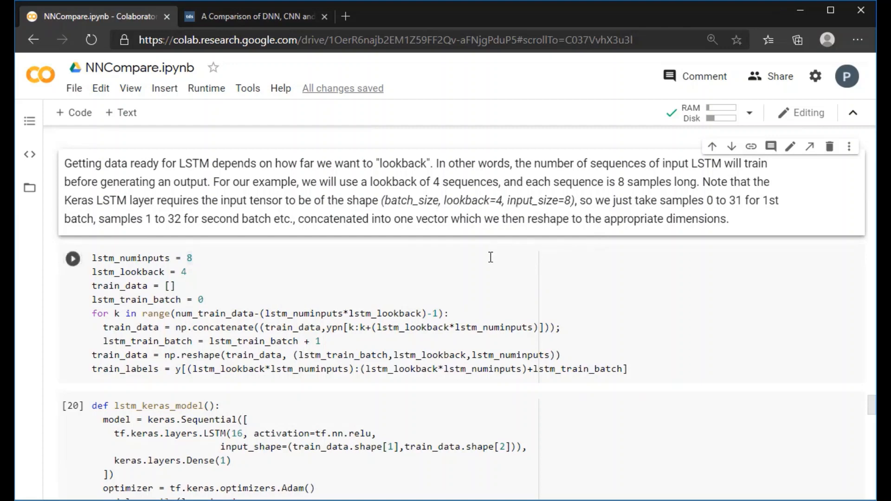
scroll(down, 3)
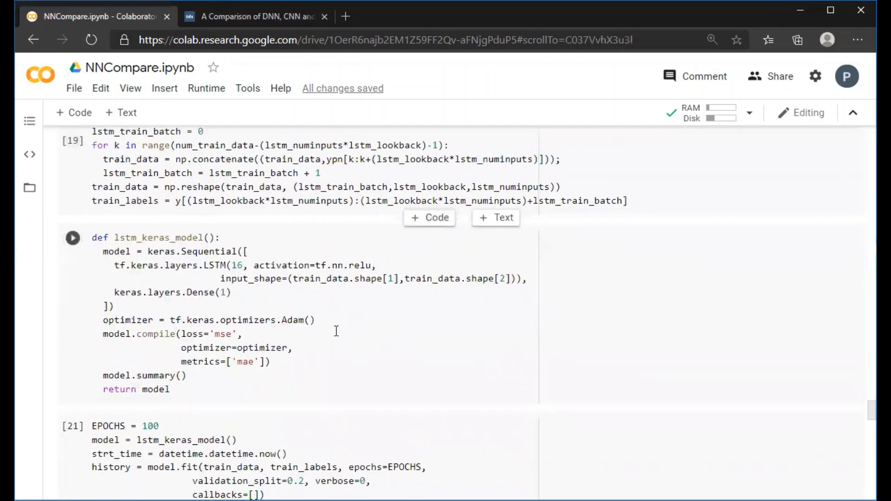
scroll(down, 3)
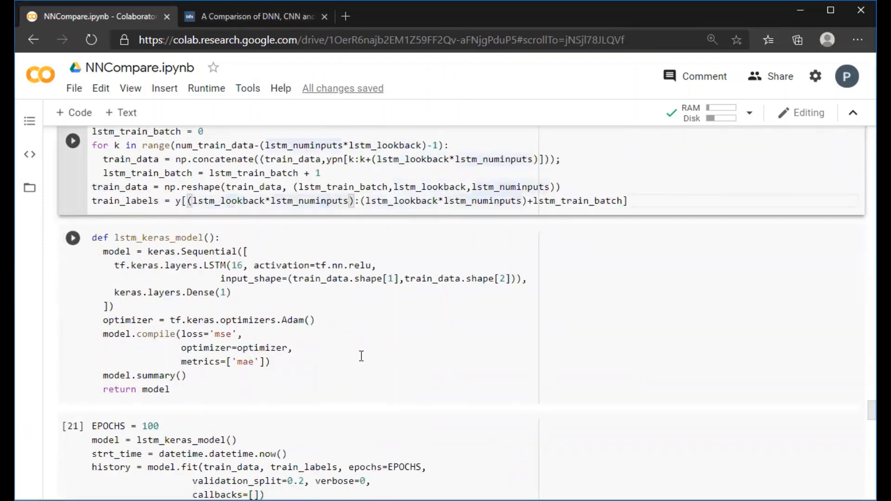
scroll(down, 3)
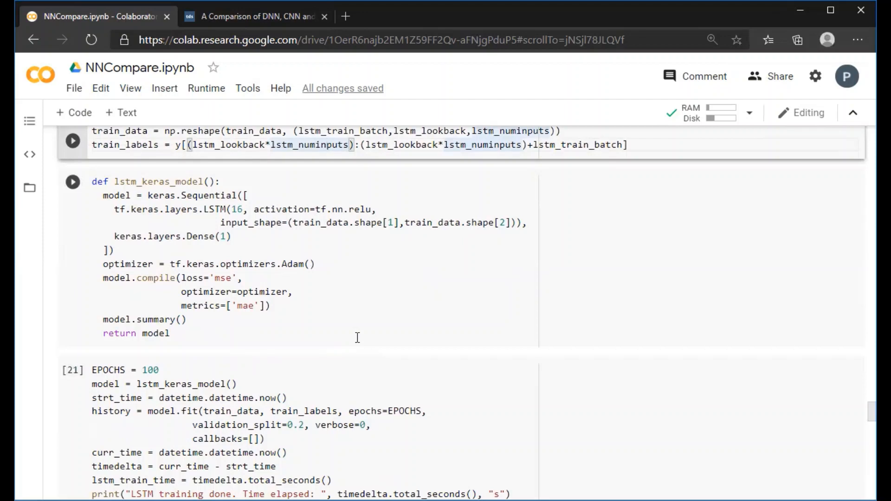
mouse_move(349, 334)
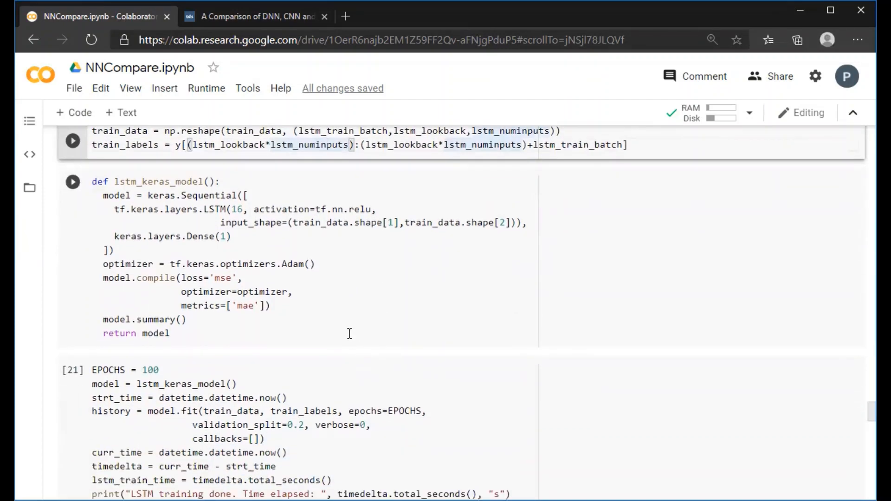
scroll(down, 3)
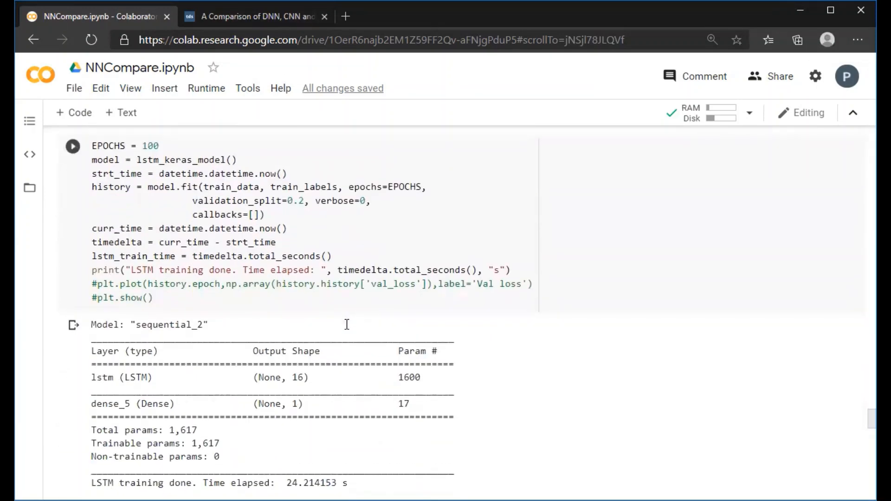
scroll(down, 3)
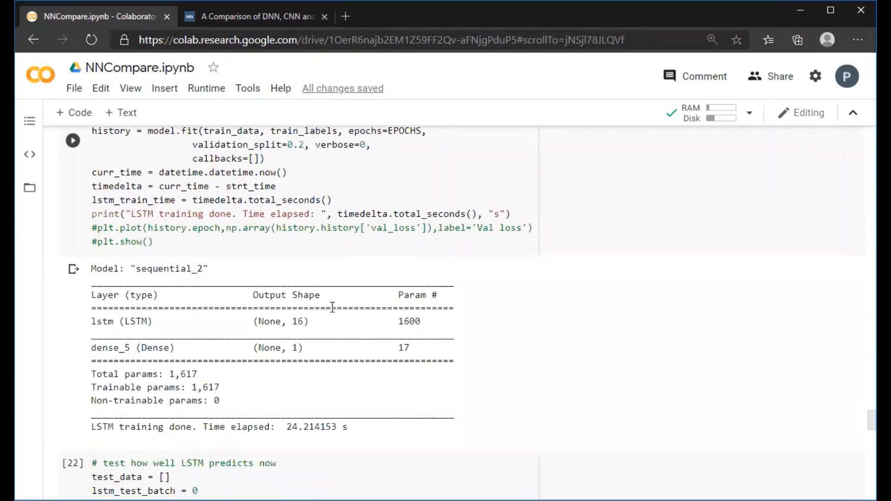
mouse_move(176, 389)
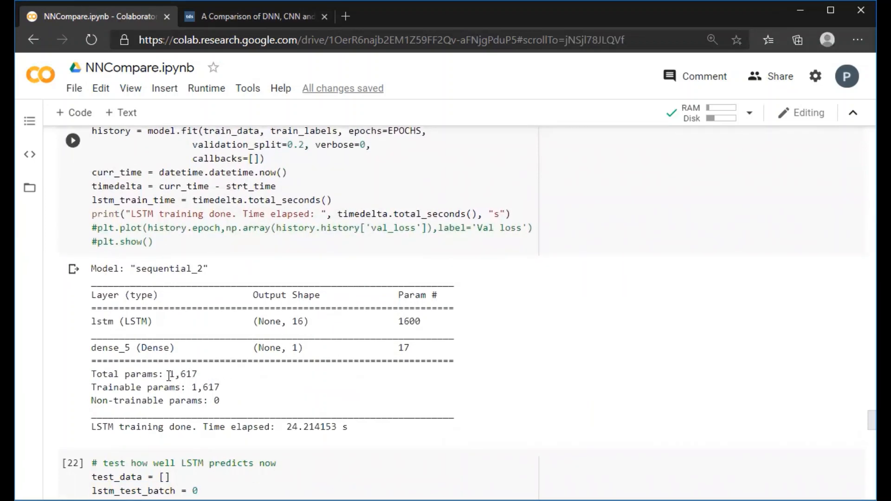
double_click(176, 374)
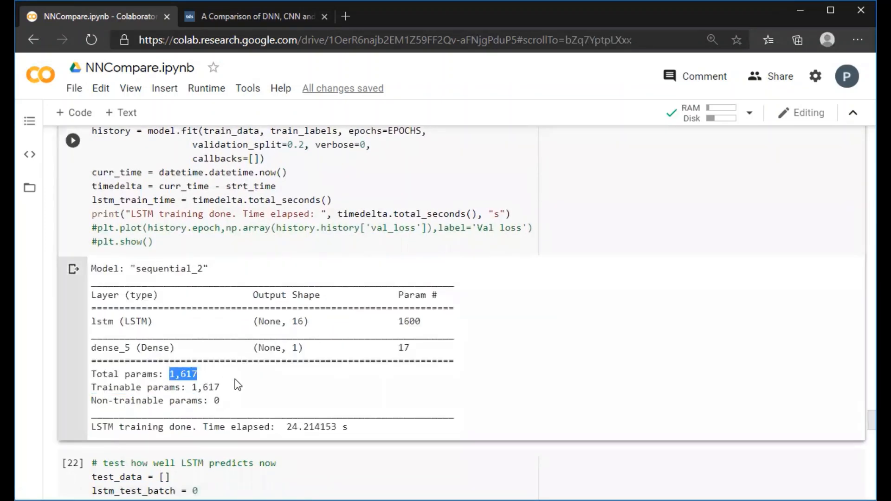
scroll(down, 3)
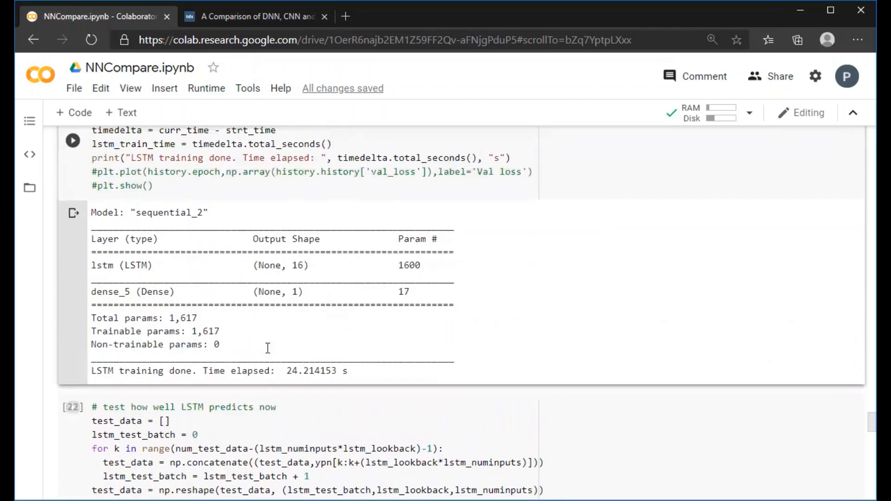
scroll(down, 3)
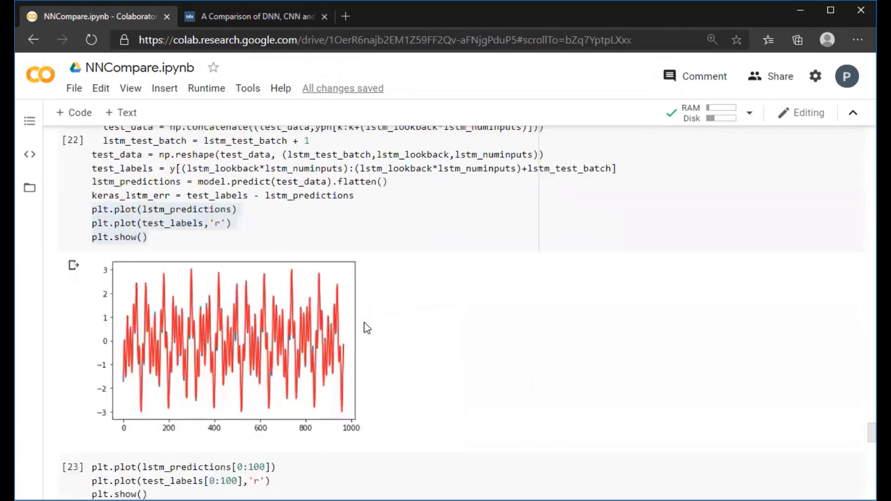
scroll(down, 3)
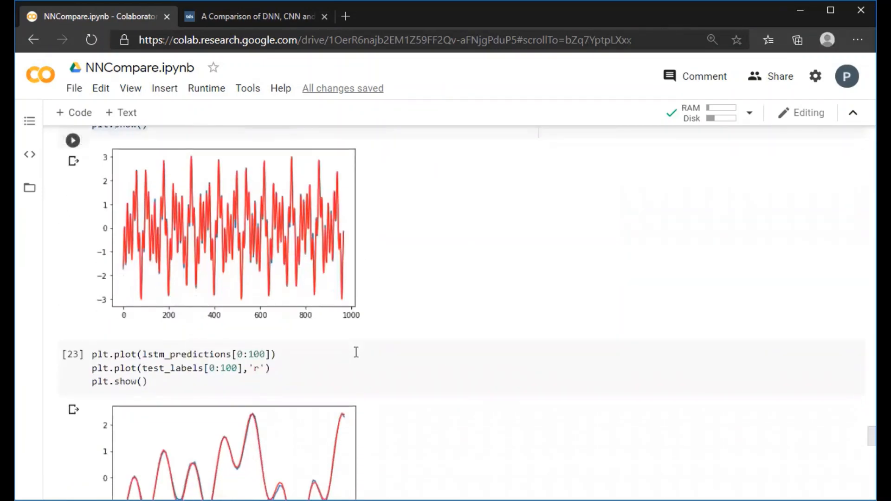
scroll(down, 3)
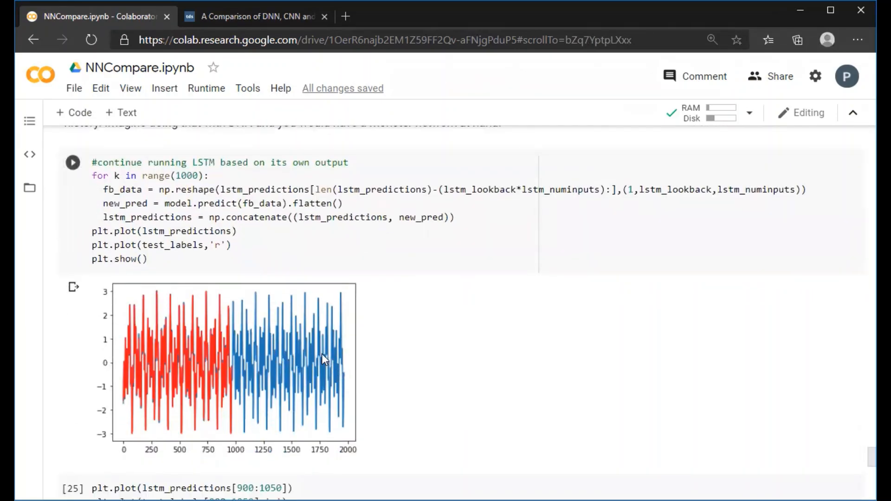
scroll(down, 3)
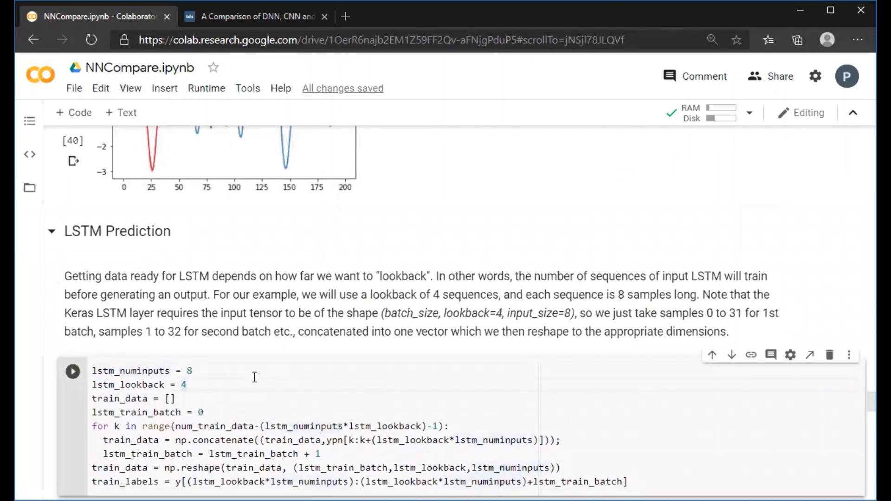
Step: Set the LSTM lookback to 8 and rerun the '#continue running LSTM based on its own output' cell
text(8)
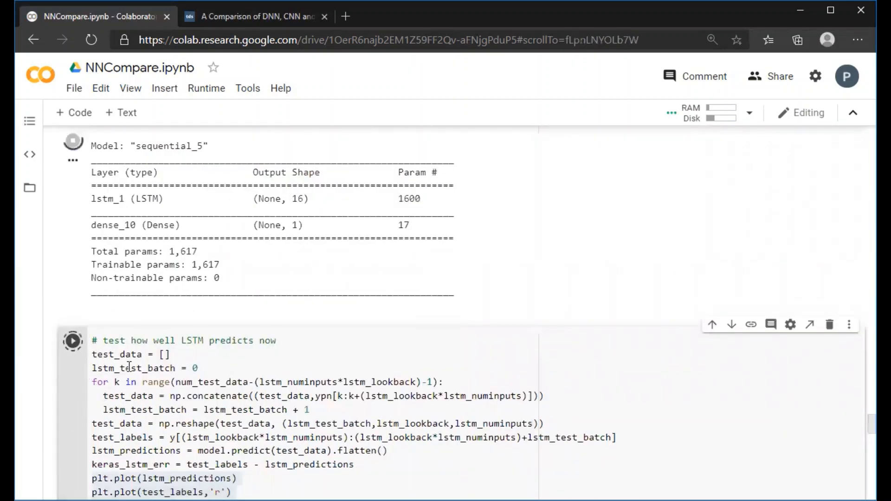
scroll(down, 3)
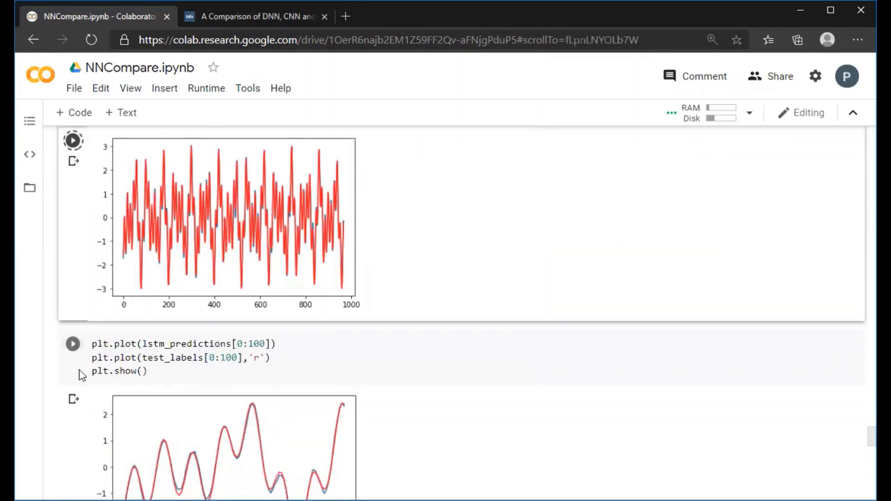
scroll(down, 3)
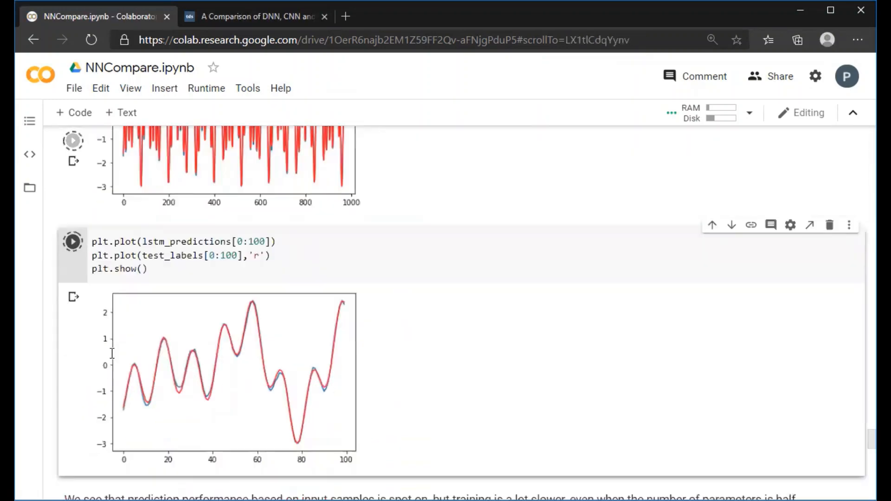
scroll(down, 3)
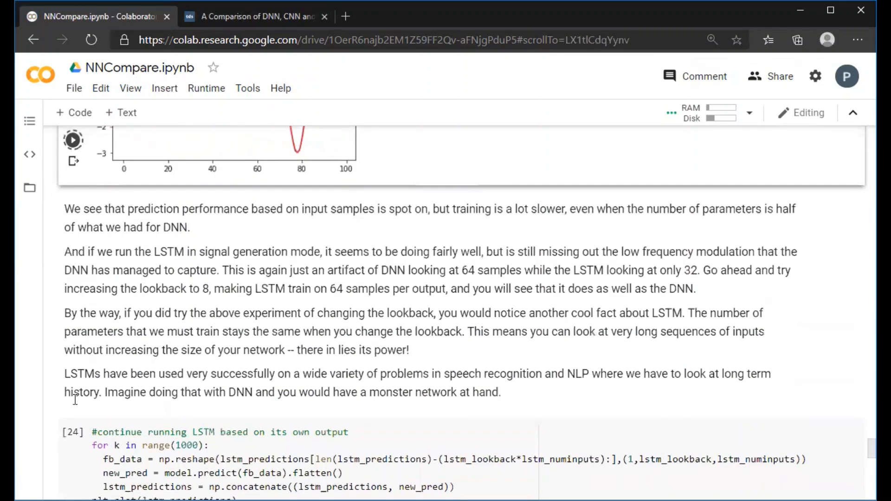
click(82, 433)
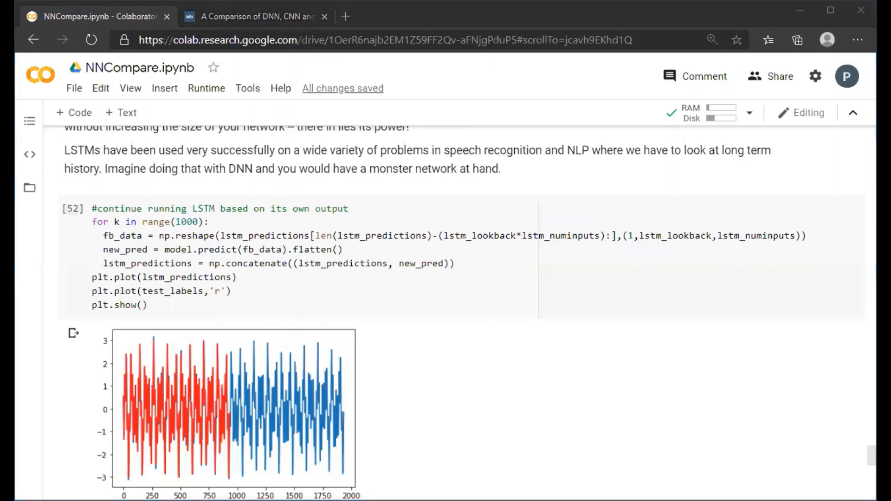
scroll(down, 3)
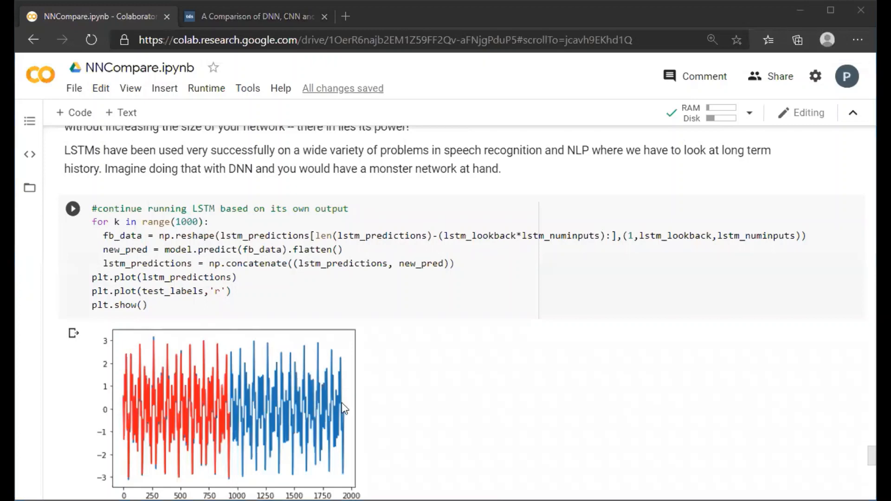
scroll(down, 3)
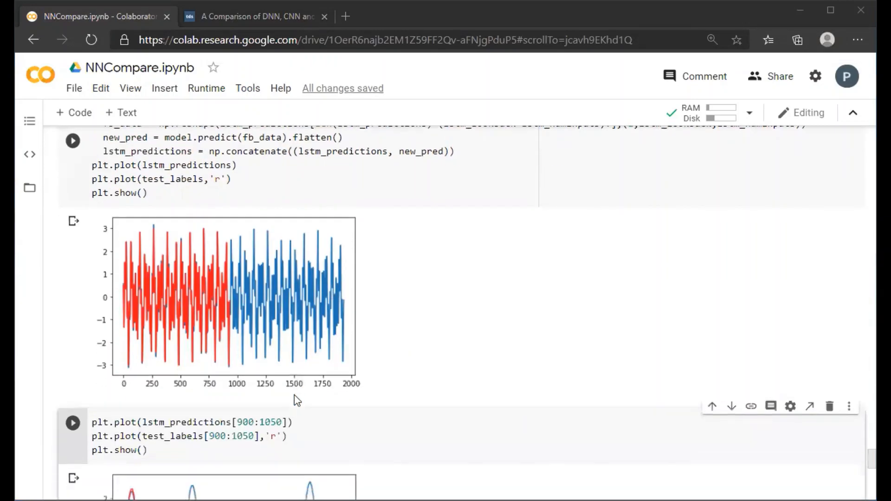
scroll(down, 3)
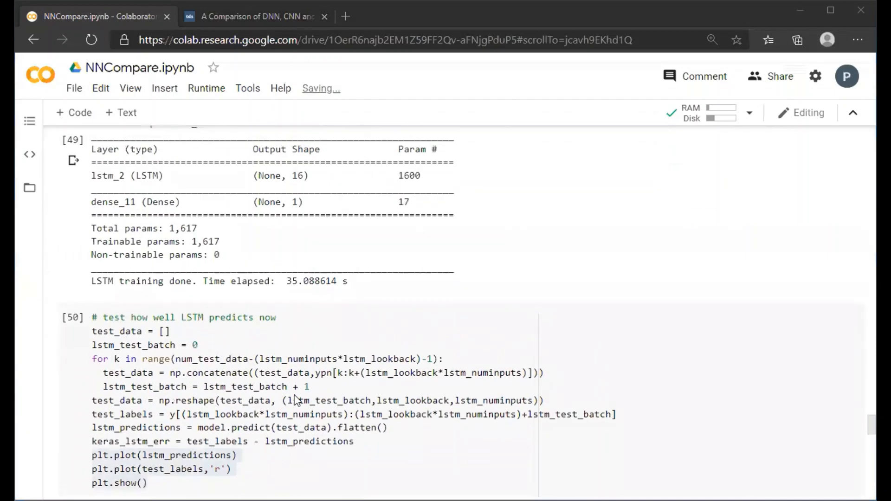
scroll(up, 3)
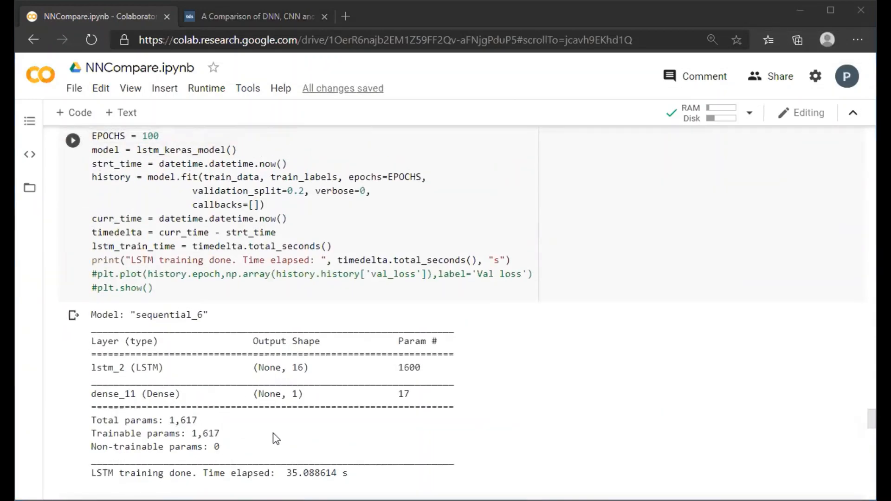
scroll(down, 3)
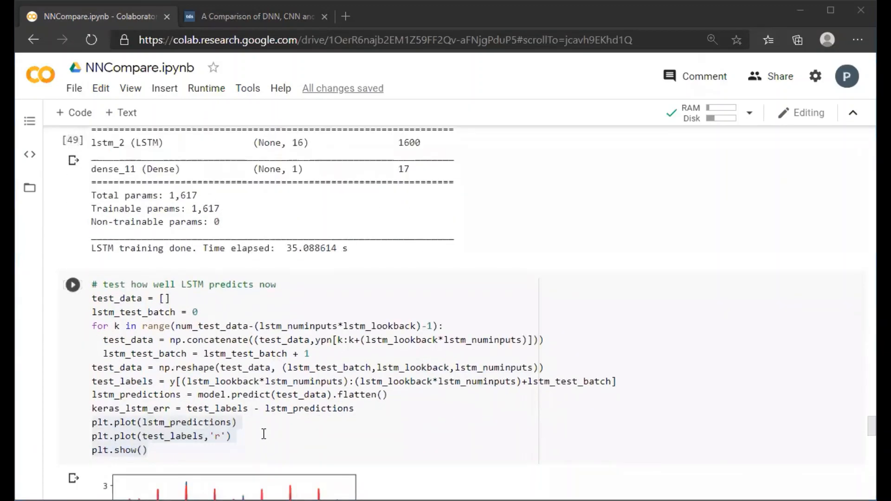
scroll(down, 3)
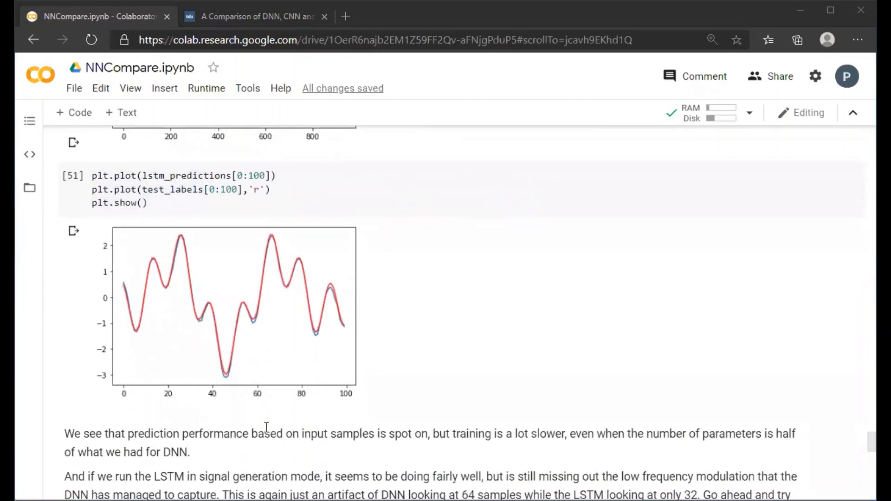
scroll(down, 3)
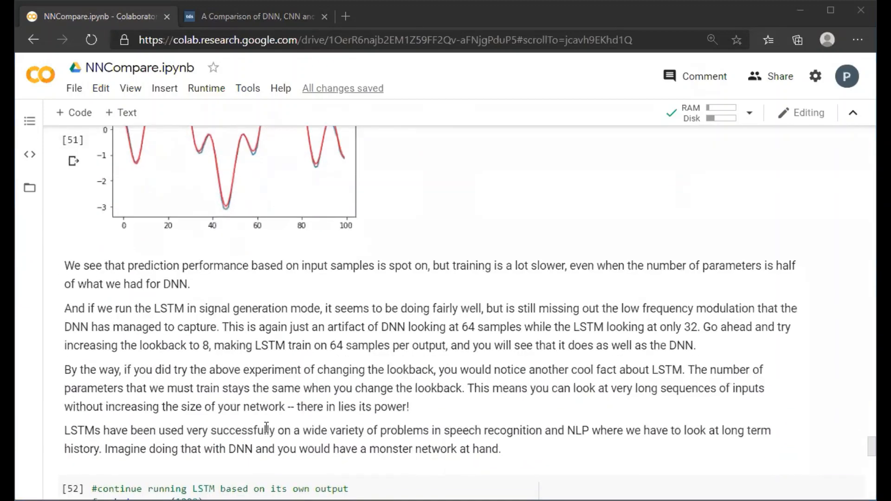
scroll(down, 3)
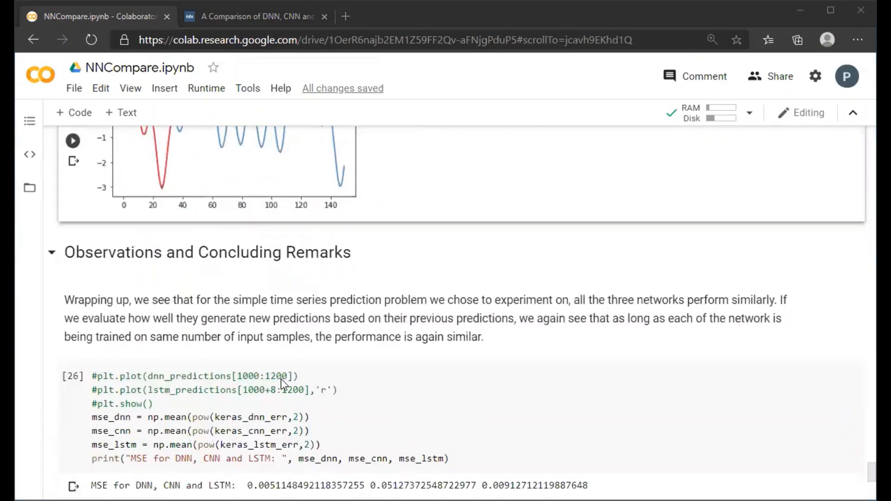
scroll(down, 3)
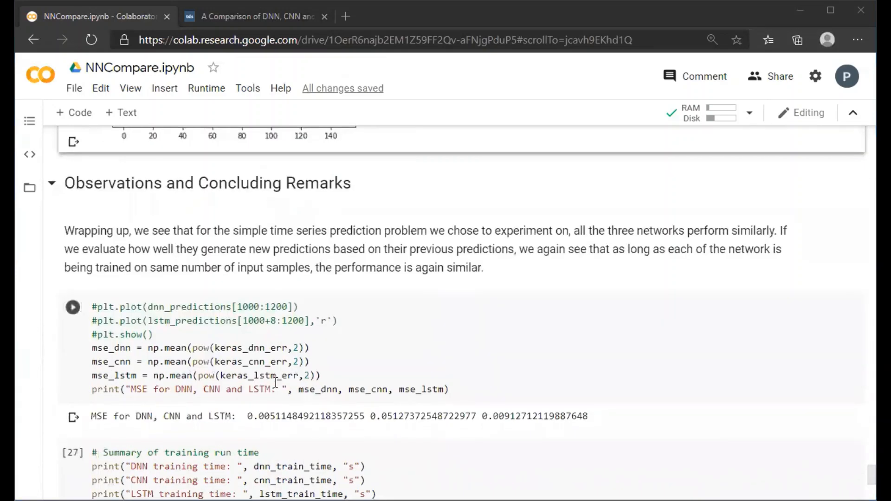
scroll(down, 3)
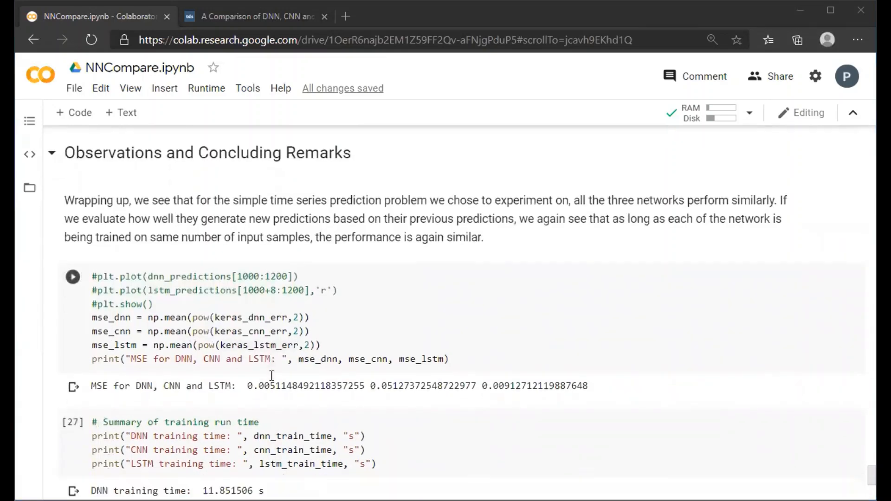
scroll(down, 3)
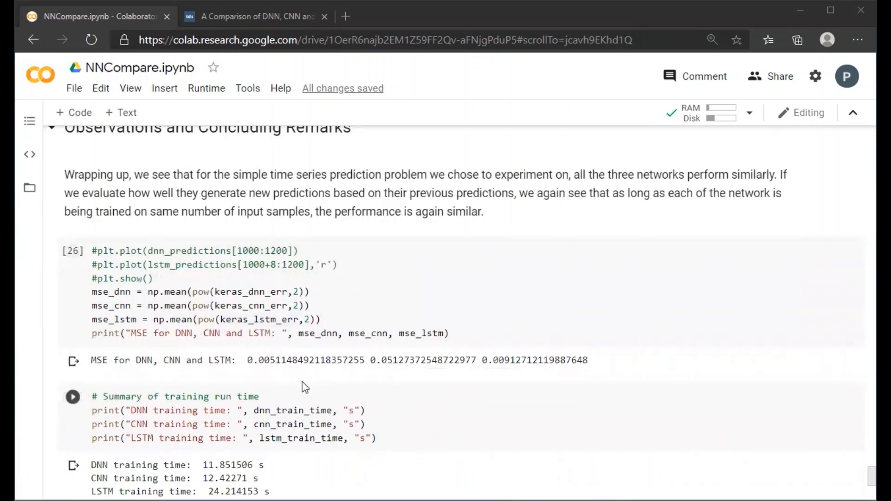
scroll(down, 3)
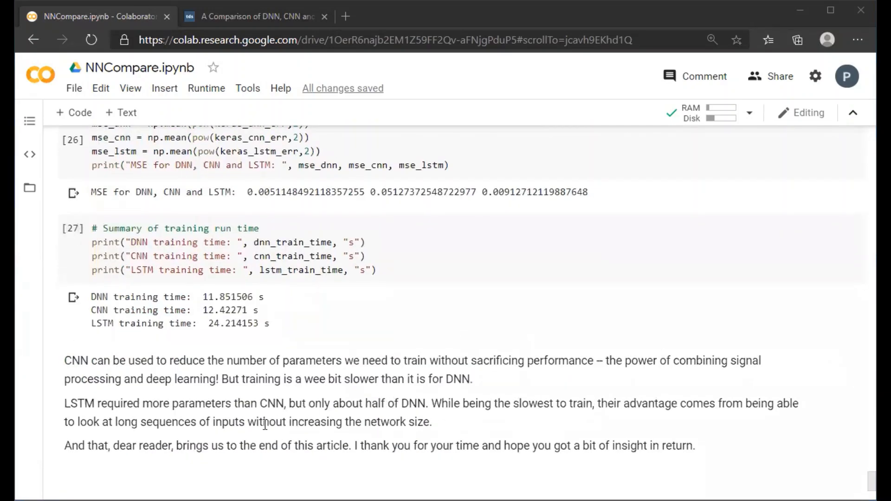
mouse_move(378, 467)
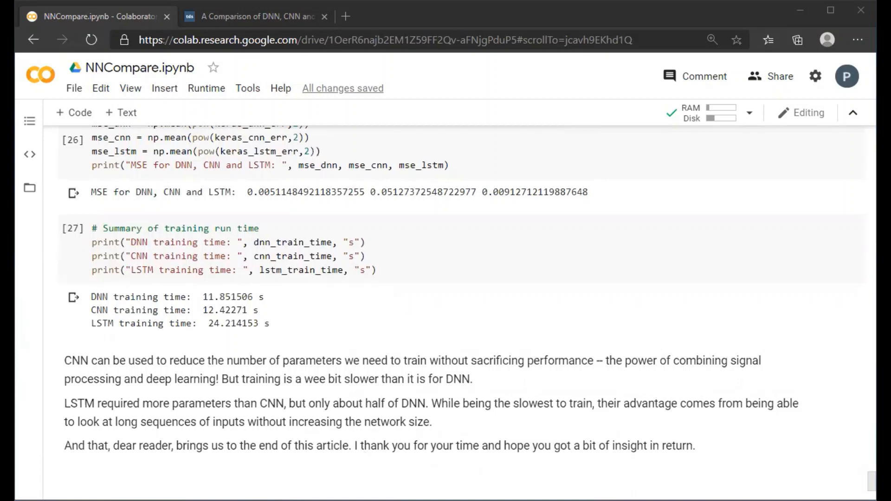
mouse_move(362, 479)
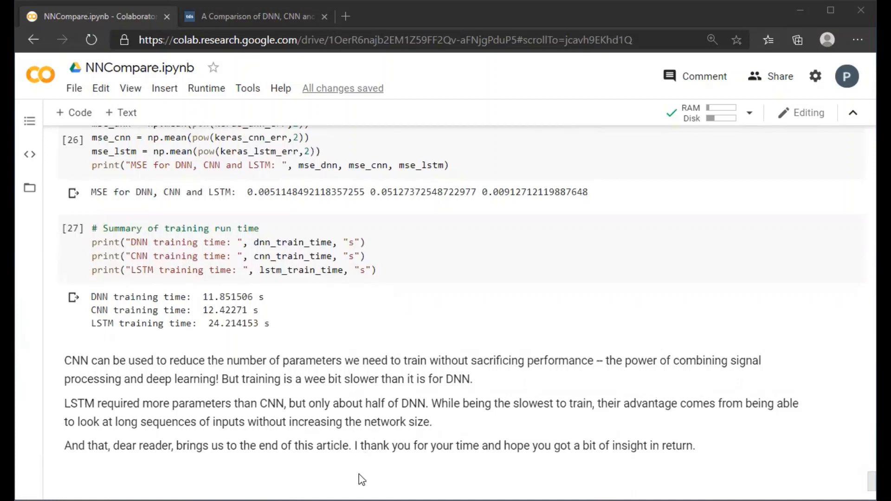
scroll(down, 3)
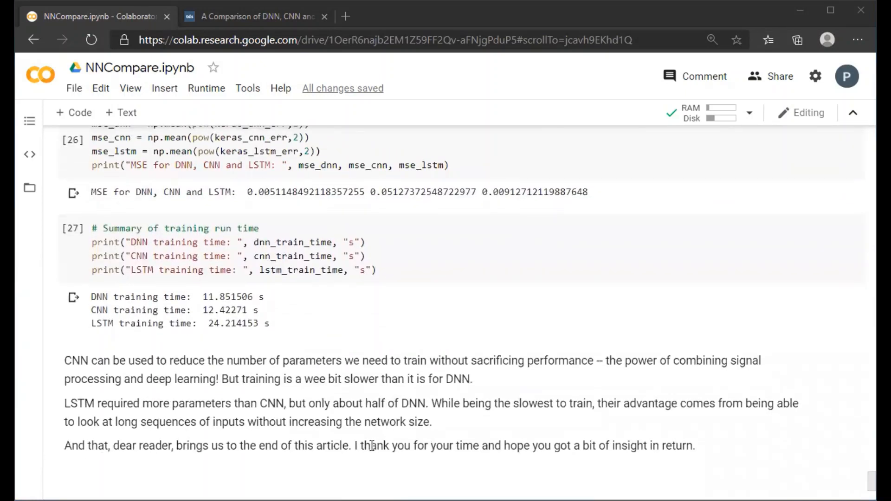
mouse_move(367, 441)
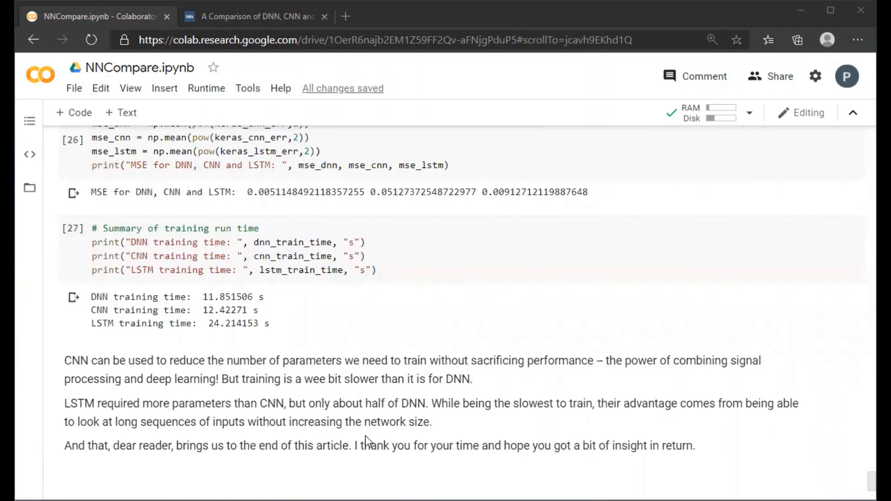
mouse_move(363, 398)
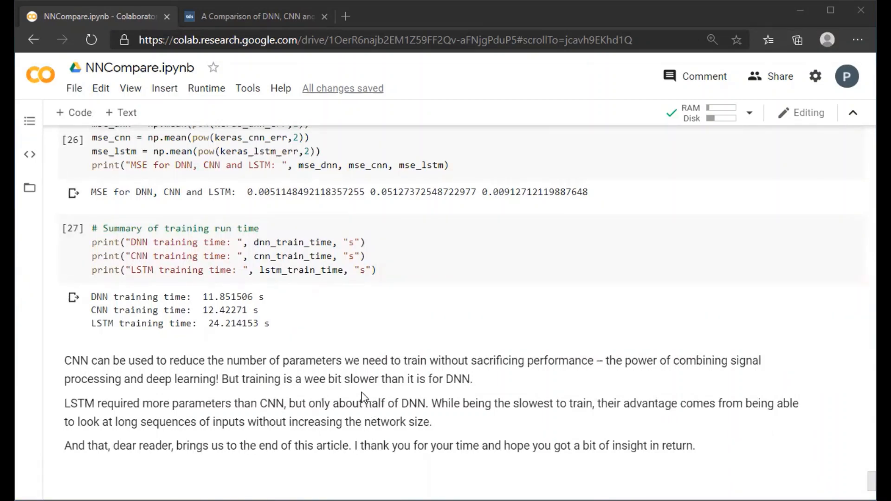
mouse_move(483, 291)
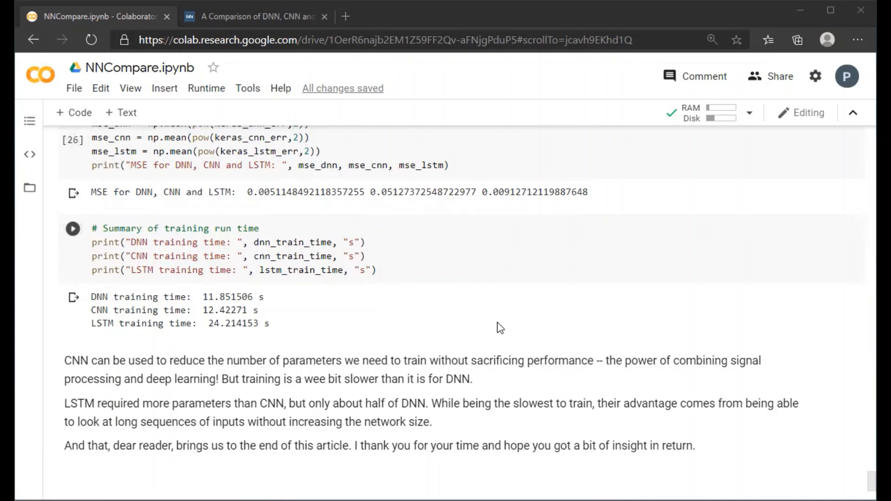
mouse_move(473, 333)
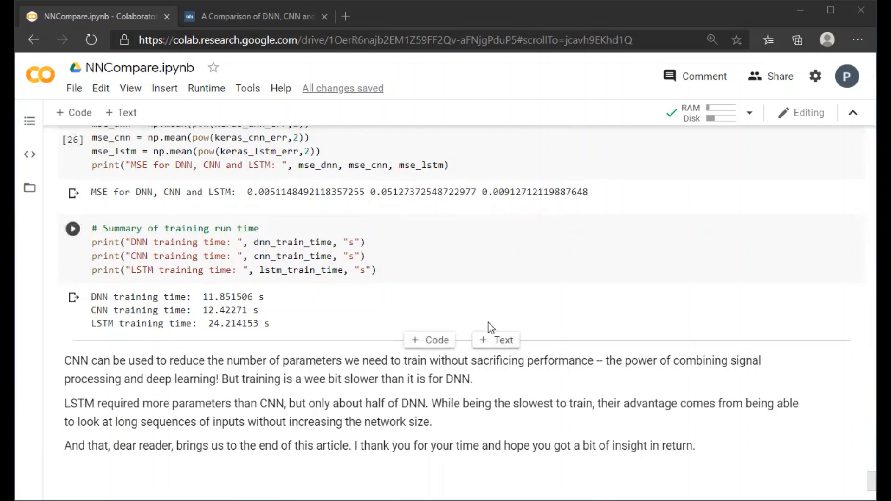
mouse_move(590, 322)
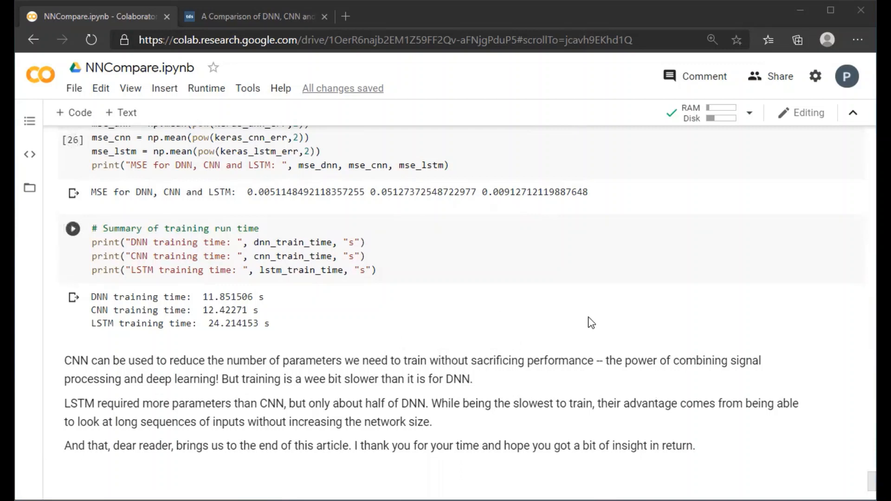